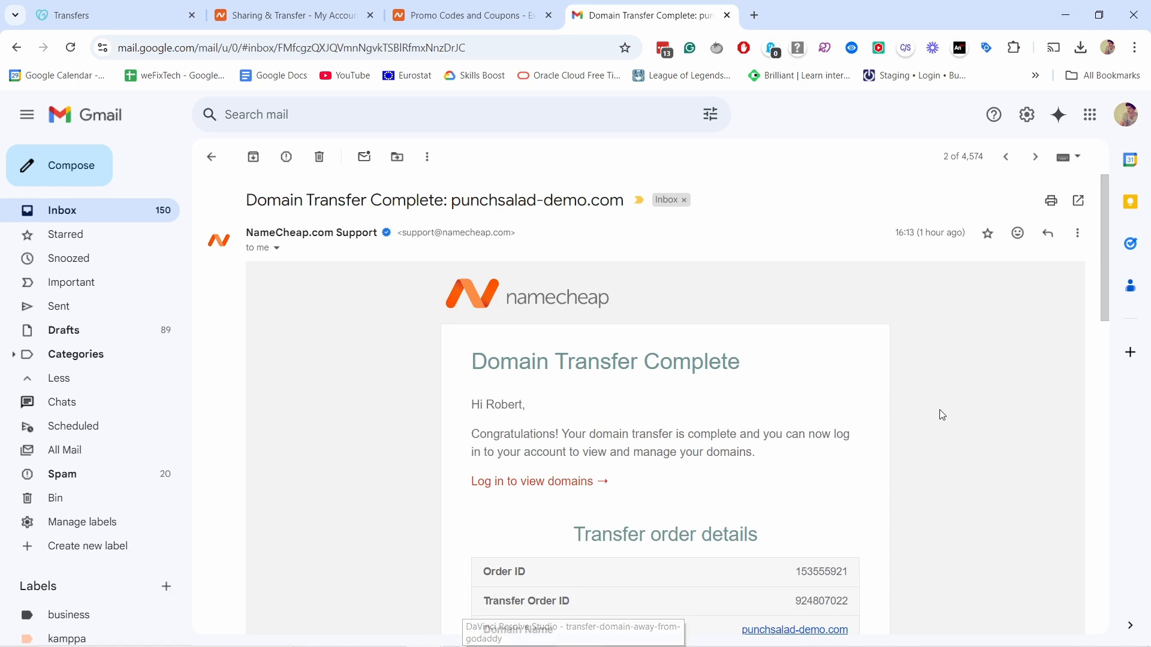
pyautogui.moveTo(823, 299)
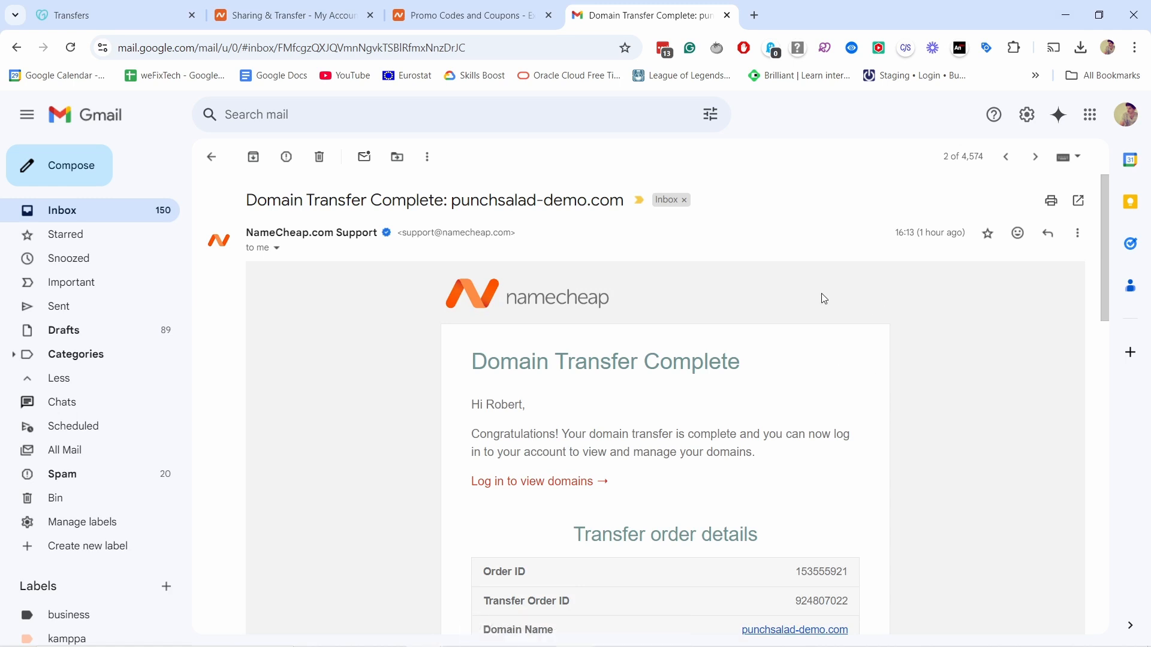
# From the GoDaddy home page, go to My Products through the account menu
pyautogui.scroll(-3)
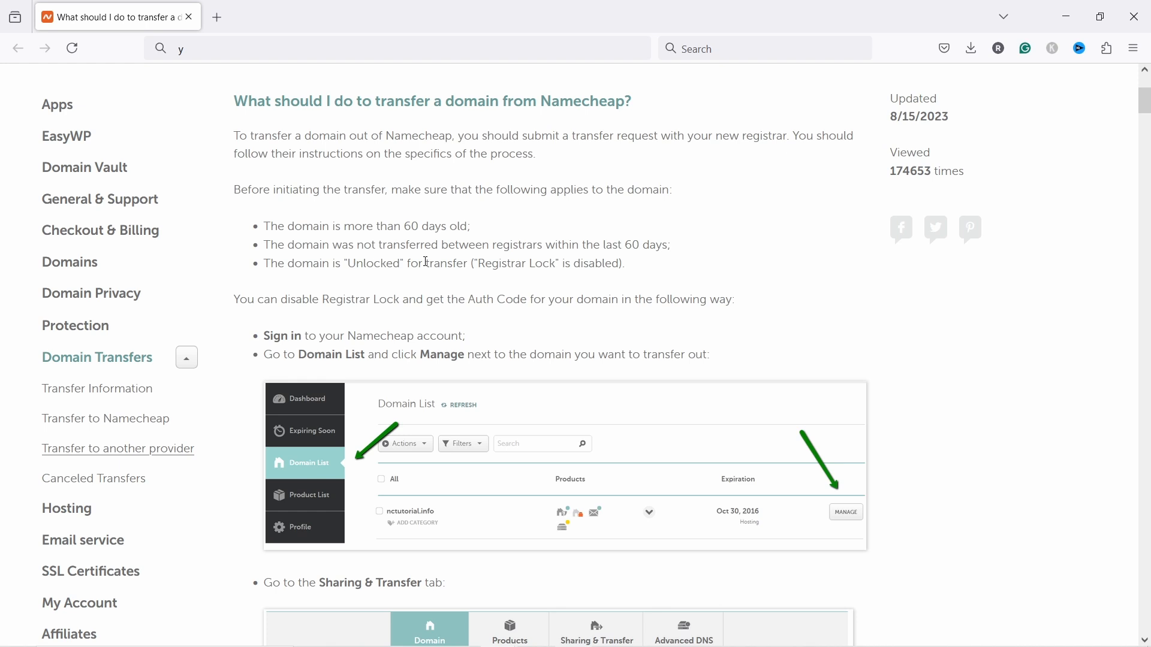
pyautogui.moveTo(260, 193)
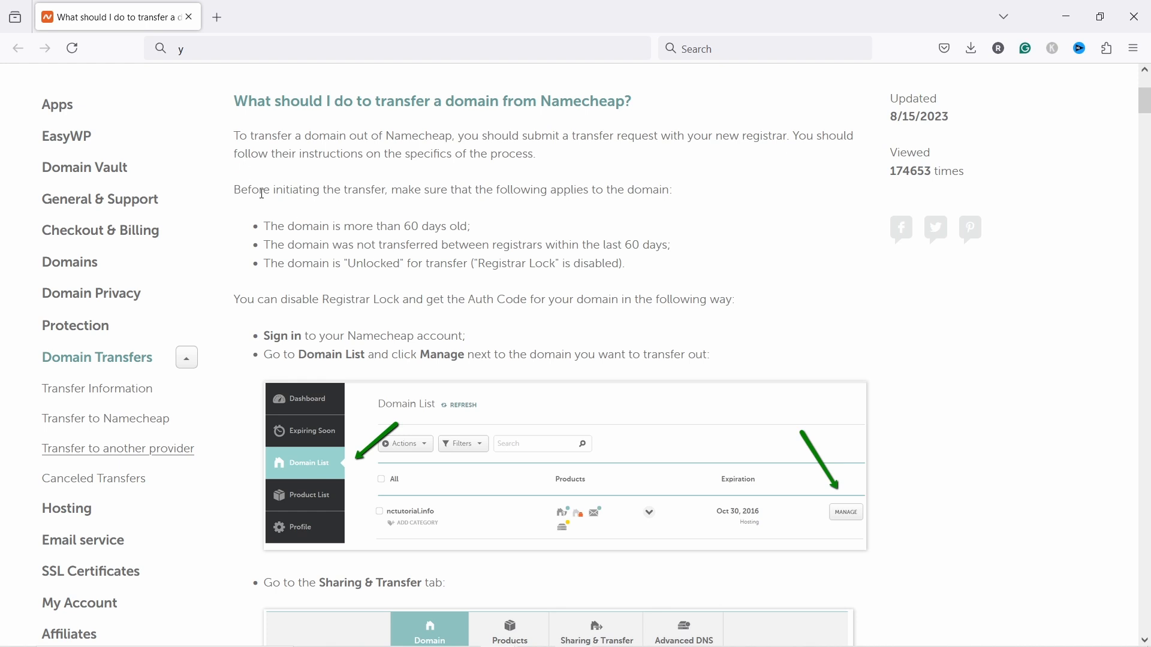
pyautogui.moveTo(438, 229)
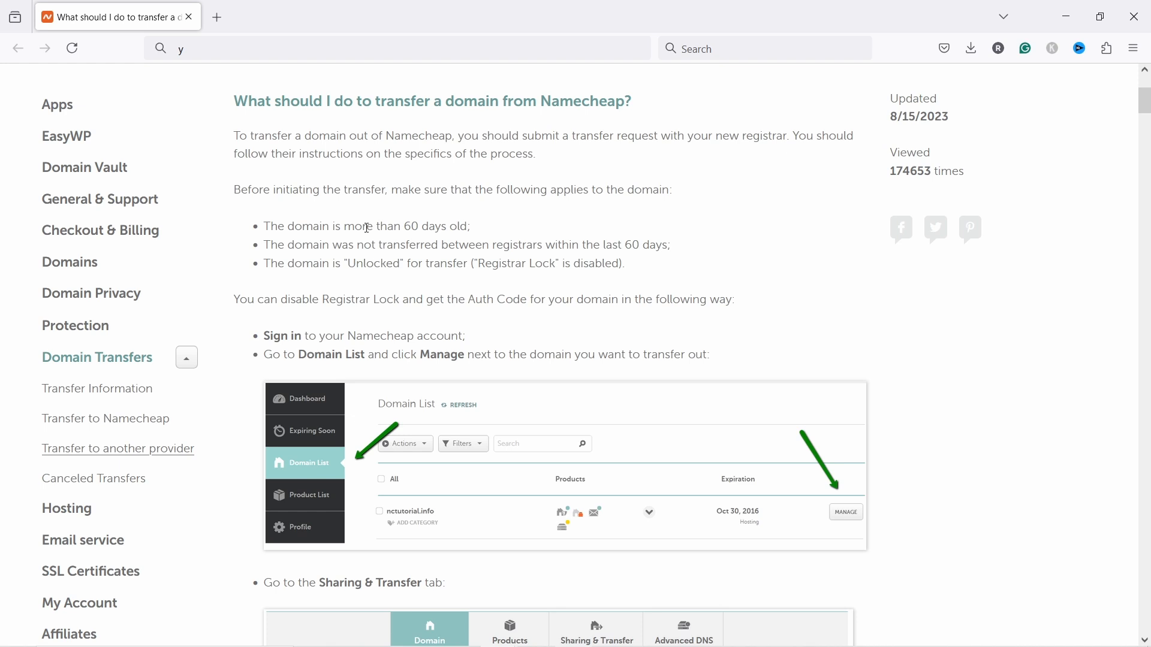
pyautogui.moveTo(372, 244); pyautogui.dragTo(509, 245)
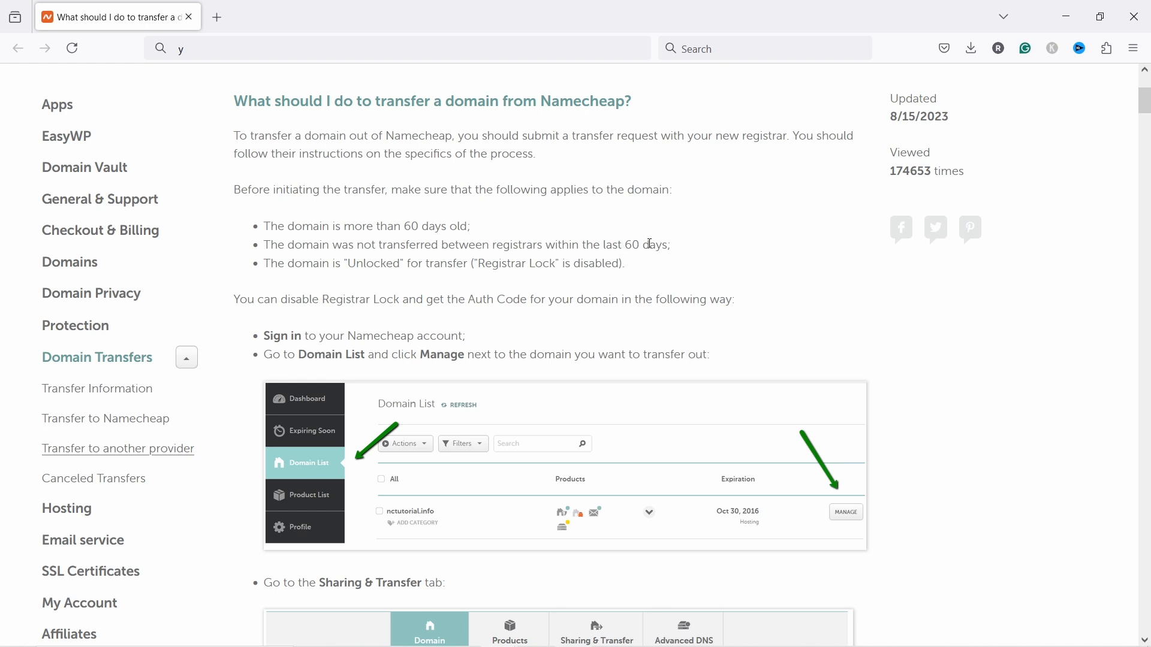
pyautogui.moveTo(279, 259)
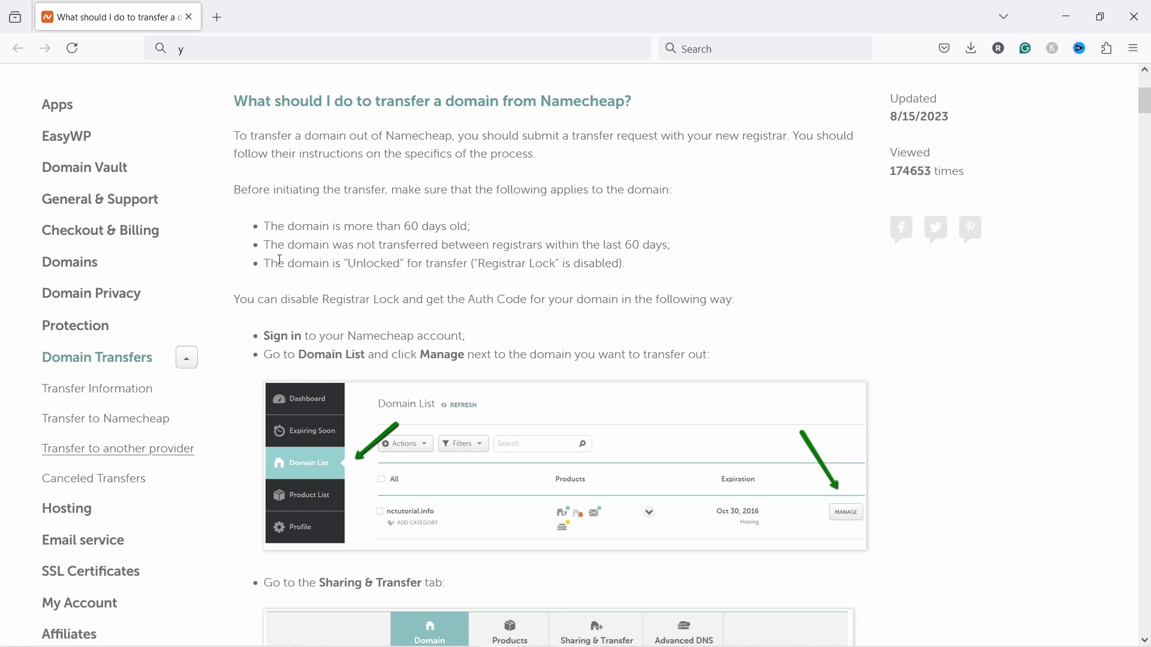
pyautogui.moveTo(263, 263); pyautogui.dragTo(599, 263)
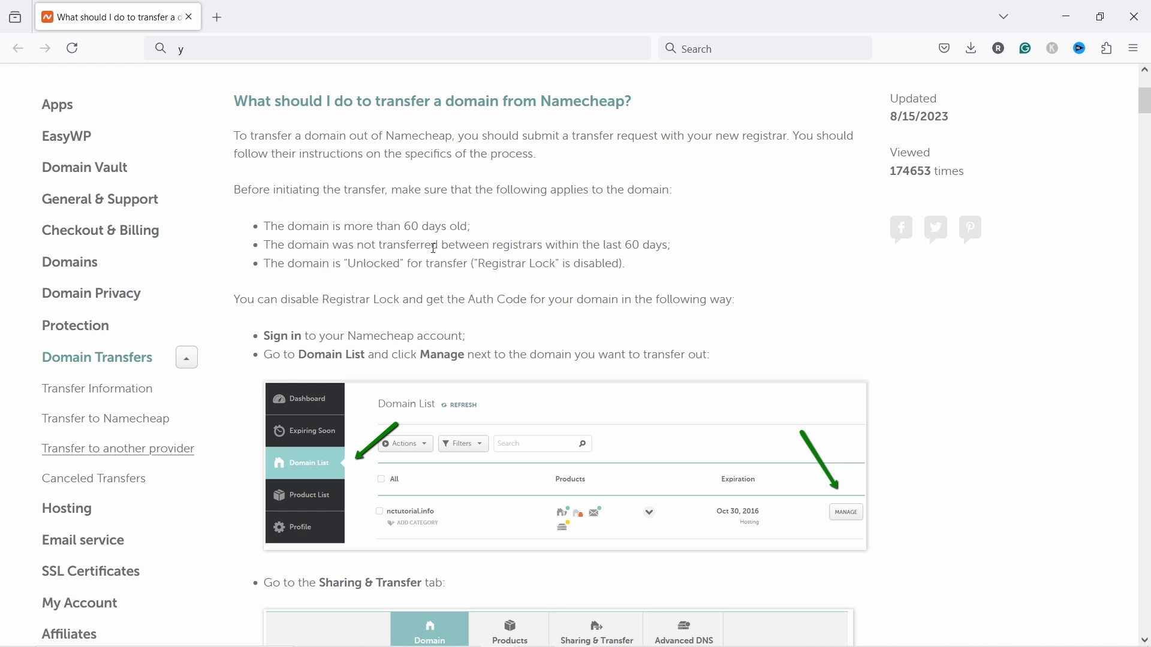
pyautogui.moveTo(485, 294)
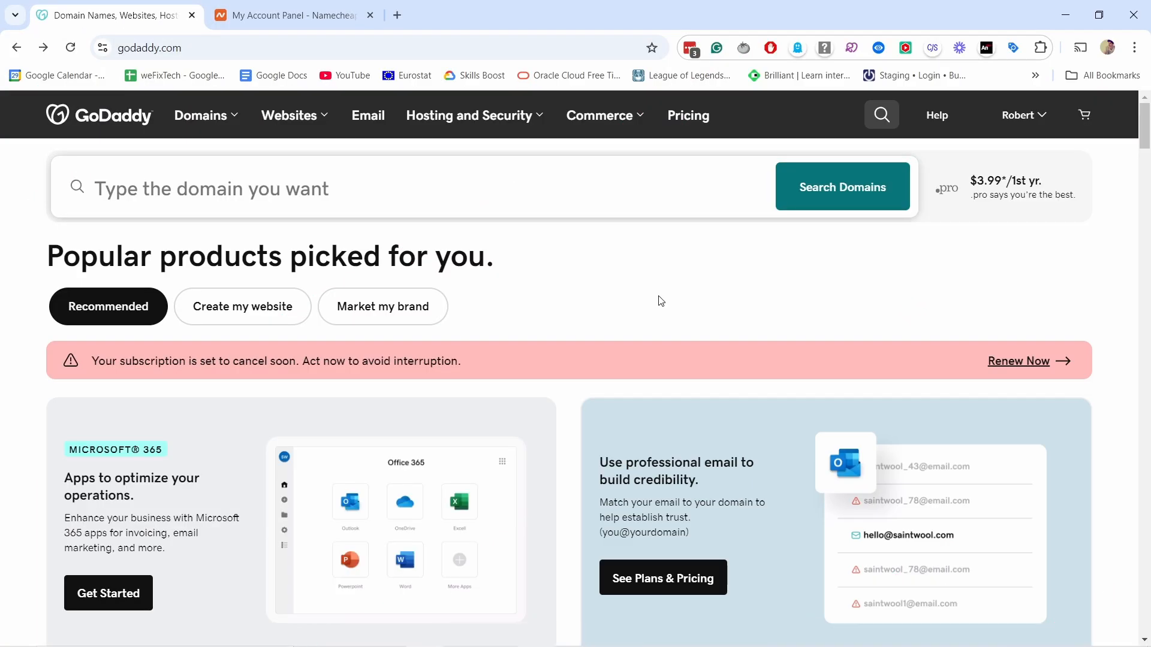
pyautogui.click(1019, 115)
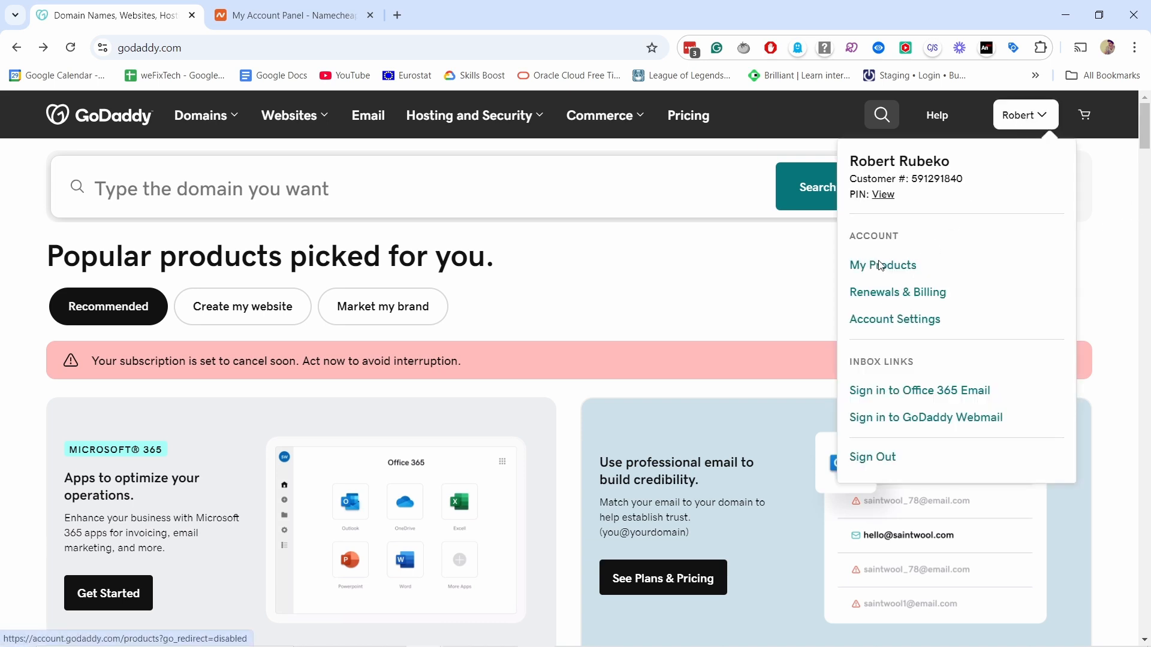
pyautogui.click(882, 265)
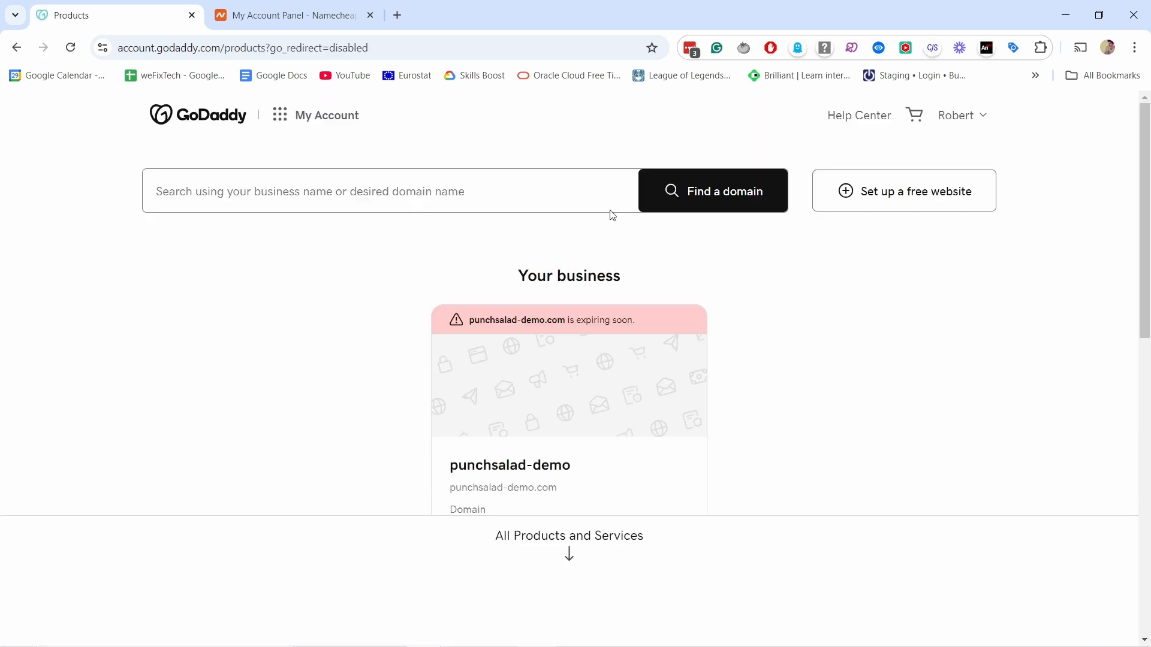
# Go from My Account to Manage My Products to reach the Domain Portfolio
pyautogui.scroll(-3)
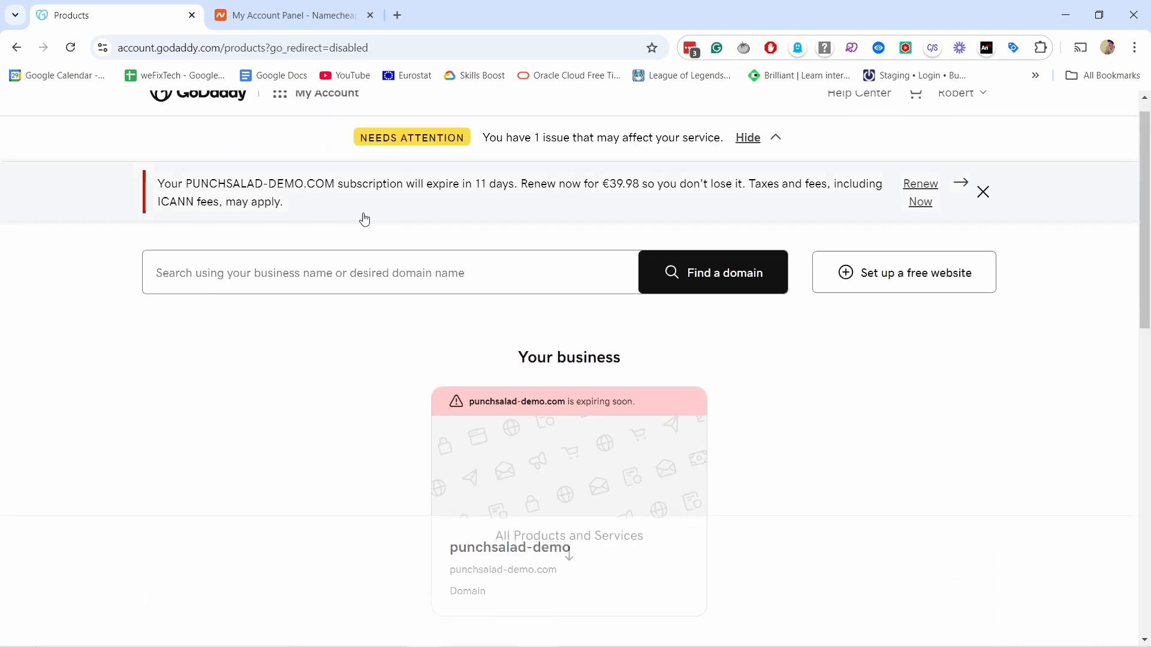
pyautogui.click(279, 114)
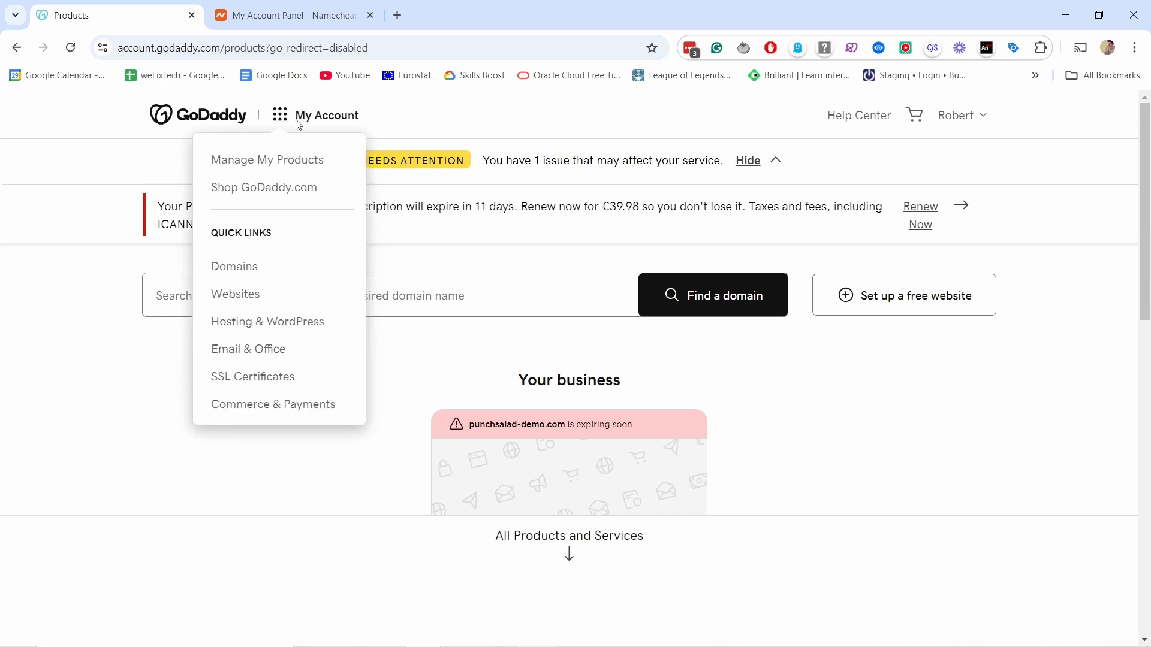
pyautogui.moveTo(267, 160)
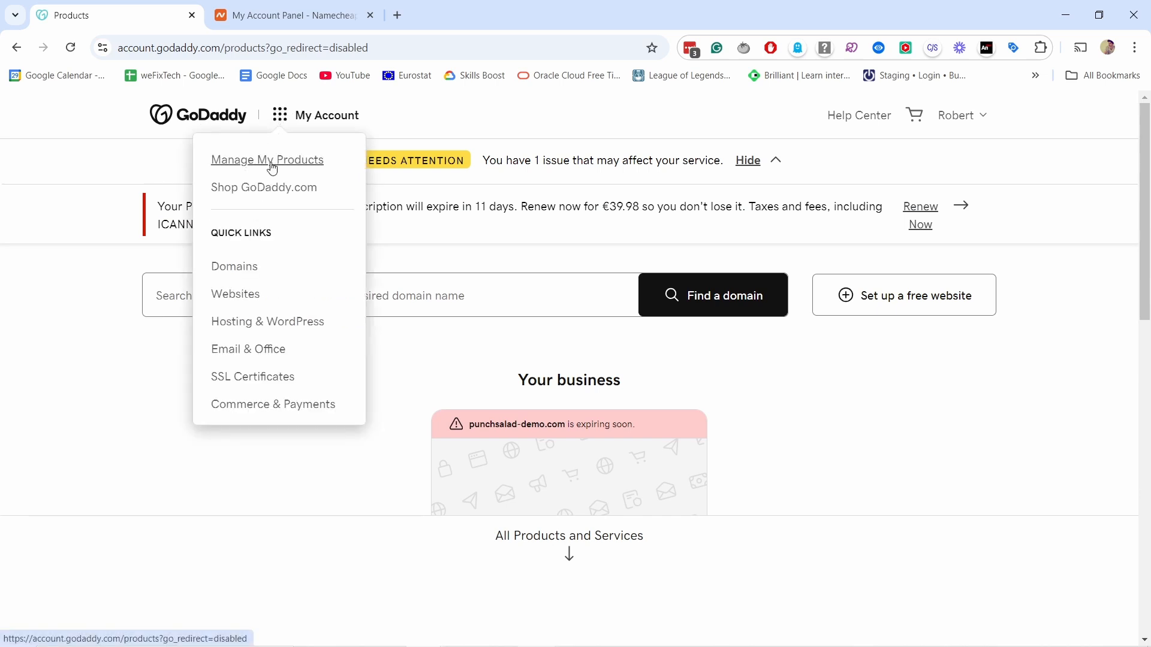
pyautogui.click(235, 265)
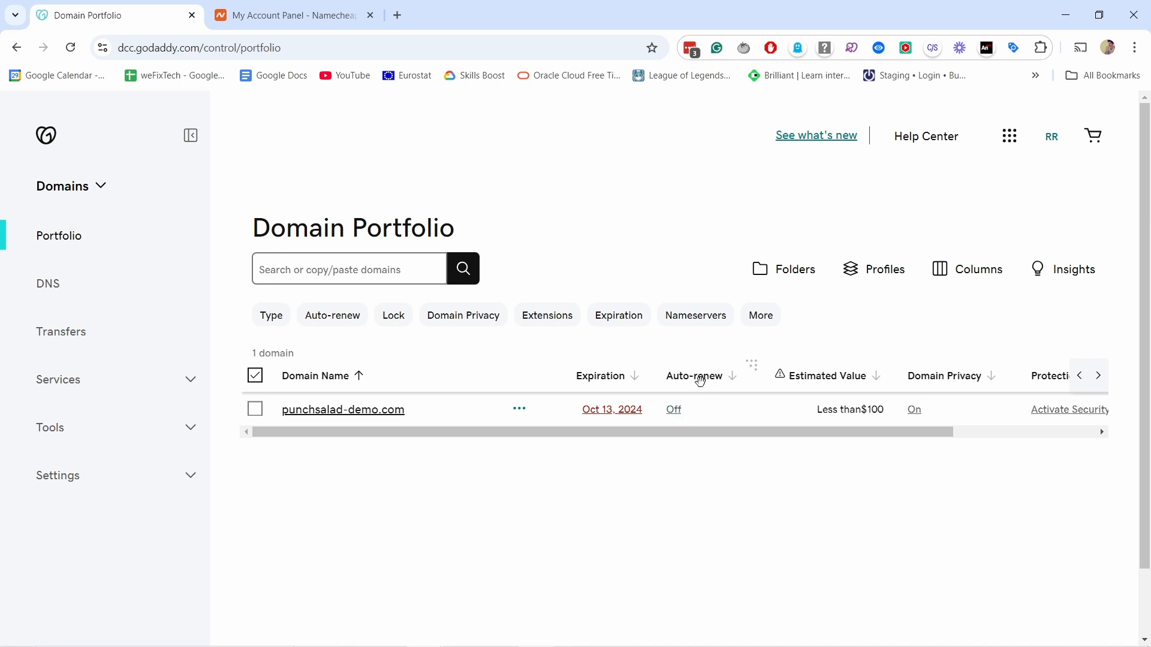
# Turn the Lock column for punchsalad-demo.com from On to Off, then select the domain name
pyautogui.click(673, 410)
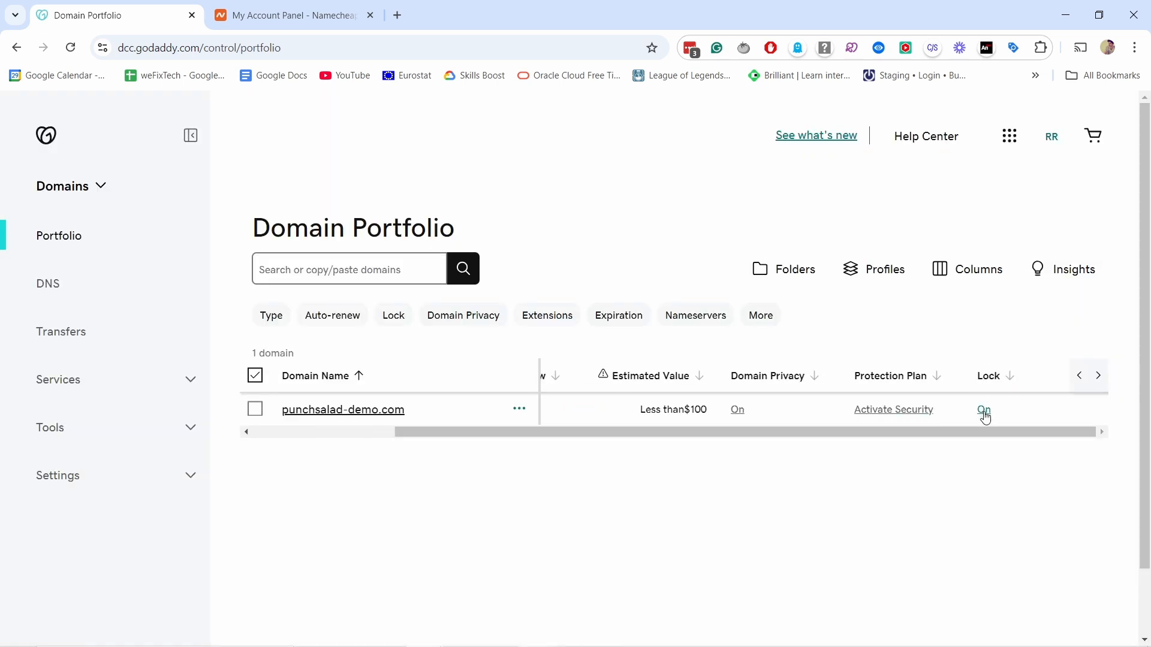
pyautogui.click(983, 410)
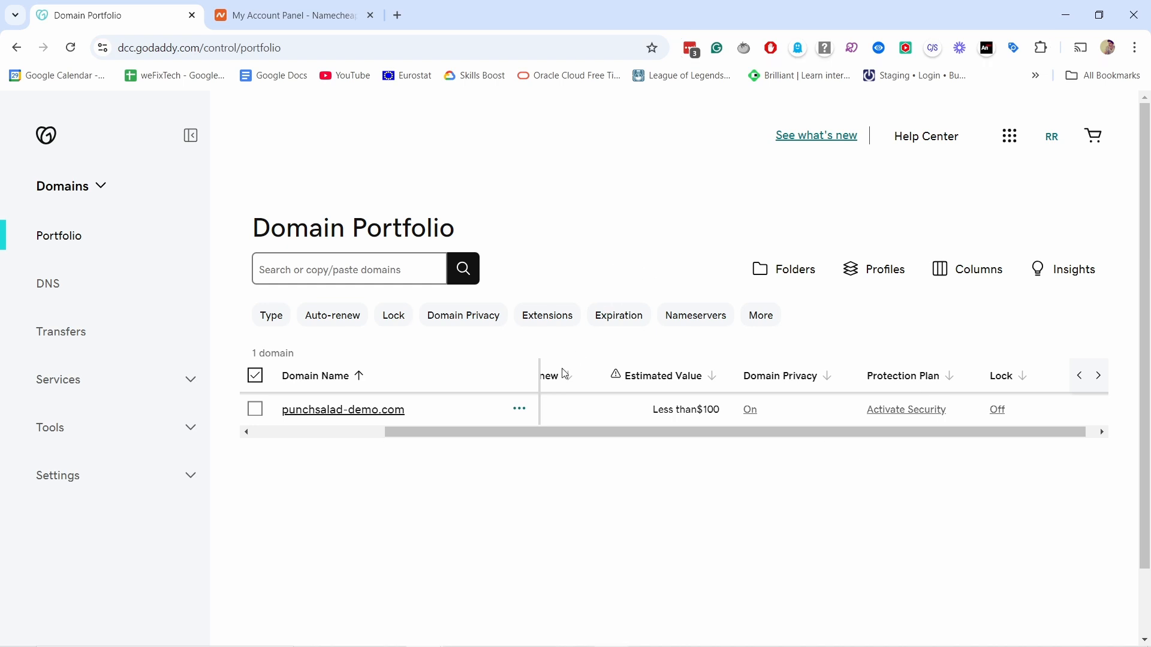
pyautogui.click(343, 409)
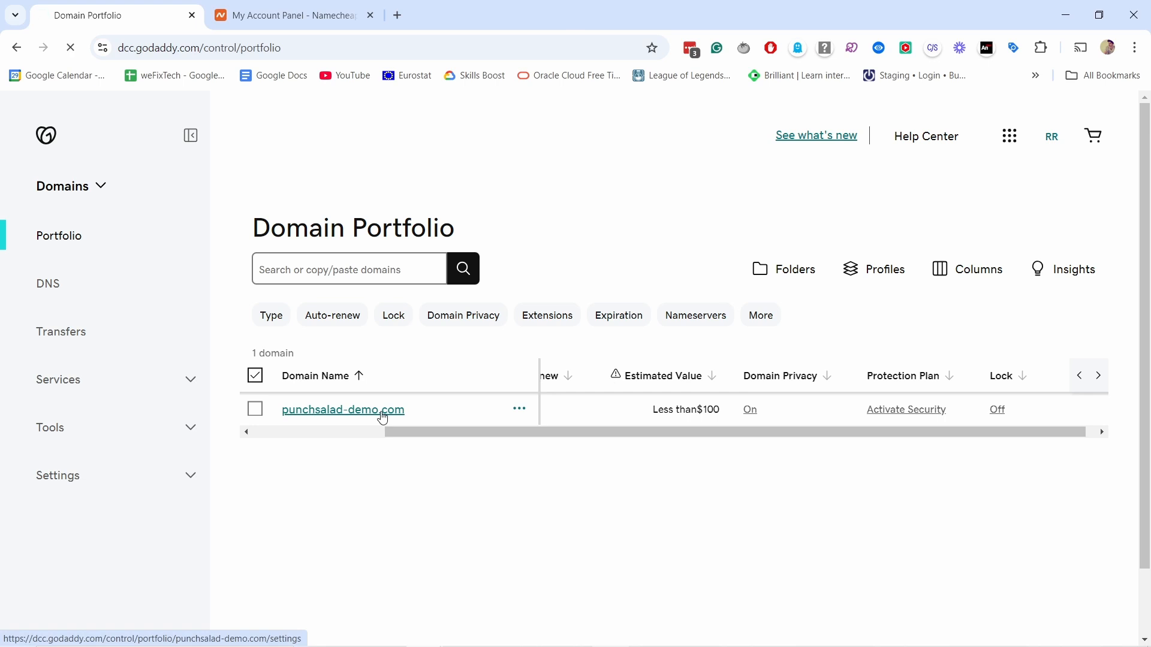
# Look through punchsalad-demo.com's Overview details and return to the Domain Portfolio
pyautogui.click(343, 409)
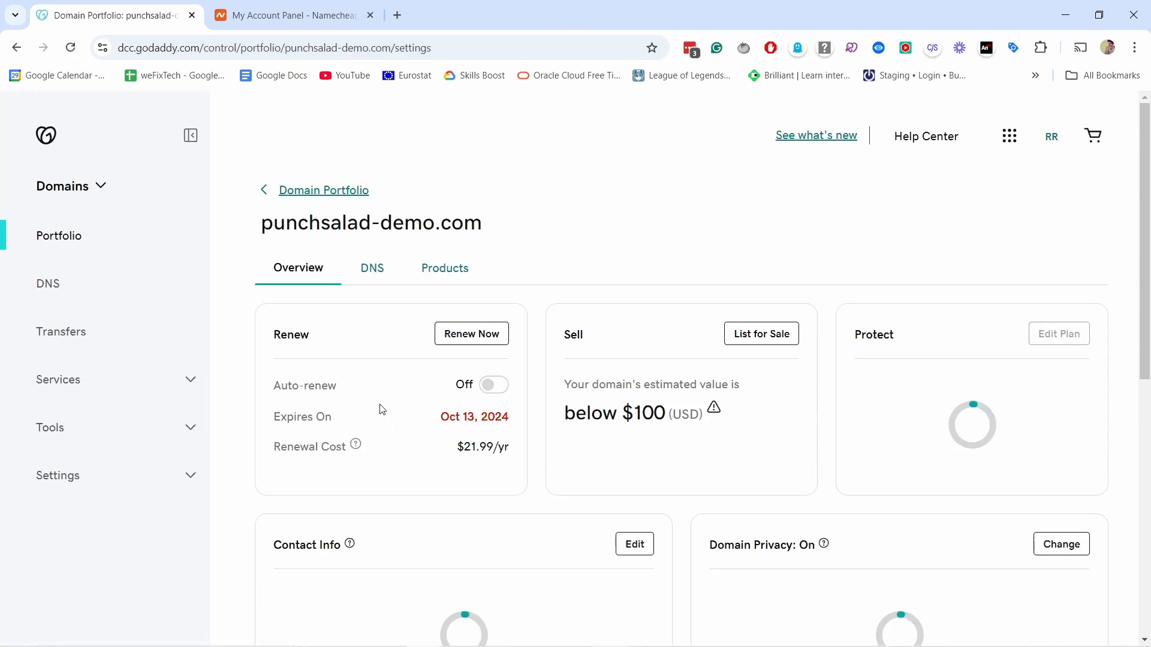
pyautogui.scroll(-3)
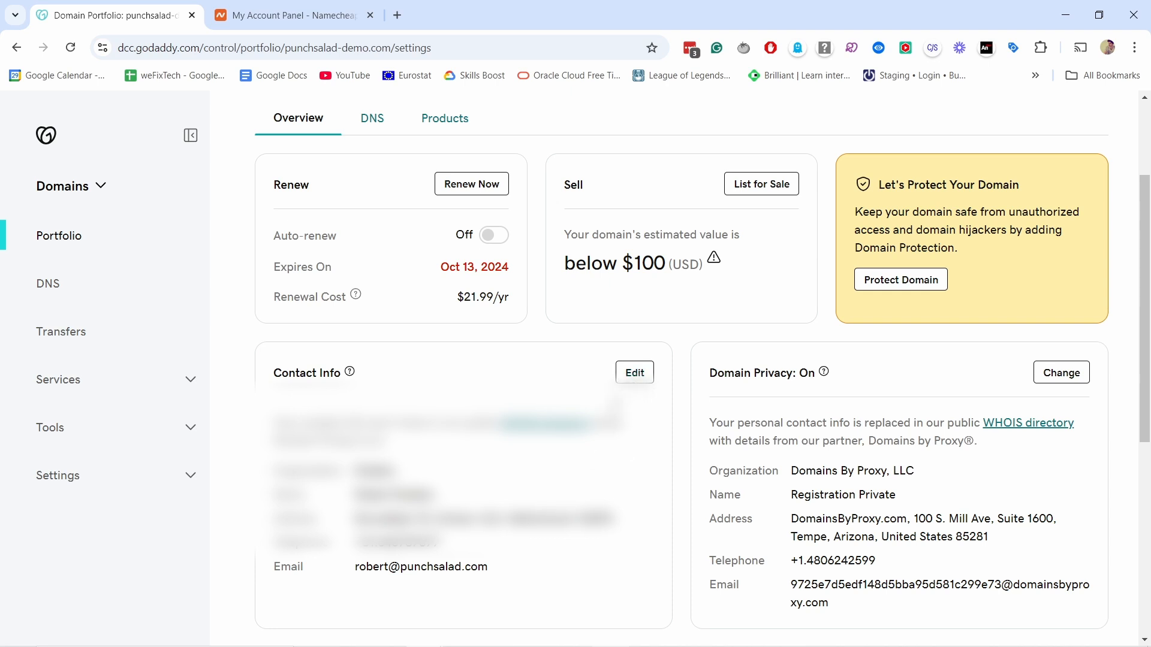
pyautogui.moveTo(511, 353)
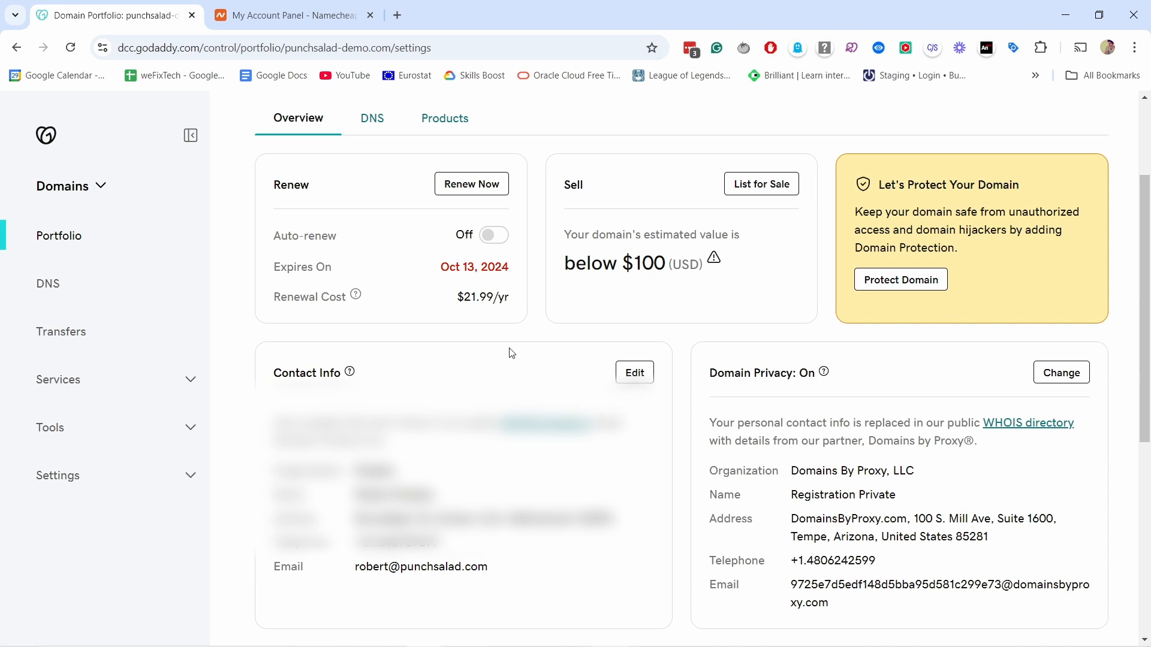
pyautogui.moveTo(546, 331)
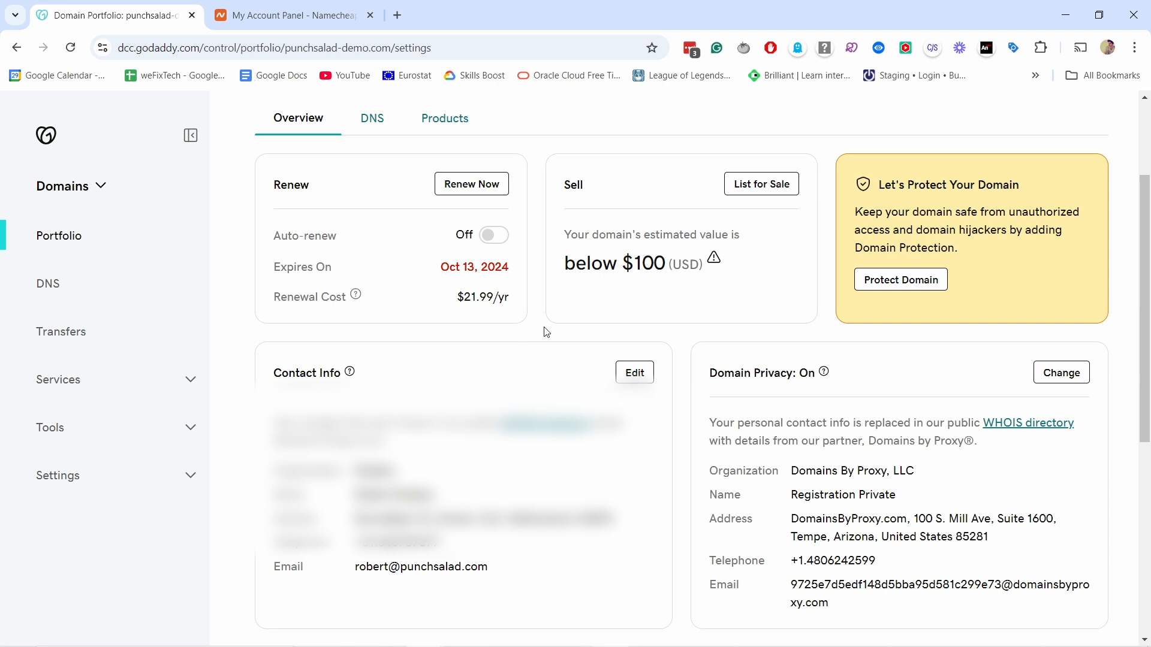
pyautogui.click(59, 236)
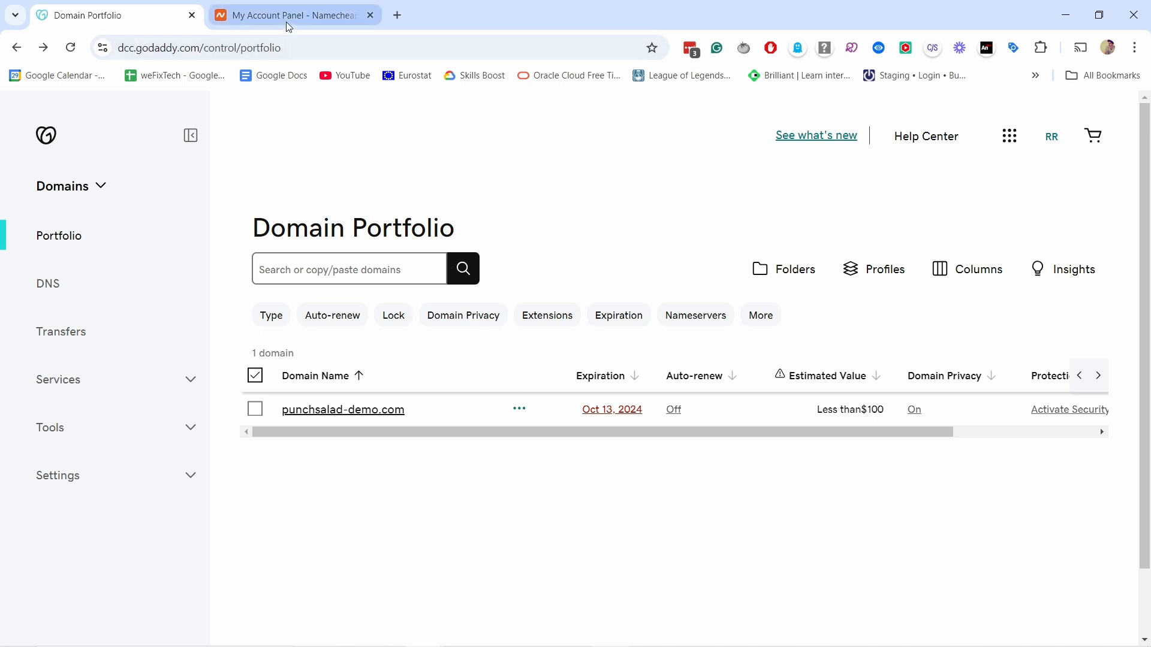
# Switch to the Namecheap account dashboard tab
pyautogui.click(293, 14)
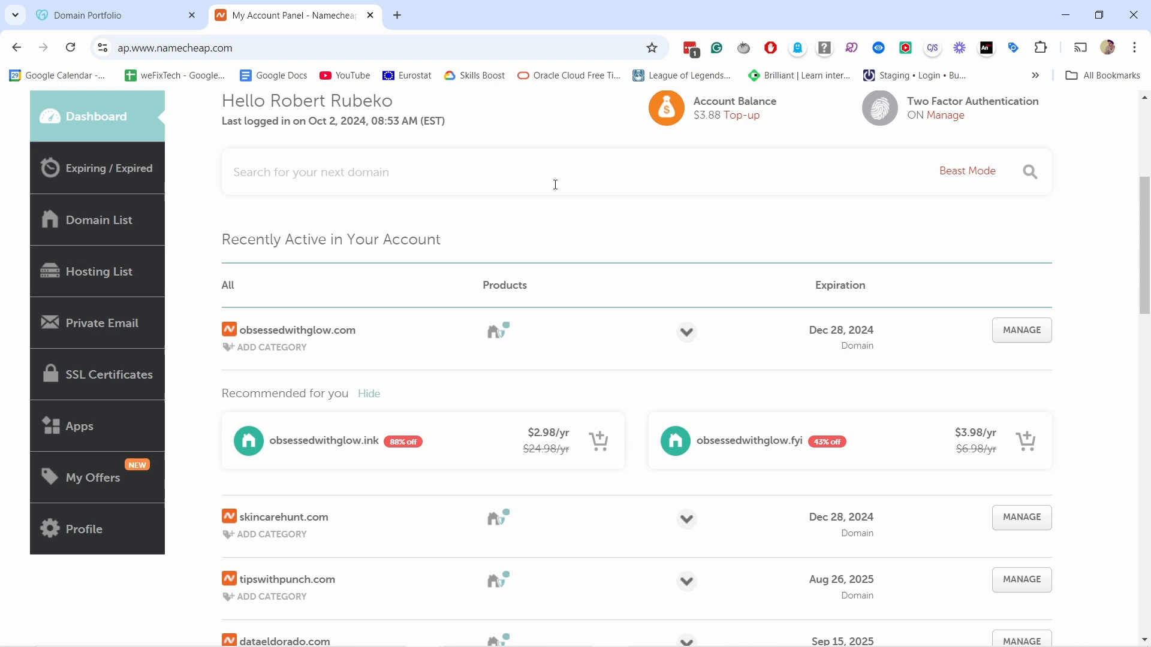
pyautogui.moveTo(544, 179)
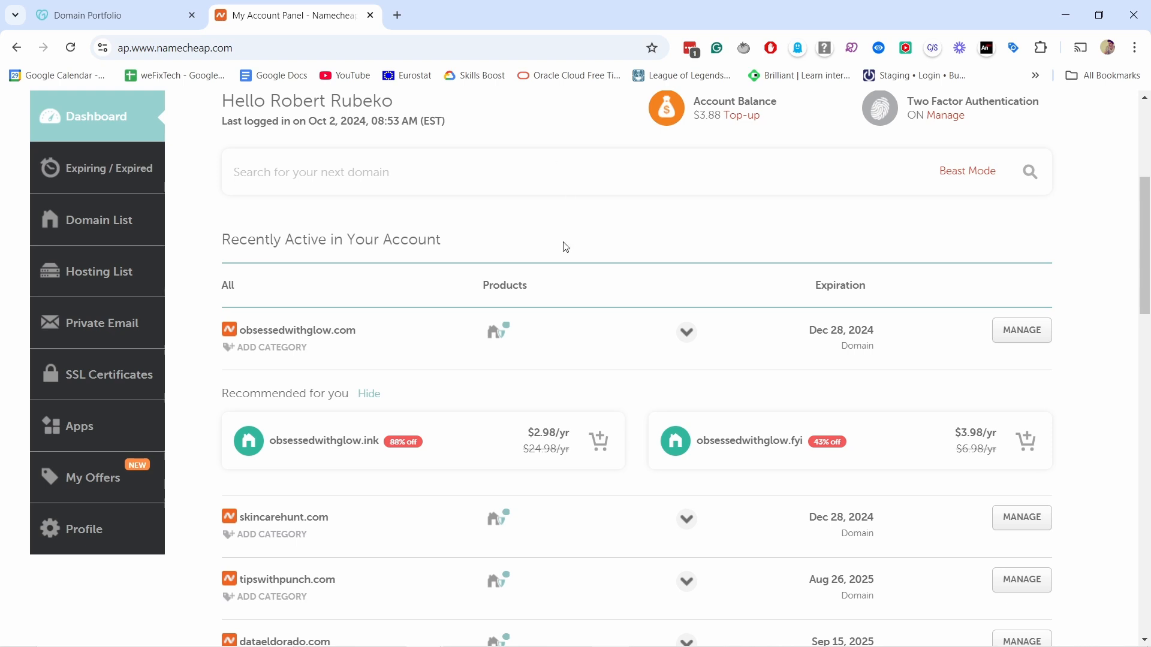
pyautogui.moveTo(552, 209)
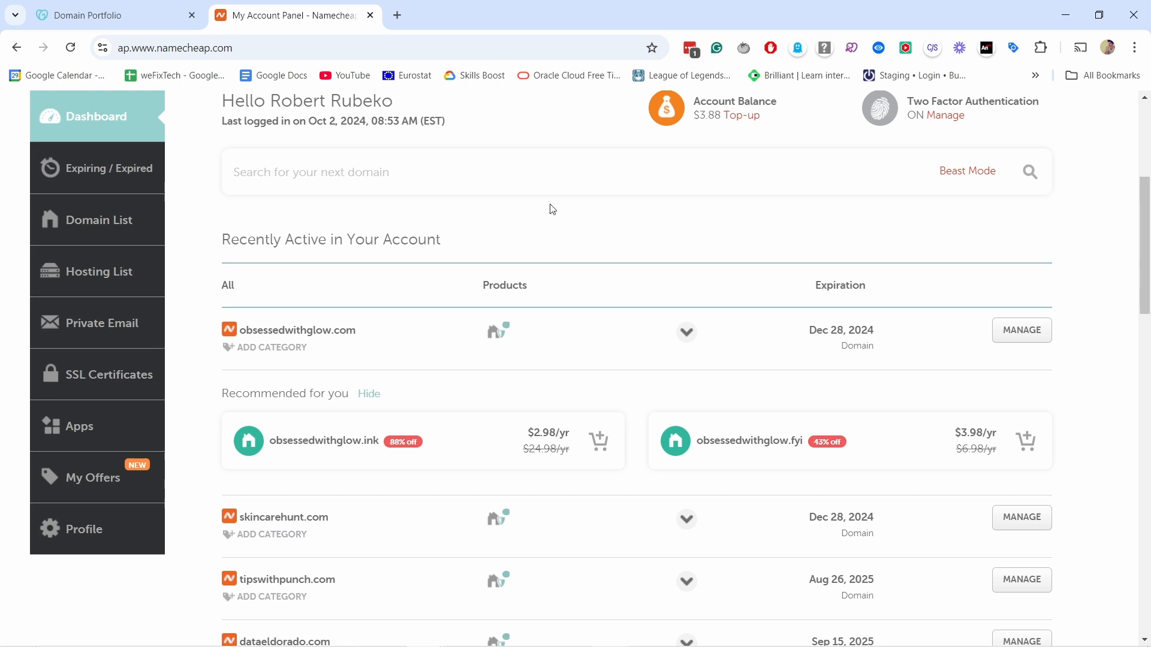
pyautogui.moveTo(555, 207)
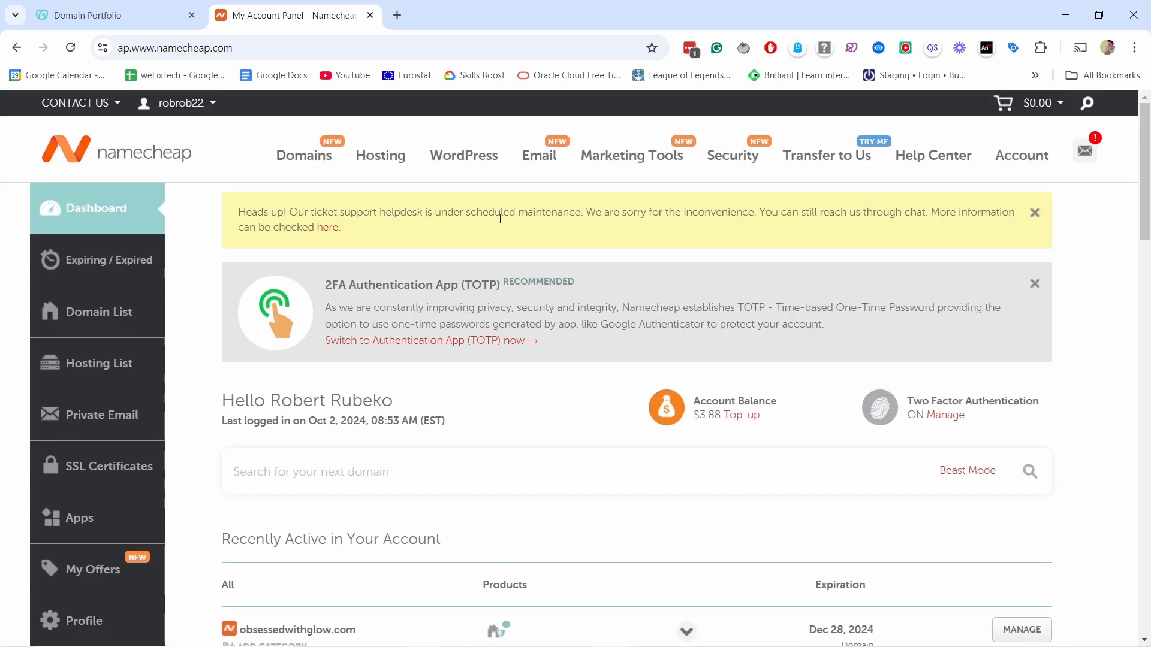
pyautogui.moveTo(501, 243)
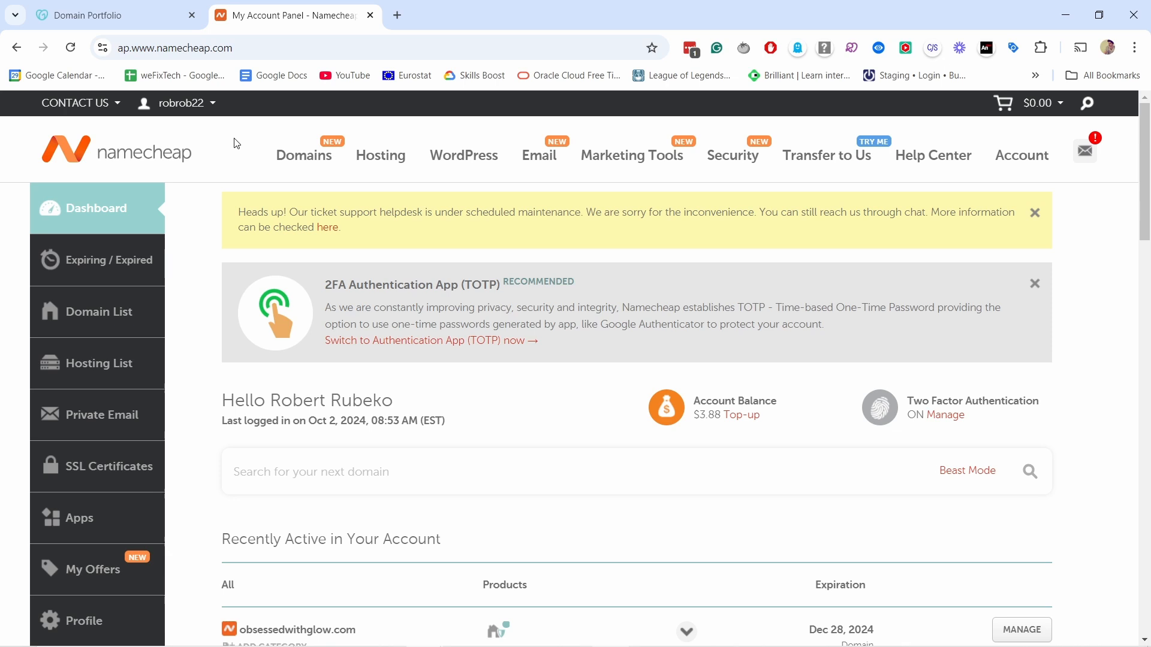
pyautogui.moveTo(228, 151)
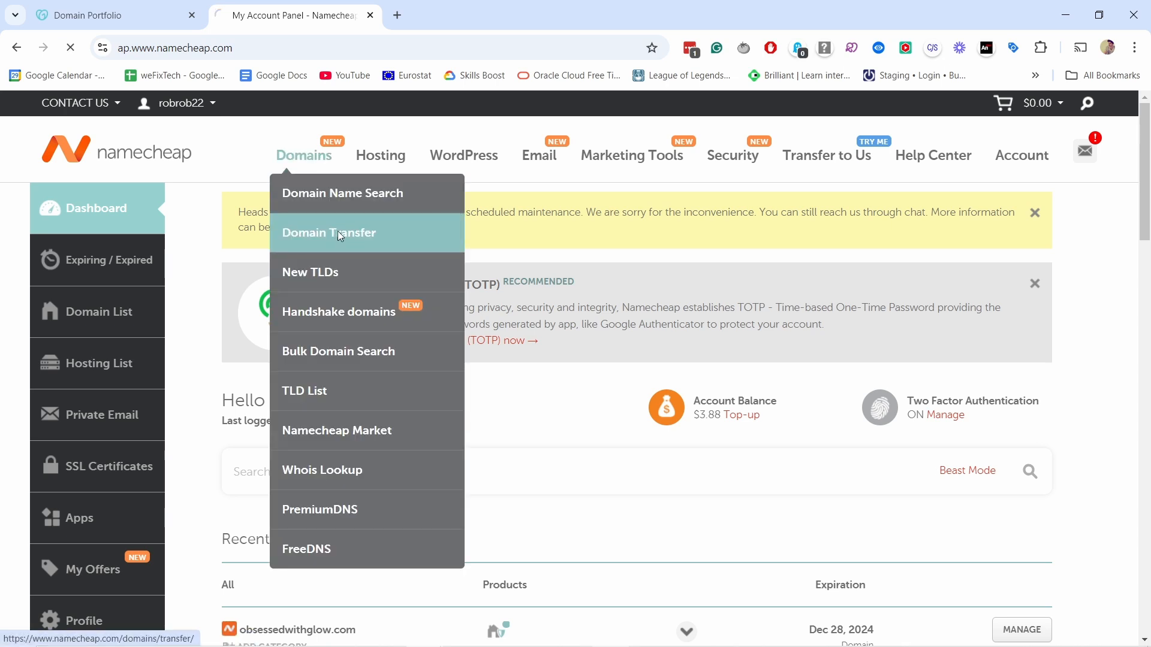
# Open Namecheap's transfer page and copy punchsalad-demo.com from the GoDaddy portfolio
pyautogui.click(329, 232)
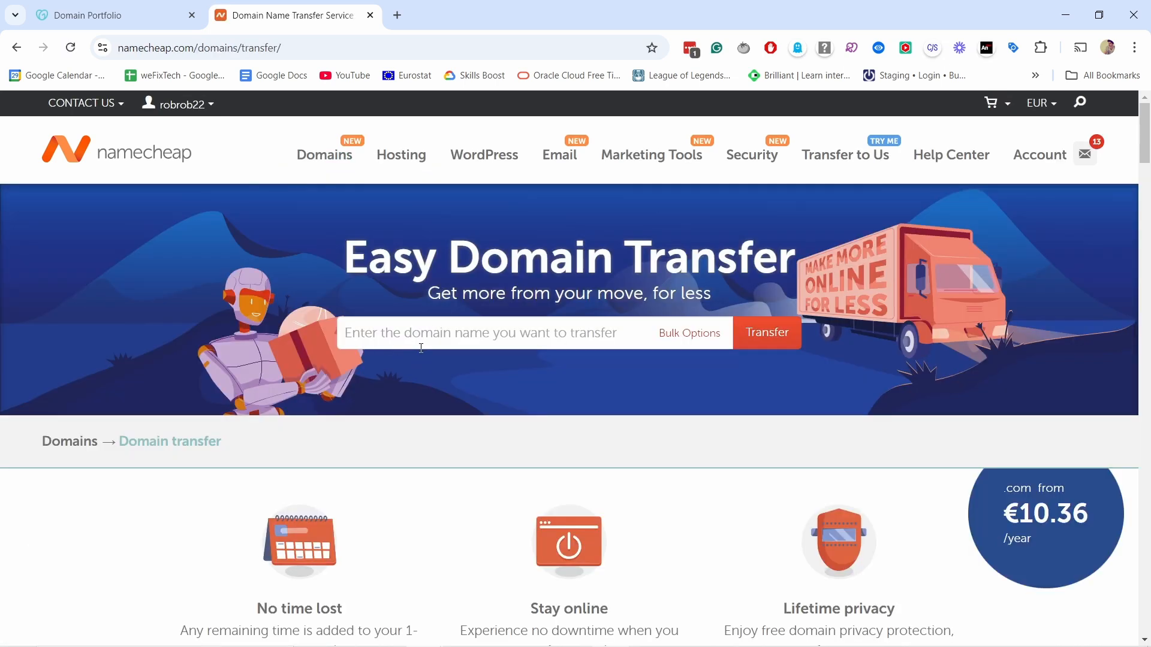
pyautogui.click(103, 15)
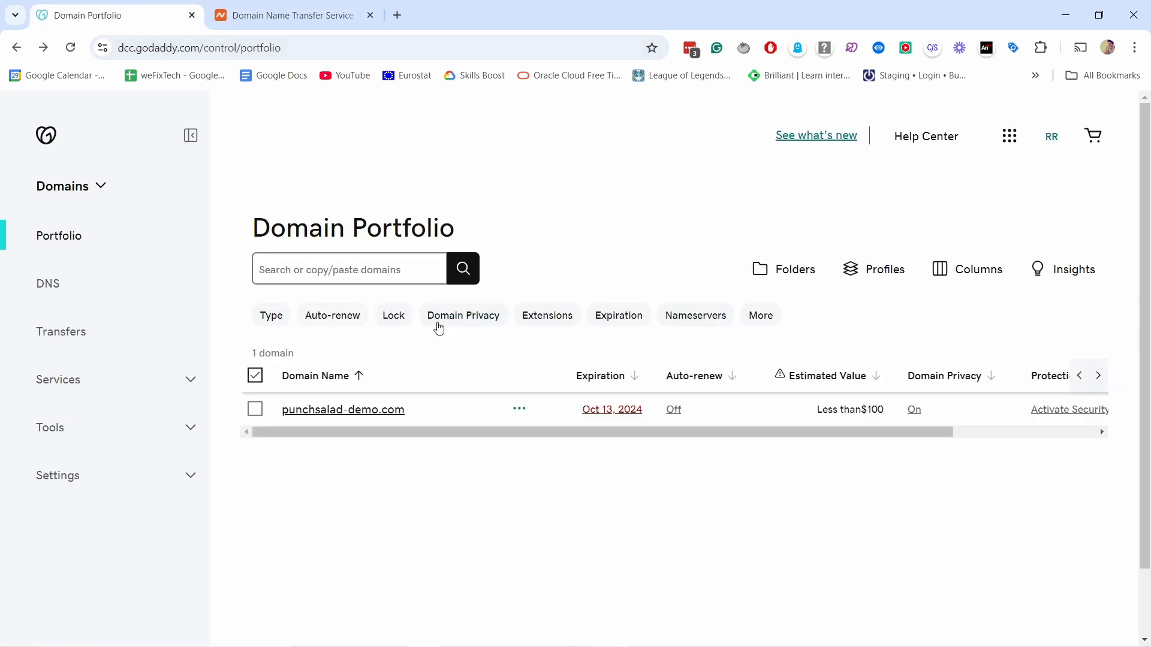
pyautogui.doubleClick(342, 409)
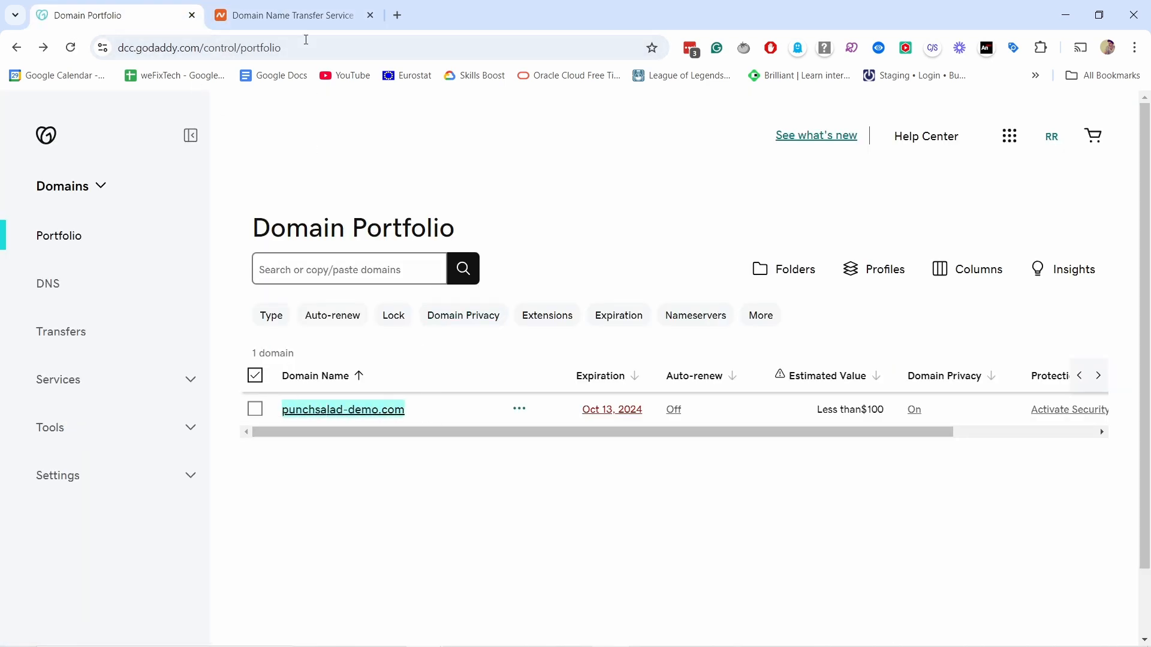
pyautogui.click(294, 14)
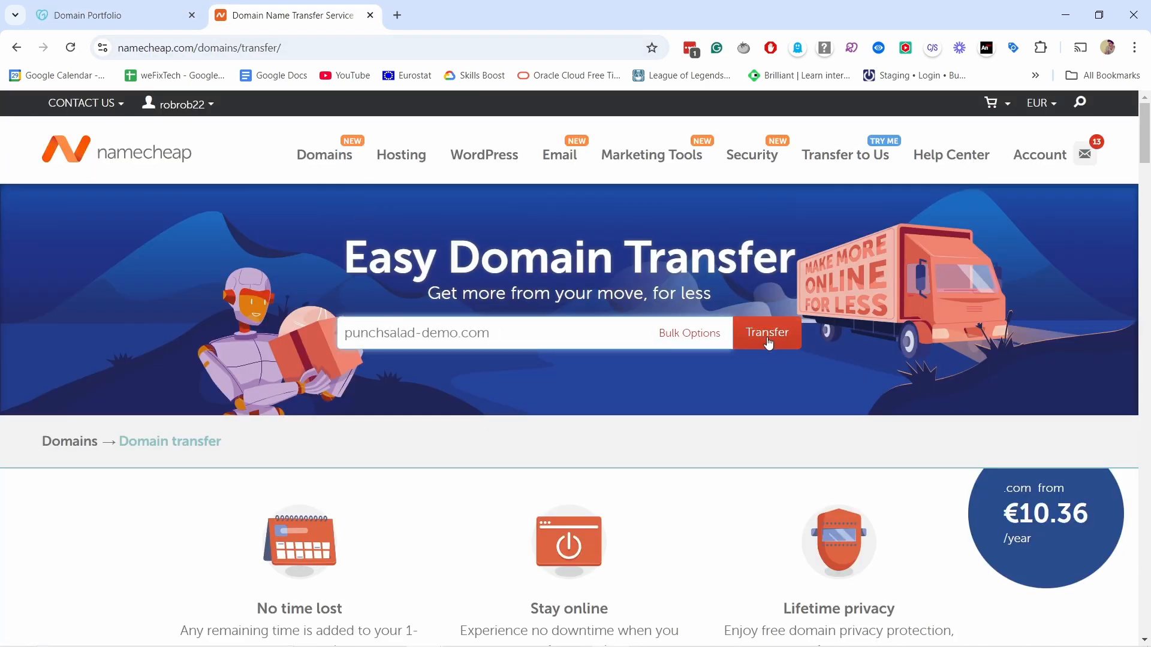
# Run the transfer eligibility check for punchsalad-demo.com
pyautogui.click(766, 333)
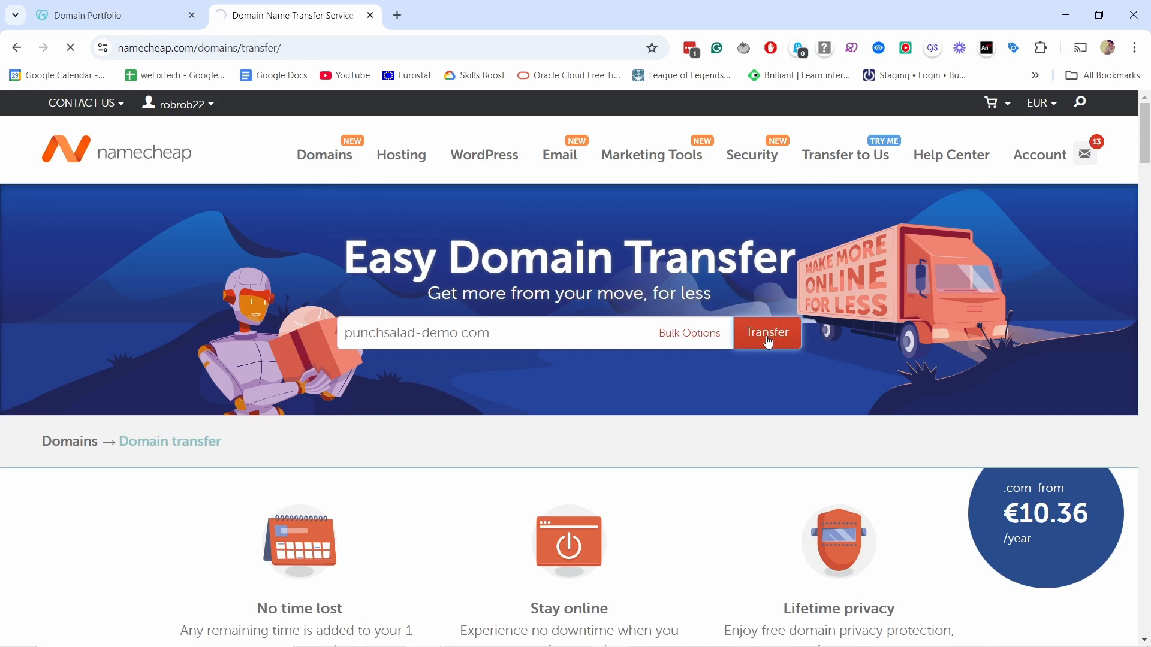
pyautogui.click(766, 333)
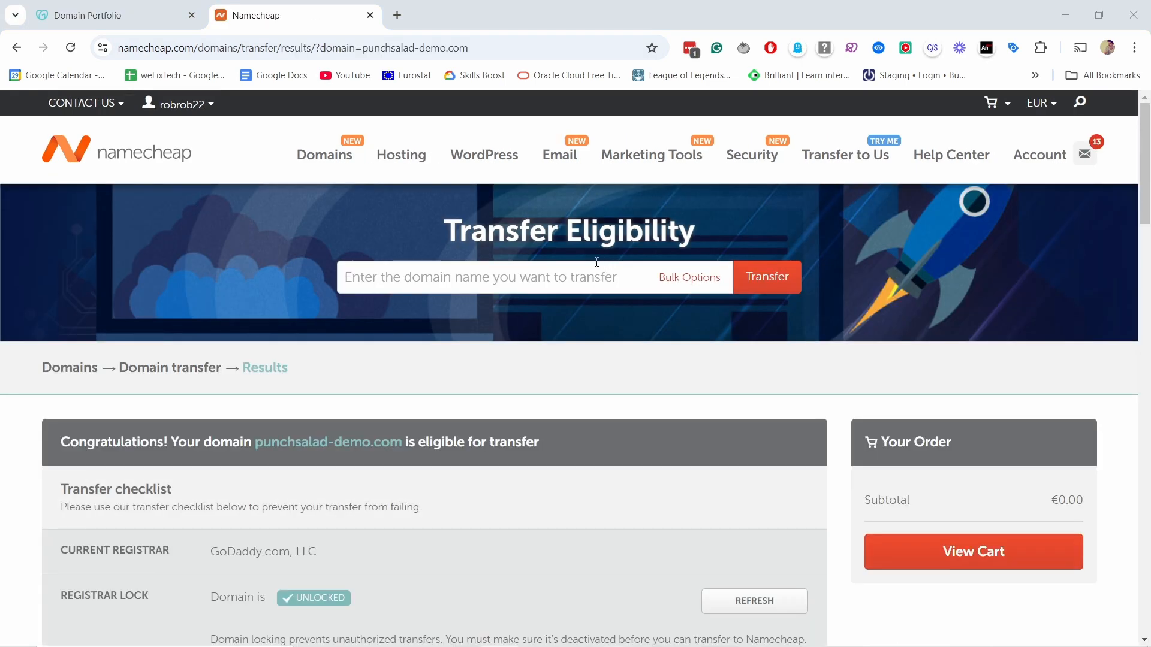
# Re-tick the Domain Contact Information consent in the transfer checklist, then return to GoDaddy
pyautogui.scroll(-3)
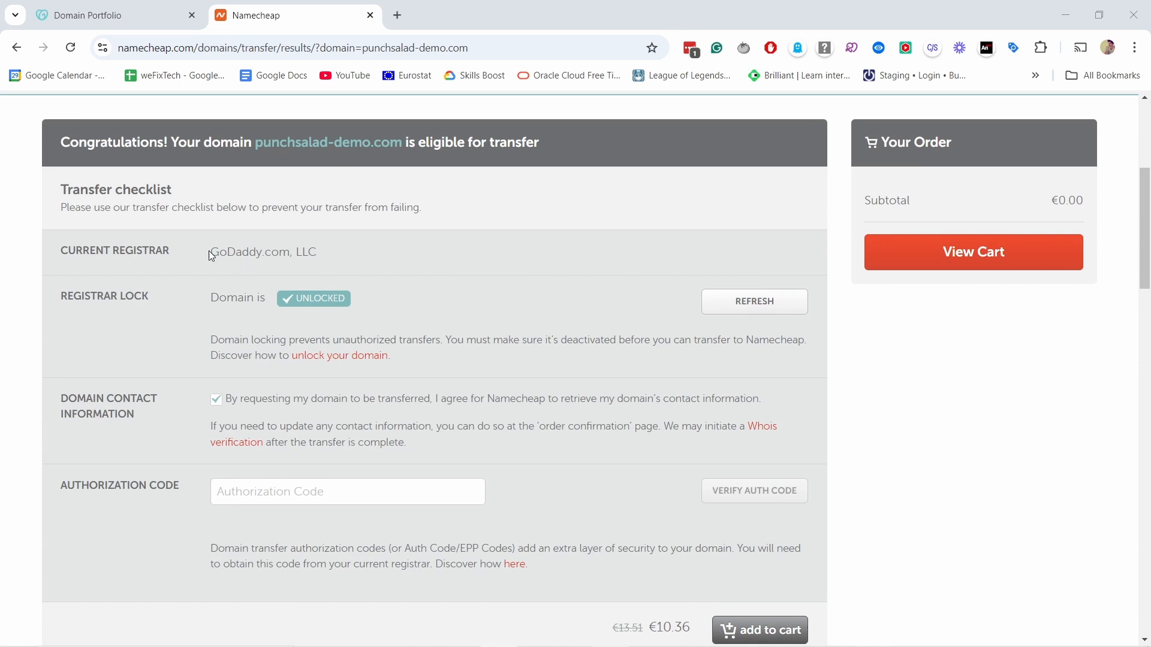
pyautogui.moveTo(297, 313)
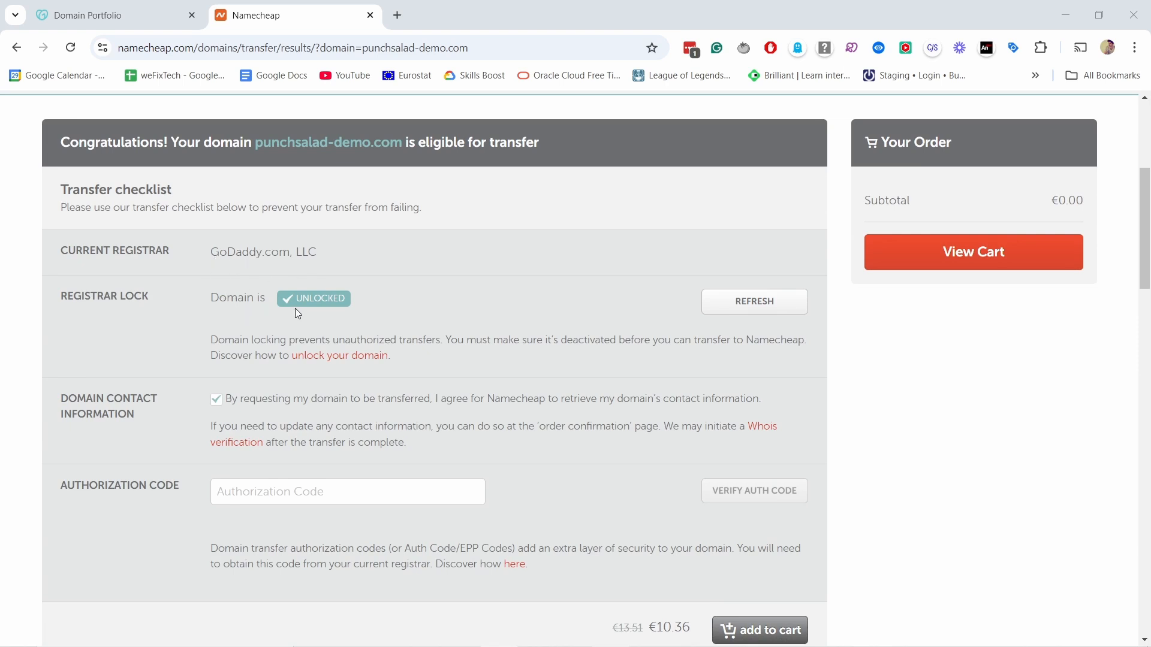
pyautogui.moveTo(269, 378)
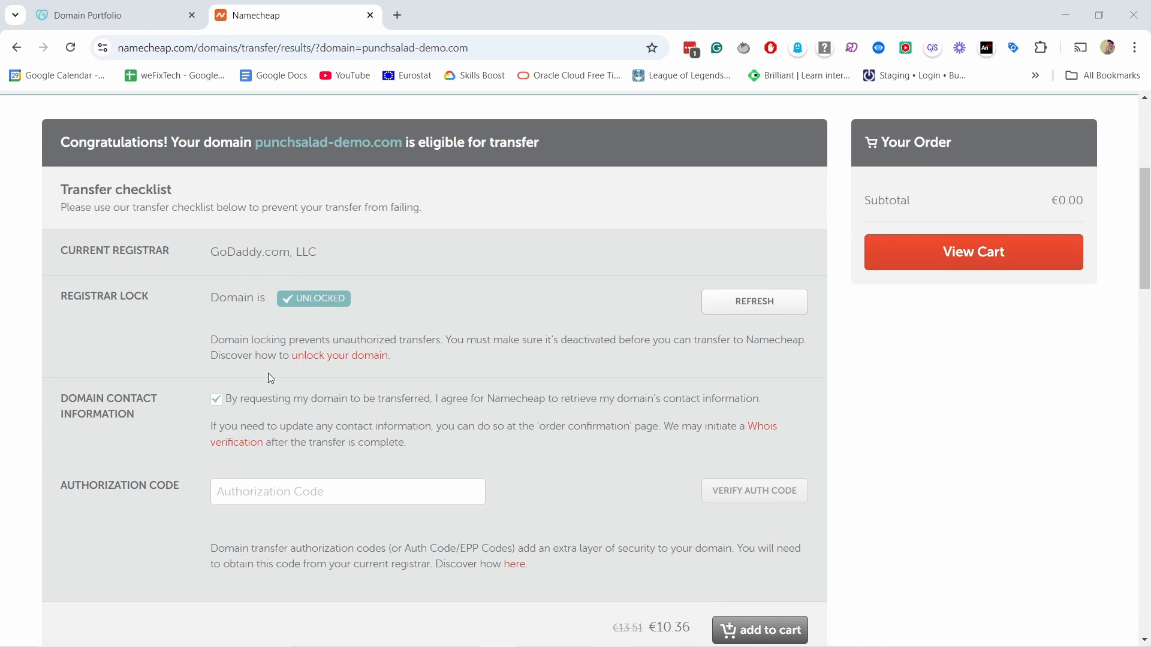
pyautogui.click(215, 399)
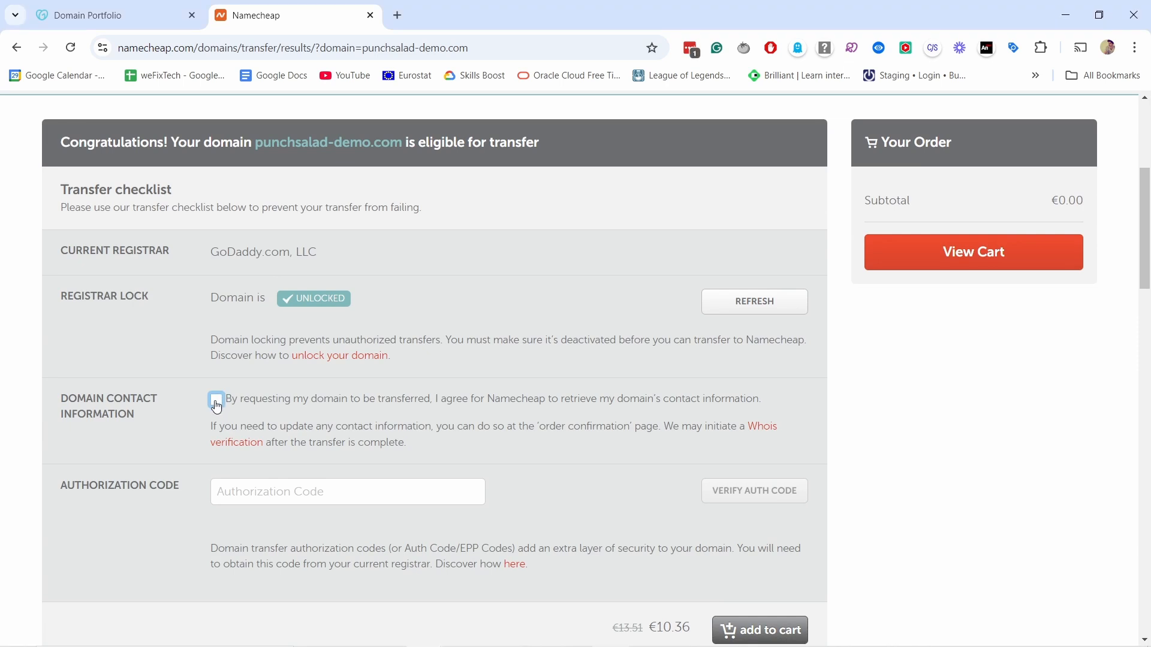
pyautogui.click(216, 398)
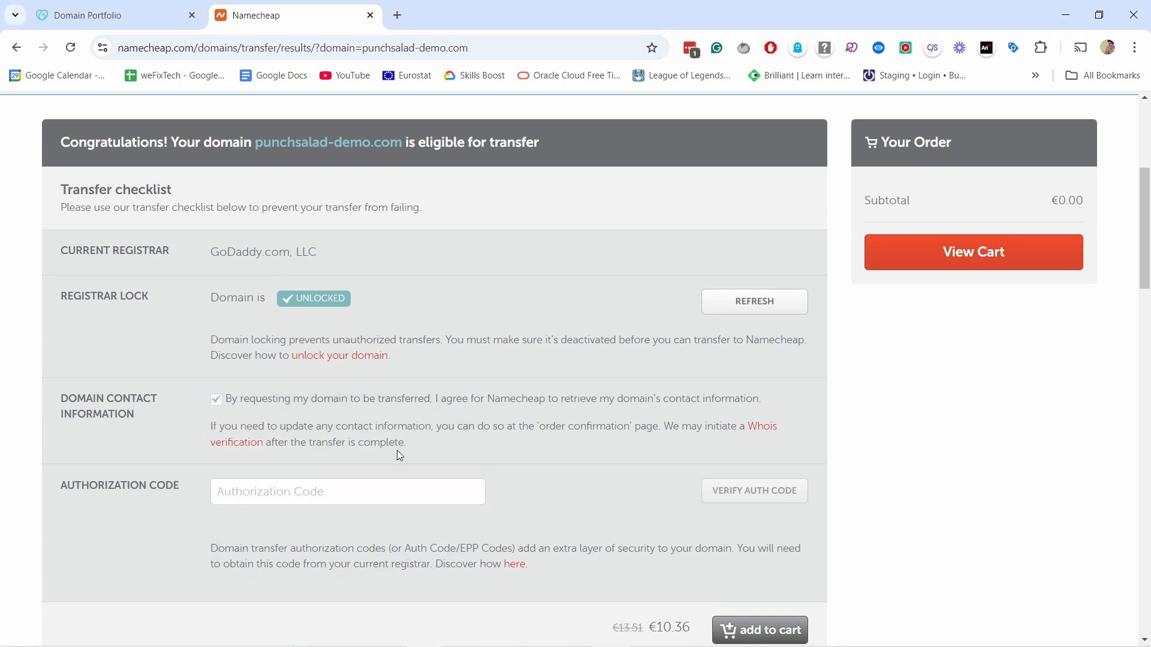
pyautogui.scroll(-3)
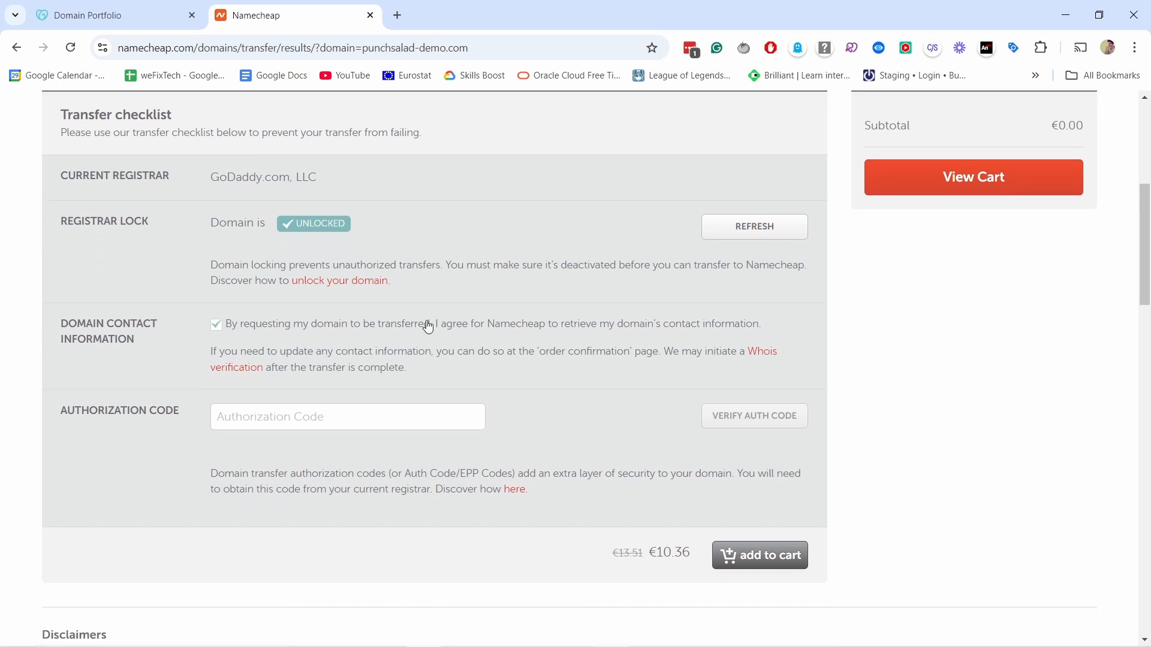
pyautogui.moveTo(760, 555)
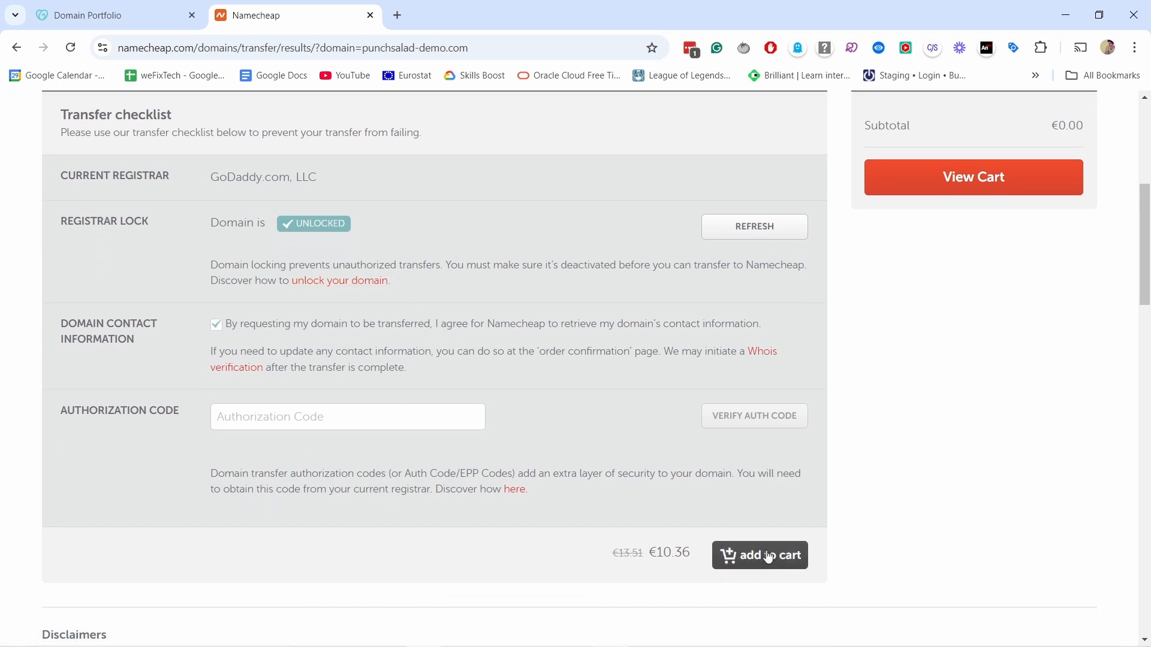
pyautogui.moveTo(655, 527)
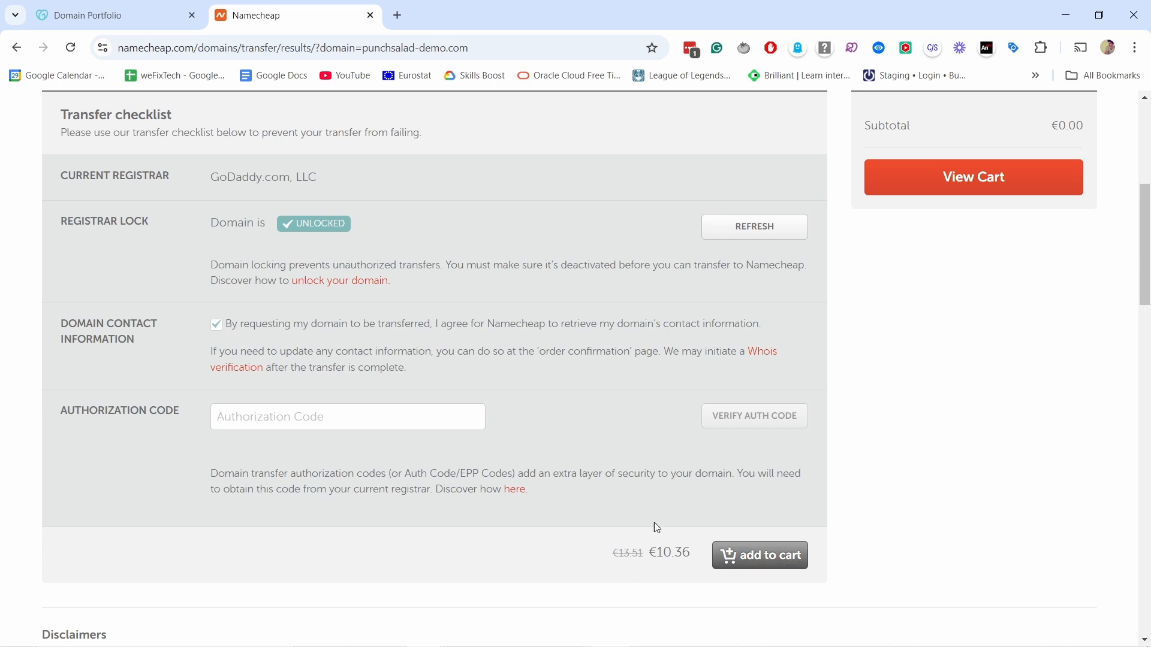
pyautogui.moveTo(653, 546)
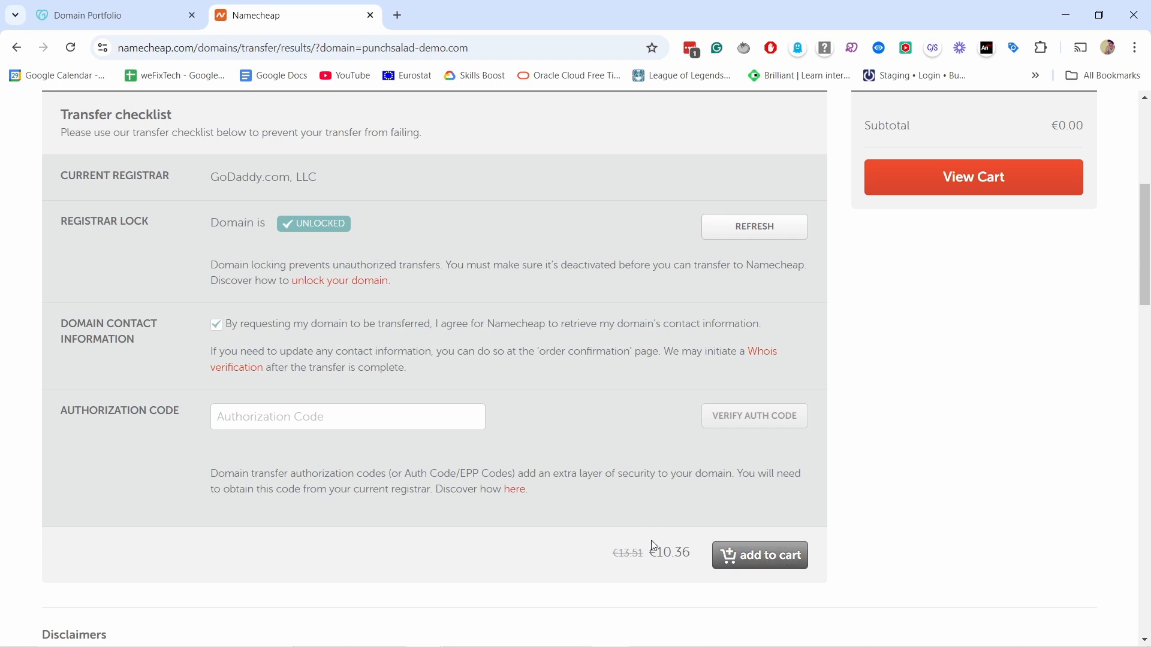
pyautogui.moveTo(759, 555)
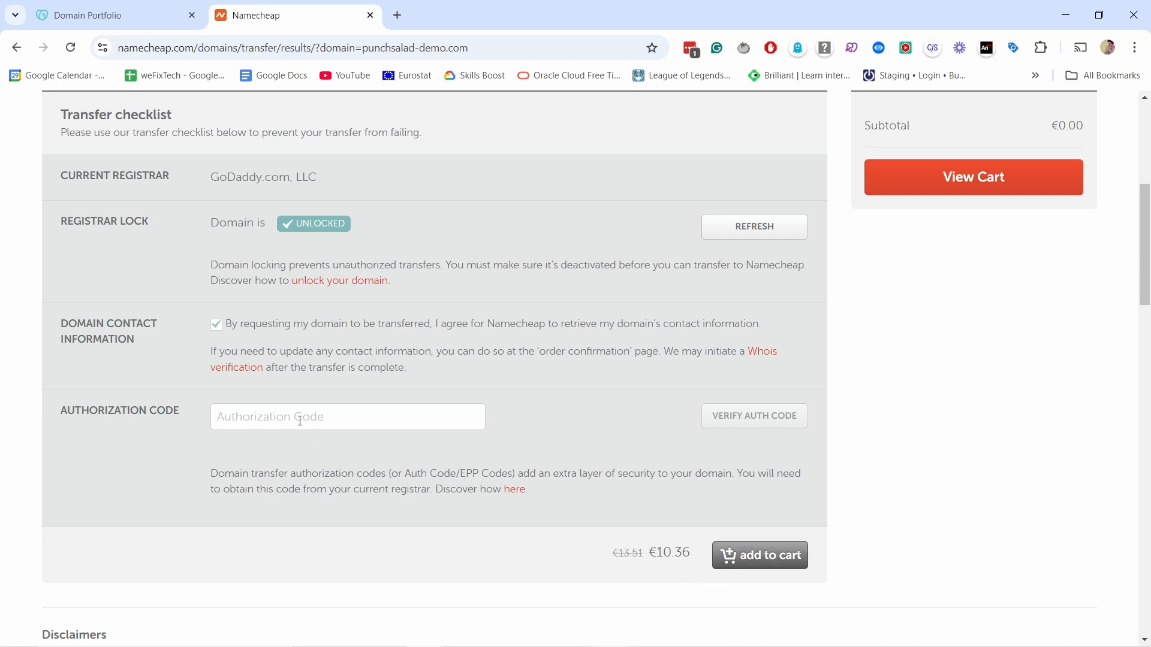
pyautogui.moveTo(310, 408)
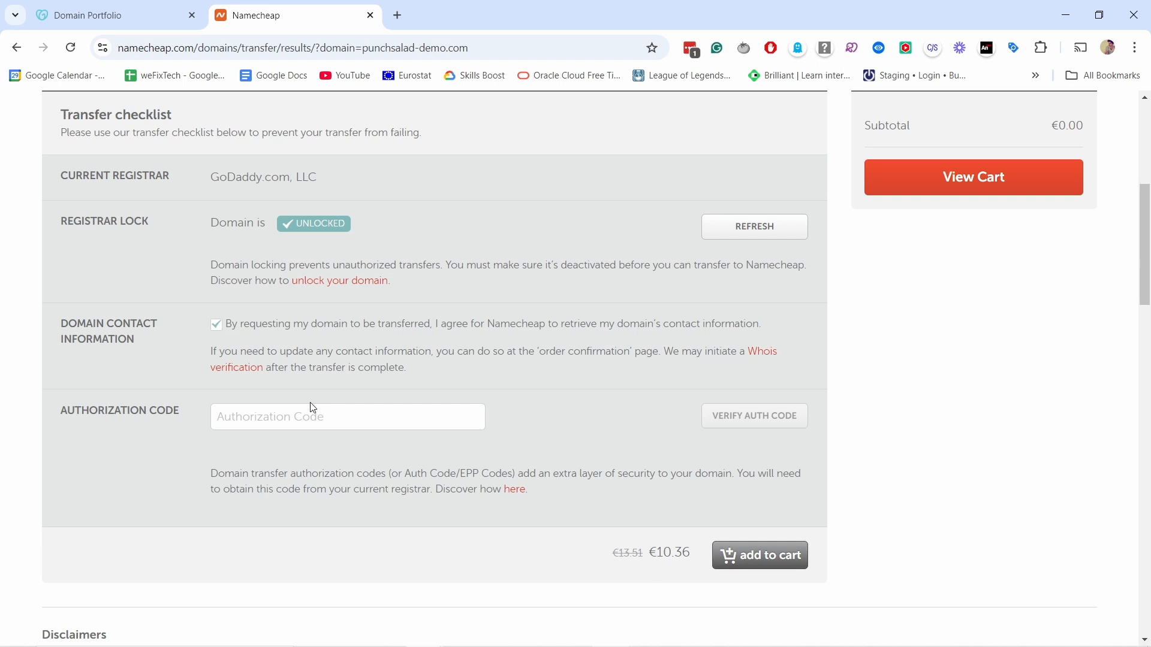
pyautogui.click(88, 14)
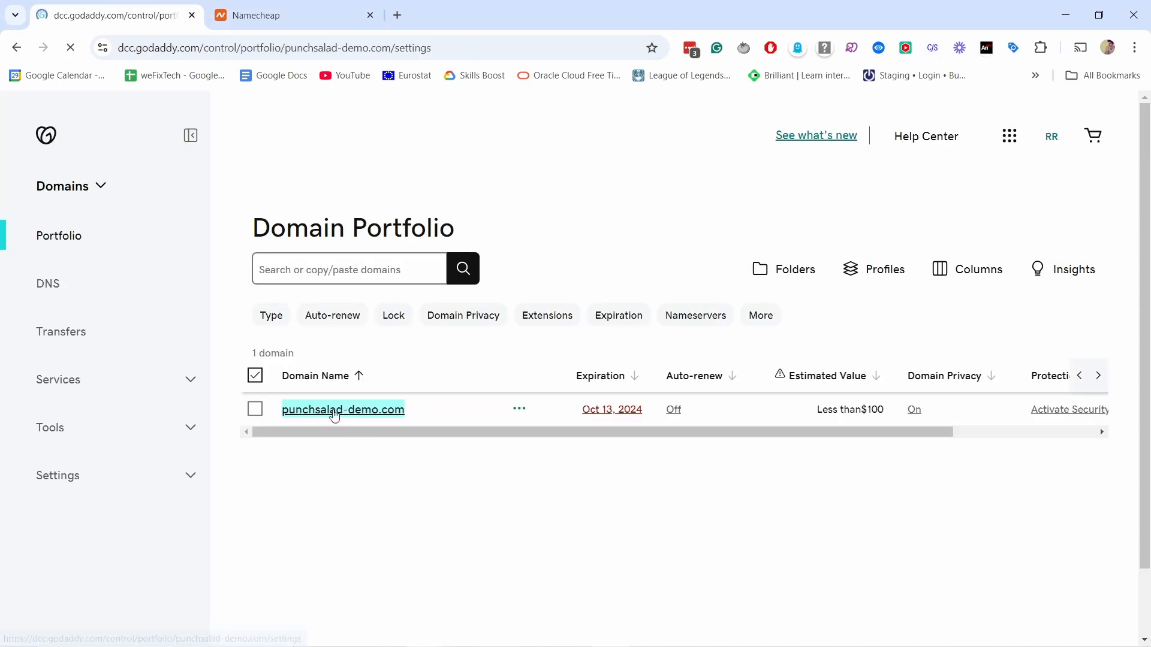
# Open punchsalad-demo.com's DNS settings and its Forwarding section
pyautogui.click(342, 410)
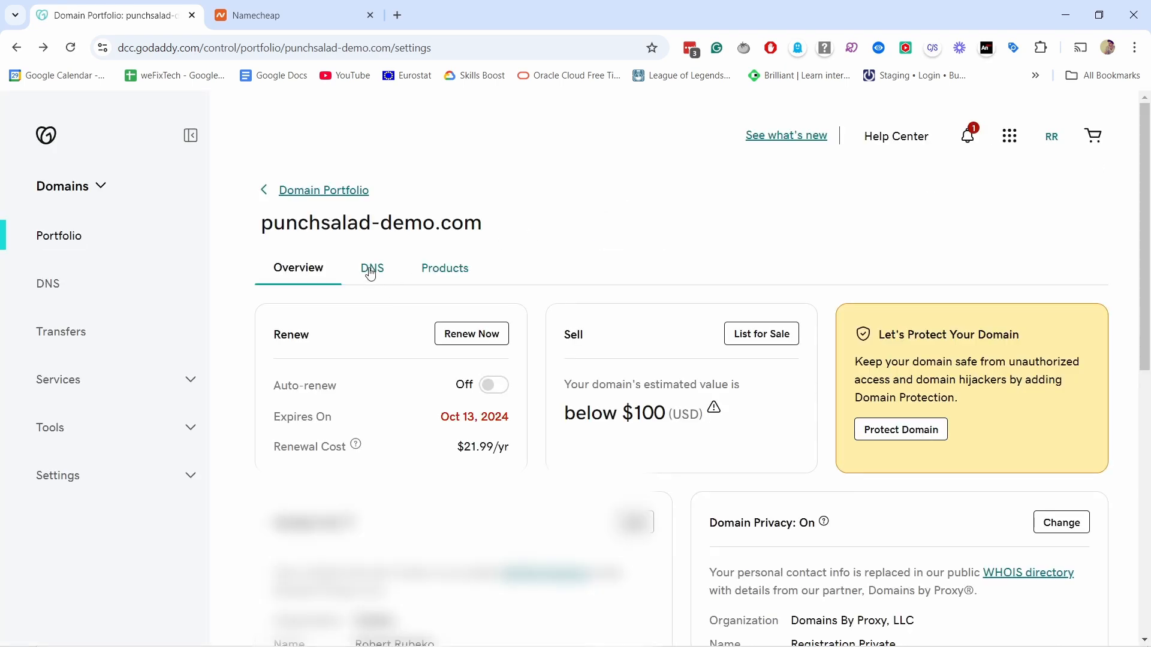
pyautogui.click(372, 268)
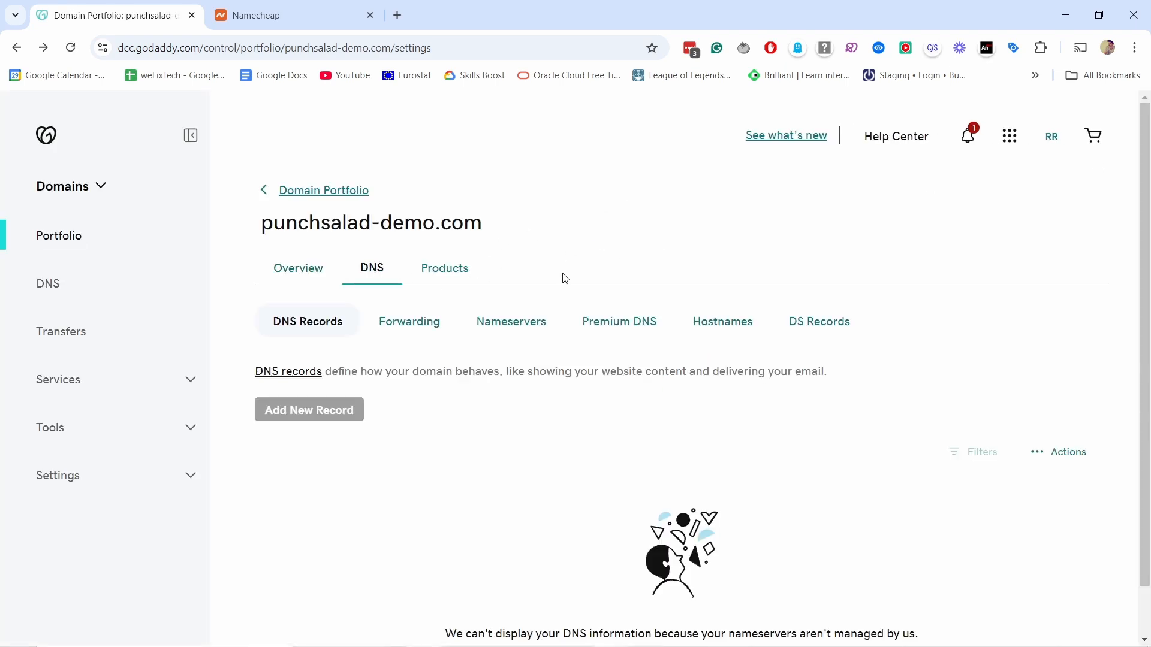
pyautogui.moveTo(552, 510)
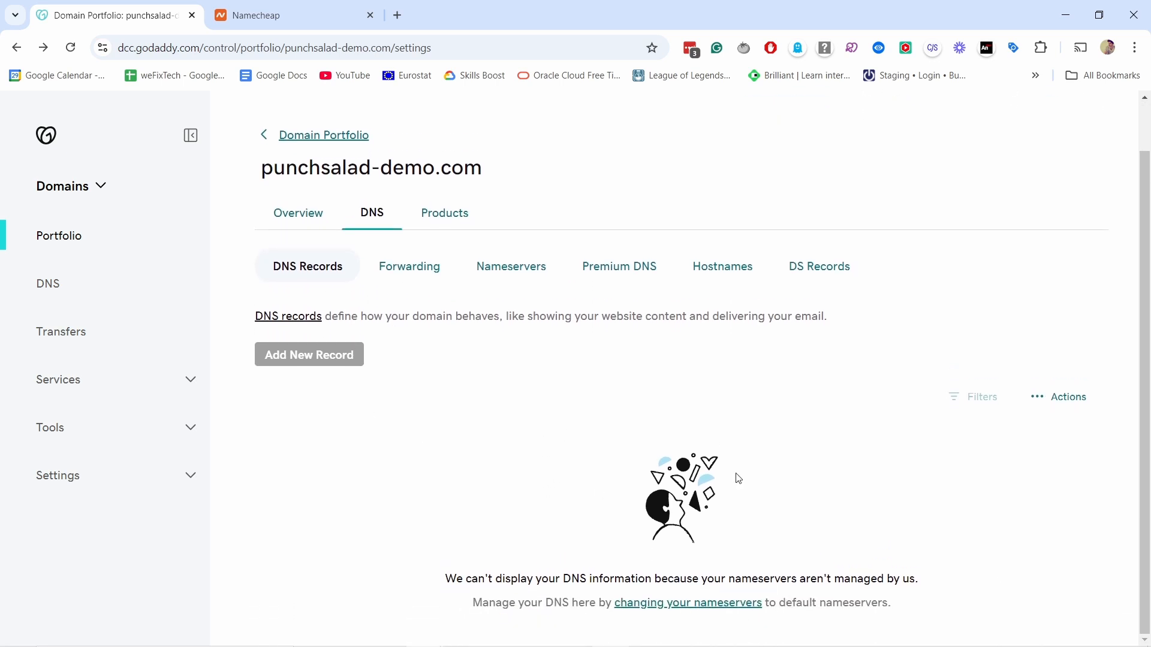
pyautogui.moveTo(758, 638)
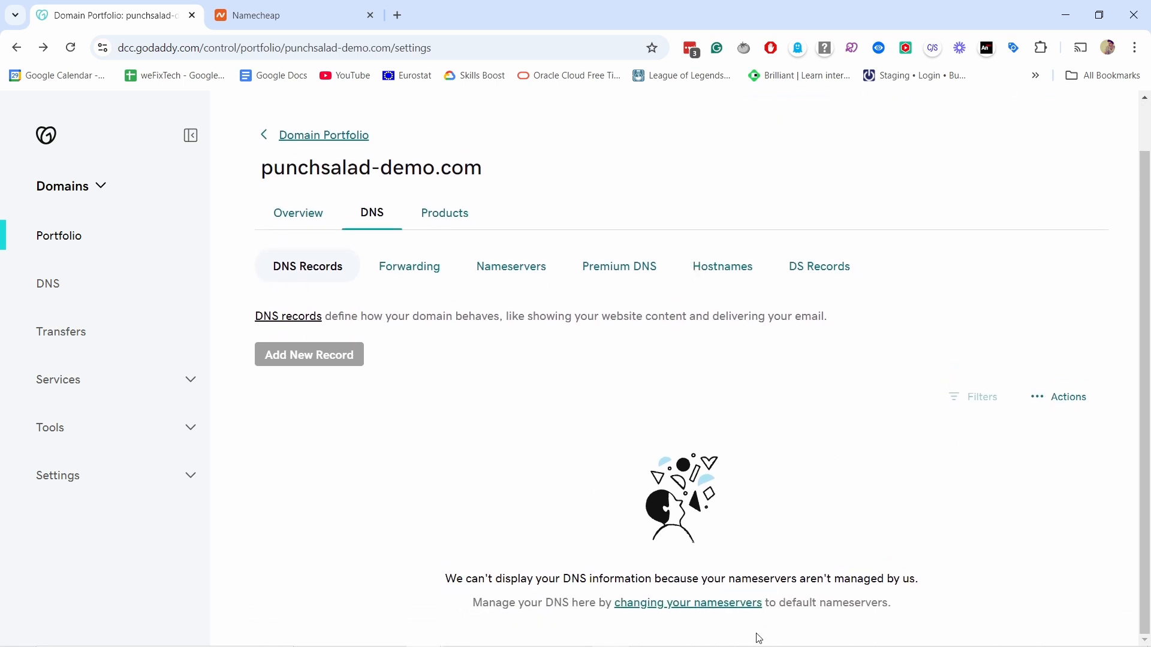
pyautogui.moveTo(419, 350)
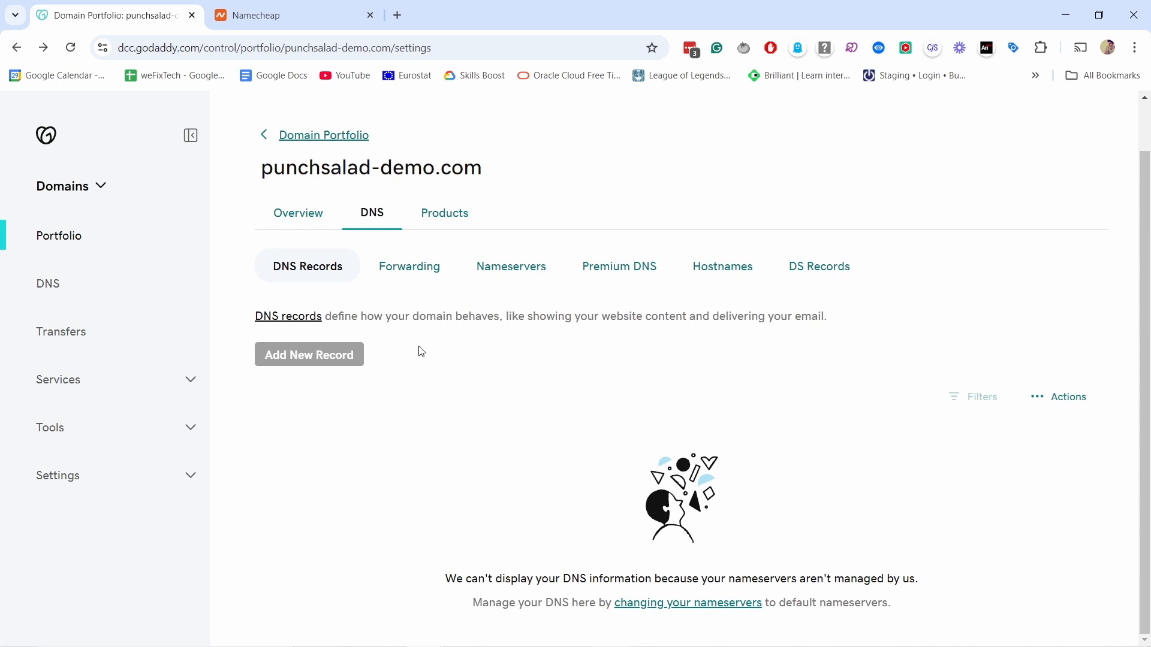
pyautogui.moveTo(505, 403)
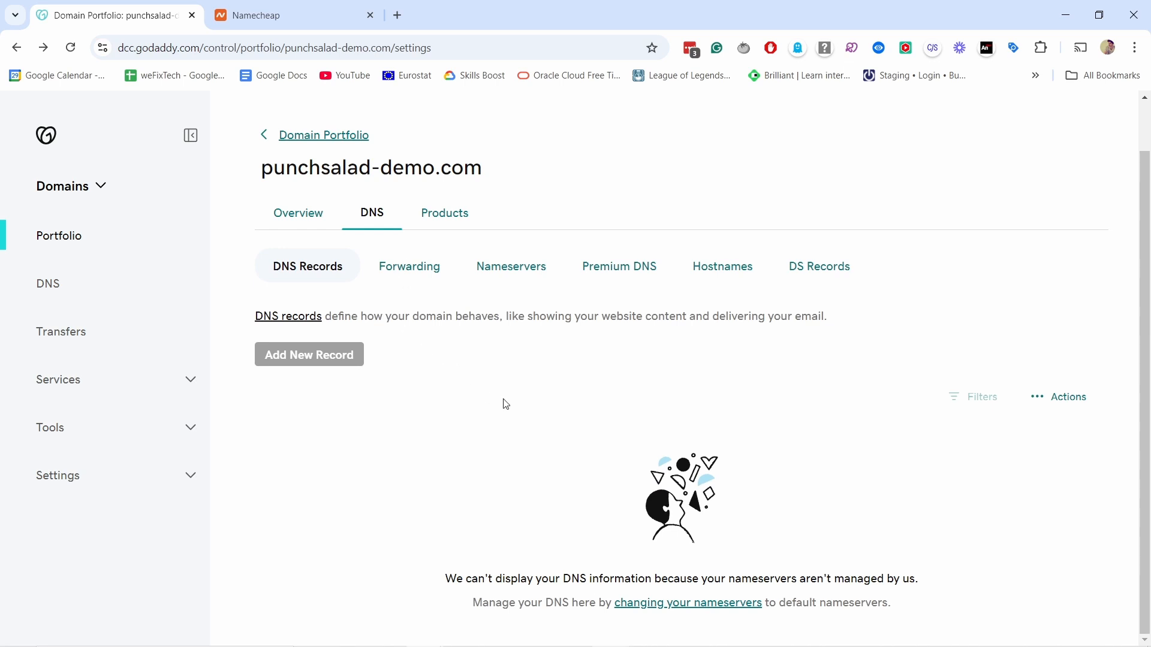
pyautogui.moveTo(585, 491)
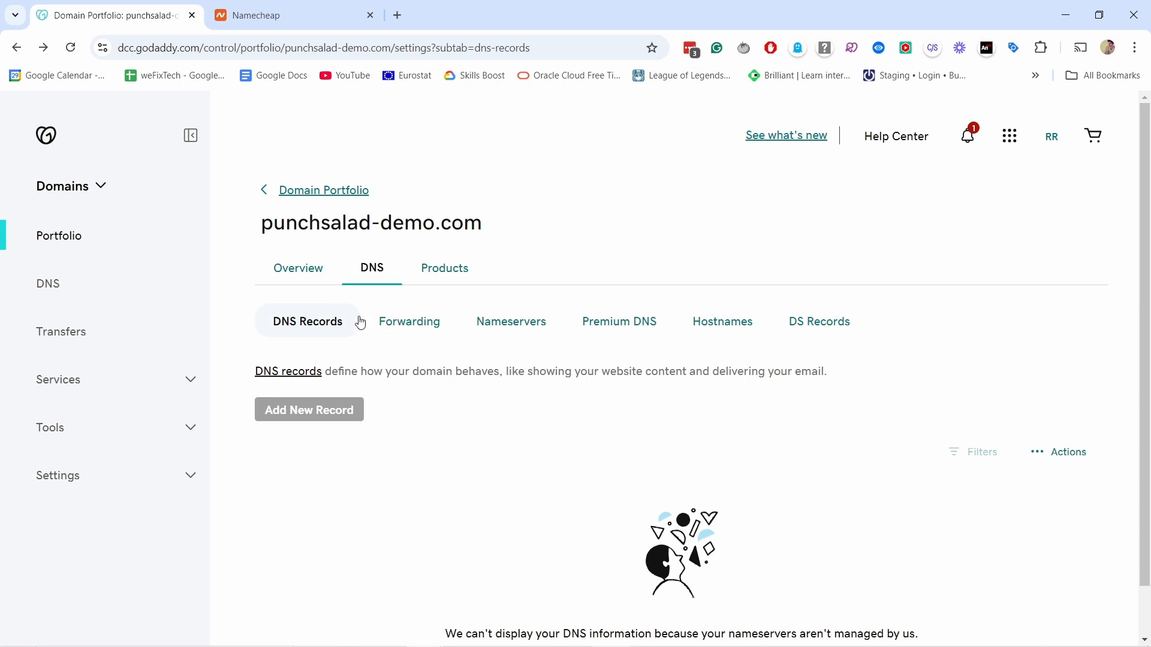
pyautogui.moveTo(366, 374)
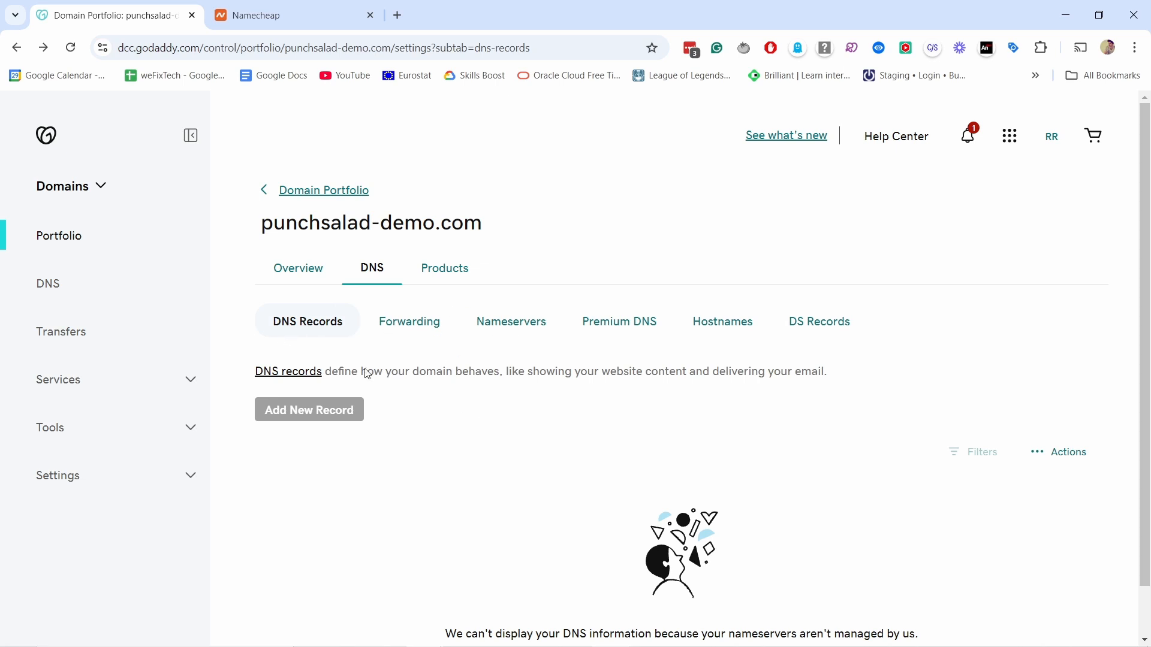
pyautogui.click(409, 321)
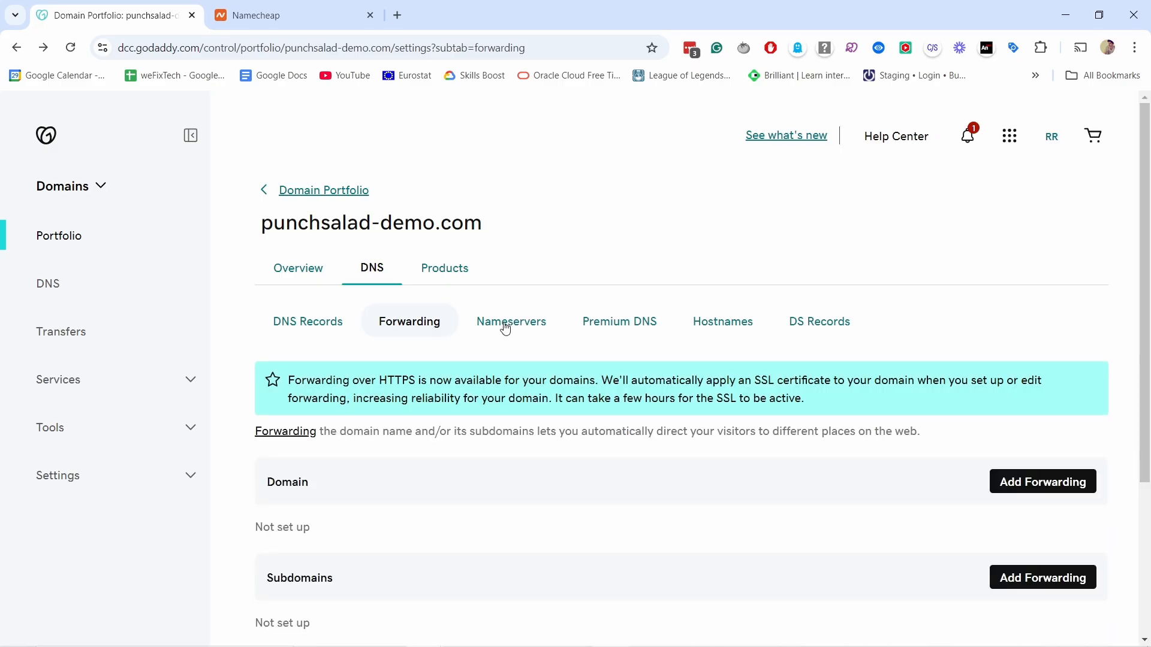
# Review the Nameservers, Premium DNS, Hostnames and DS Records sections
pyautogui.click(510, 322)
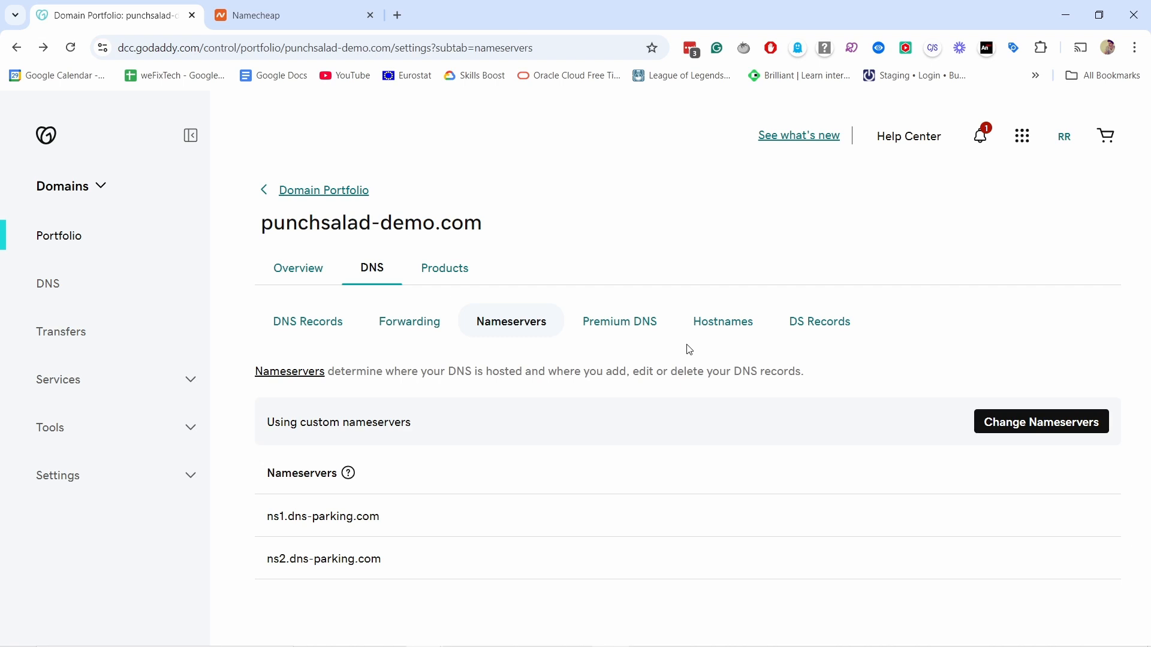
pyautogui.click(722, 321)
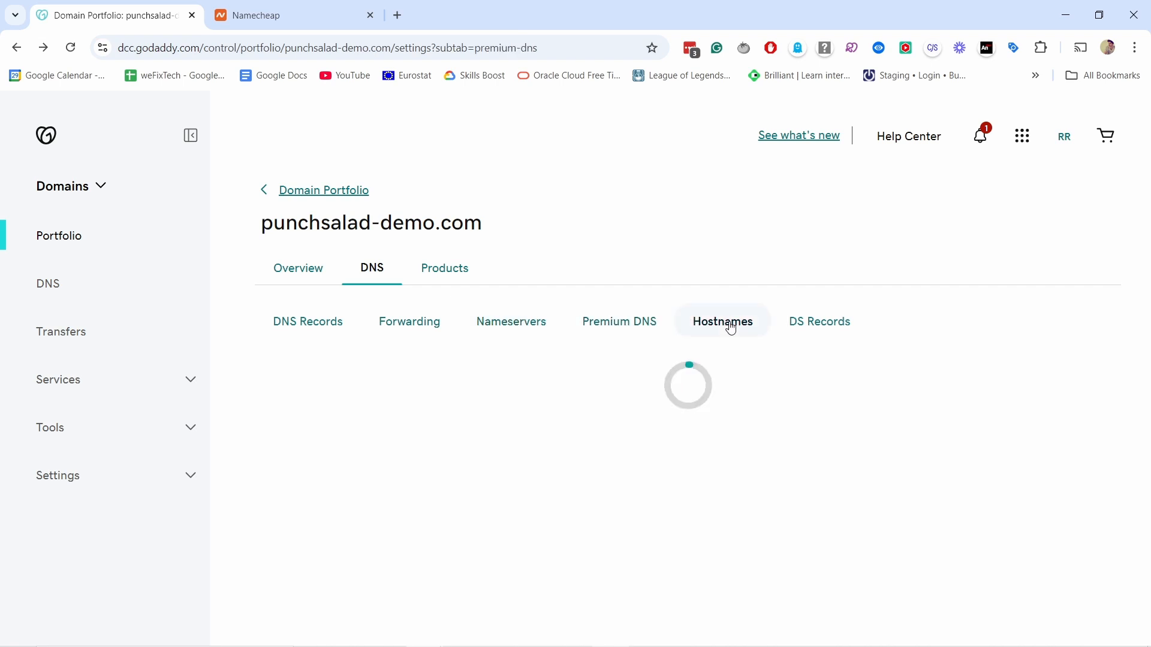
pyautogui.click(819, 321)
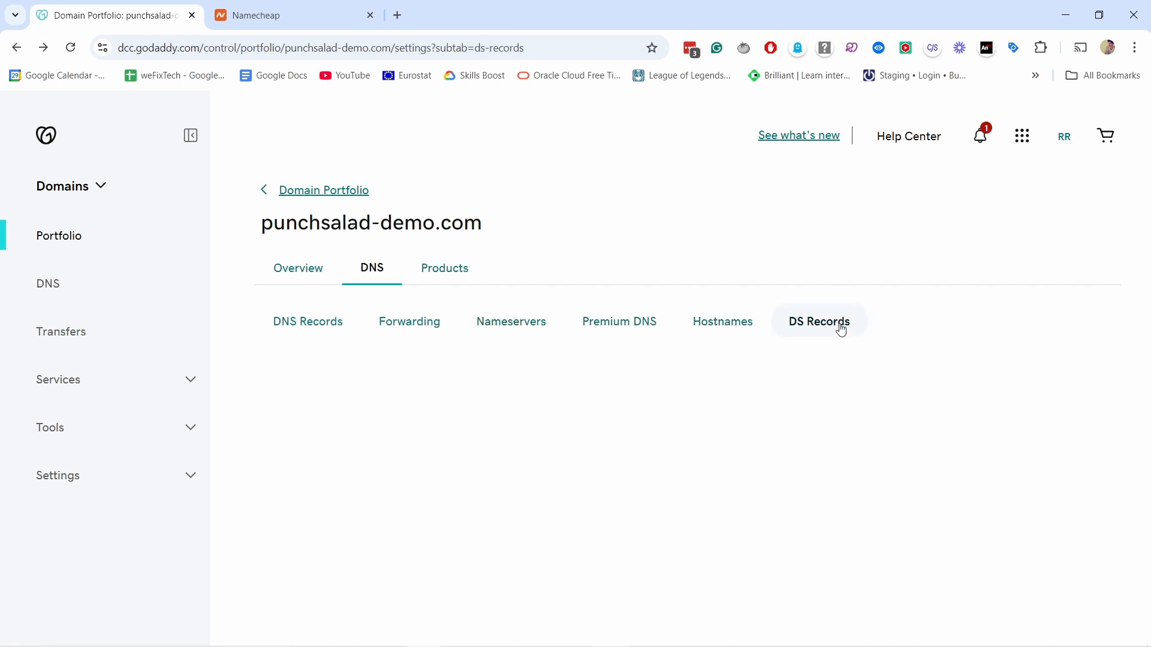
pyautogui.click(818, 321)
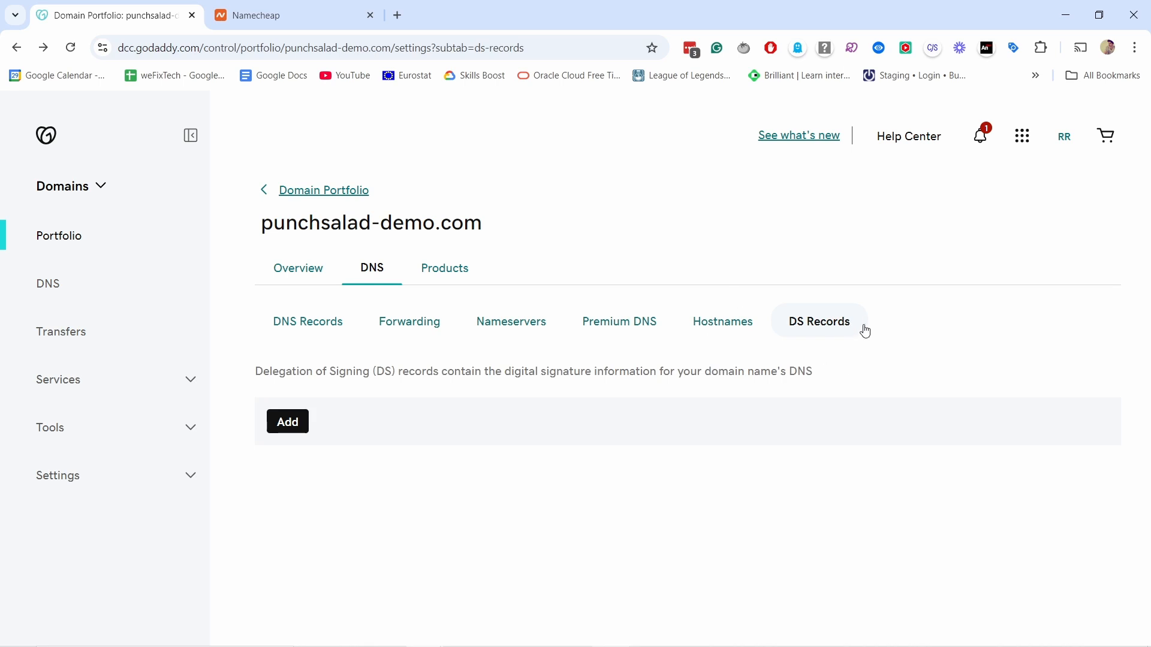
pyautogui.moveTo(390, 330)
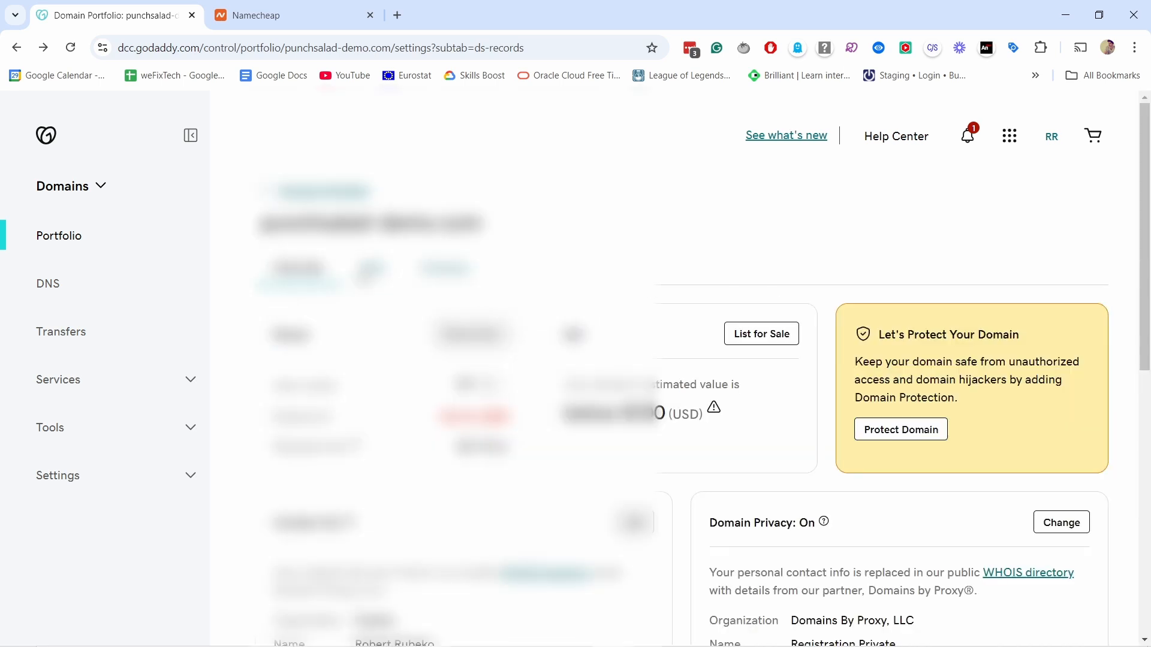
# Start Transfer to Another Registrar for punchsalad-demo.com and accept the transfer checklist
pyautogui.scroll(-3)
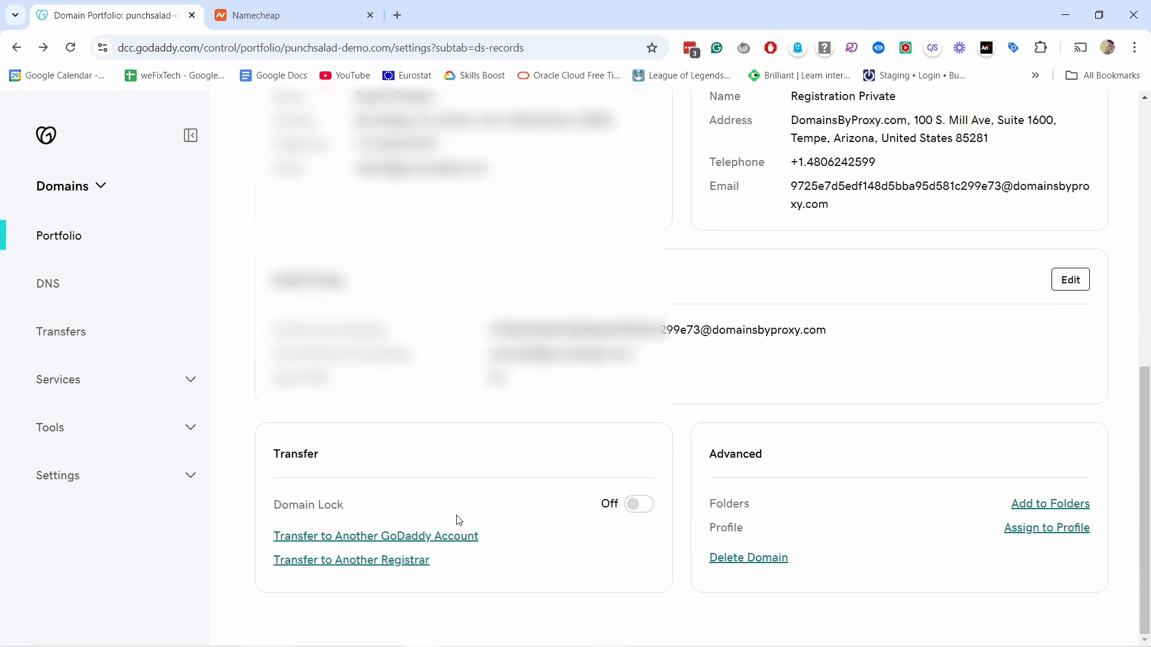
pyautogui.moveTo(380, 560)
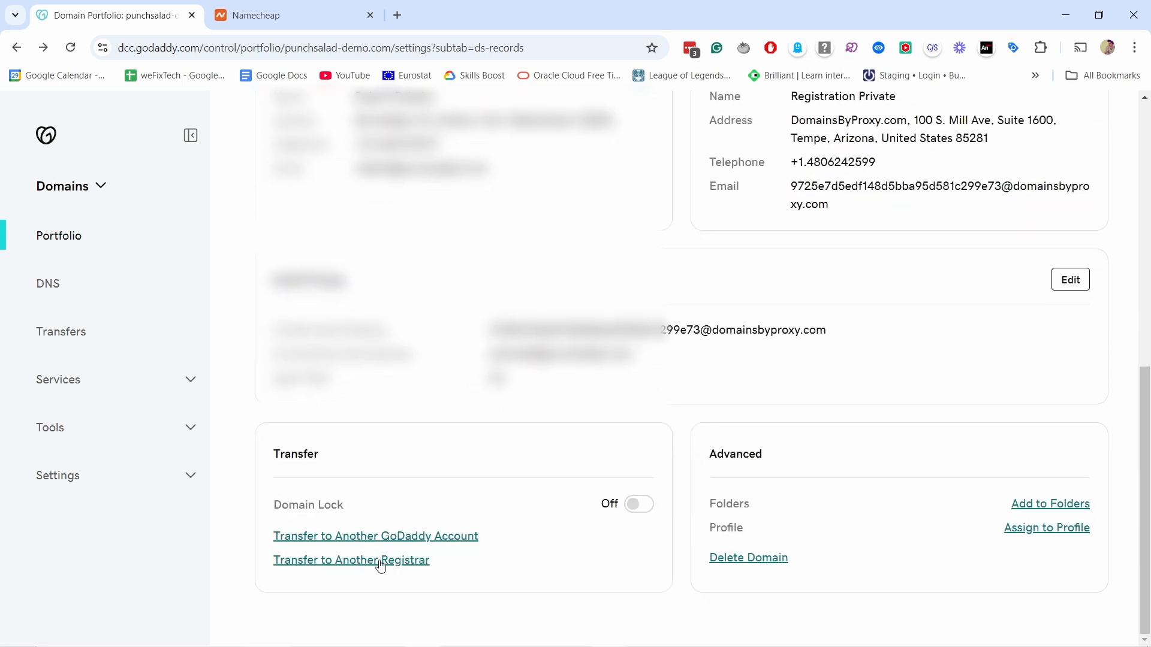
pyautogui.click(351, 560)
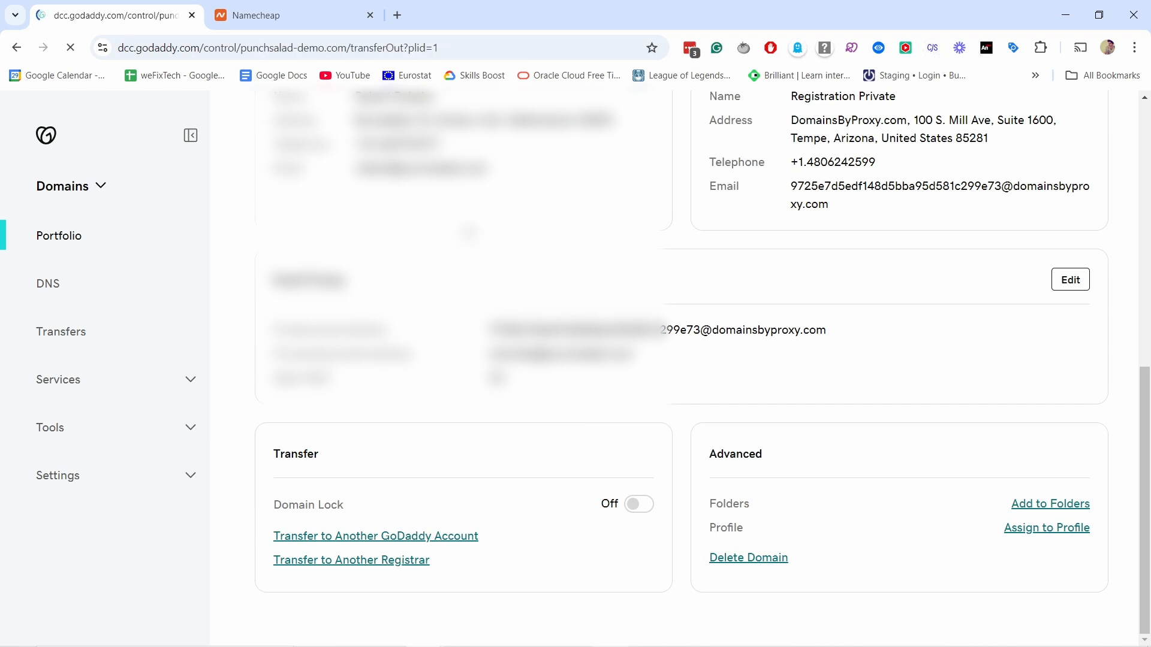
pyautogui.click(351, 559)
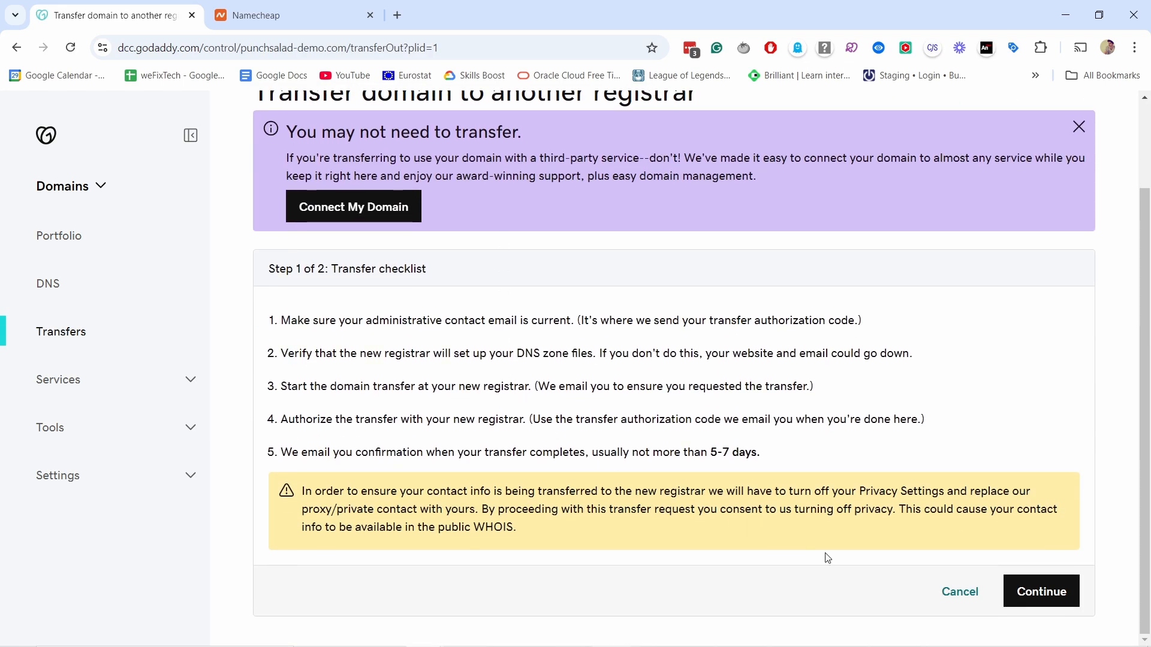
pyautogui.moveTo(493, 441)
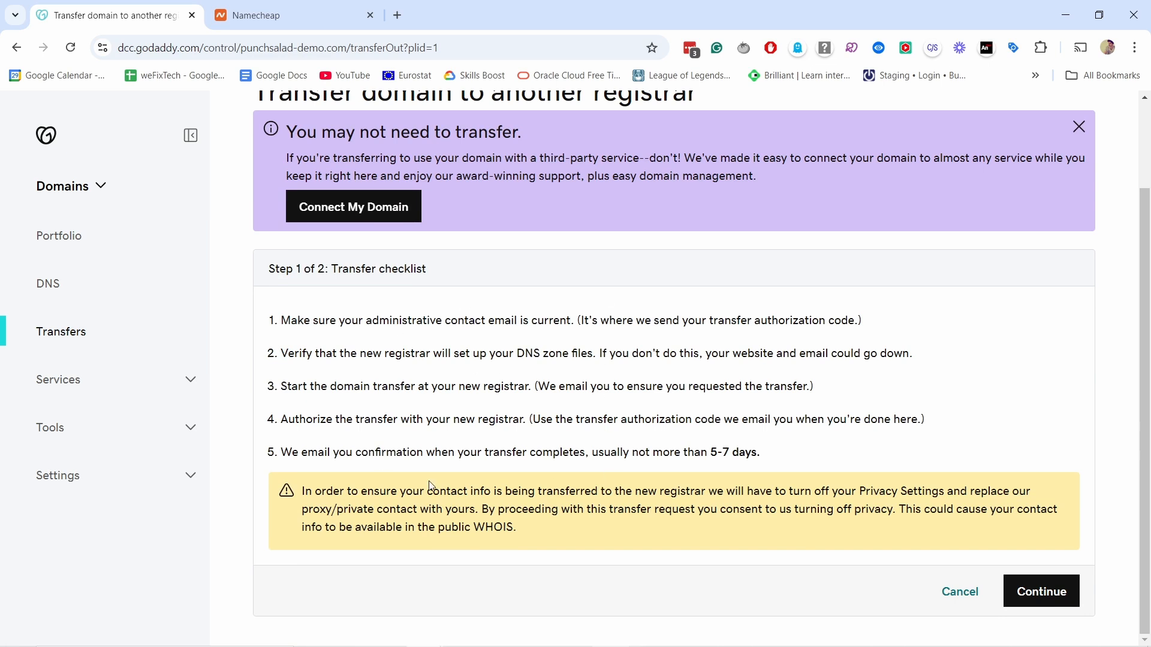
pyautogui.moveTo(1039, 591)
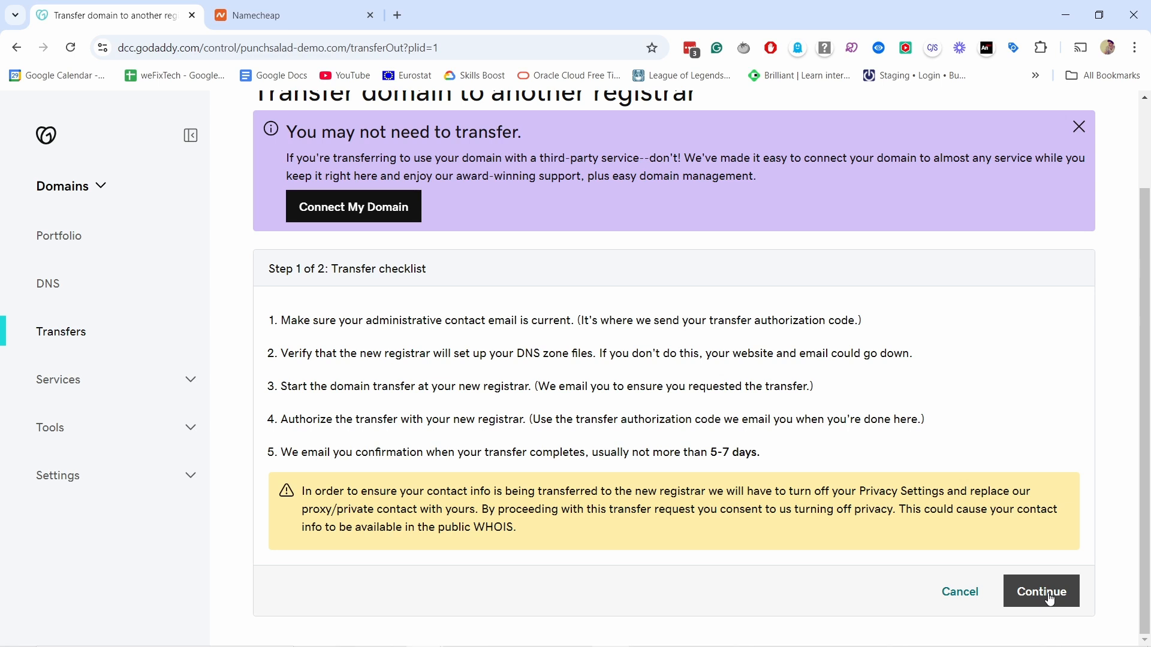
pyautogui.click(1039, 591)
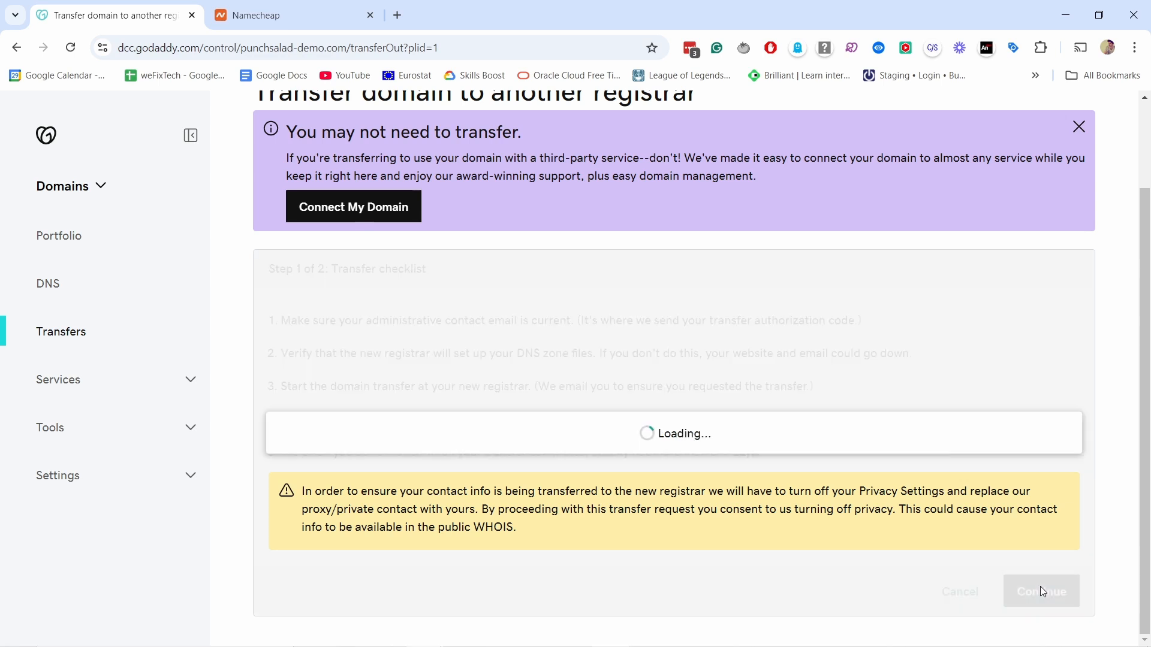
pyautogui.click(1039, 591)
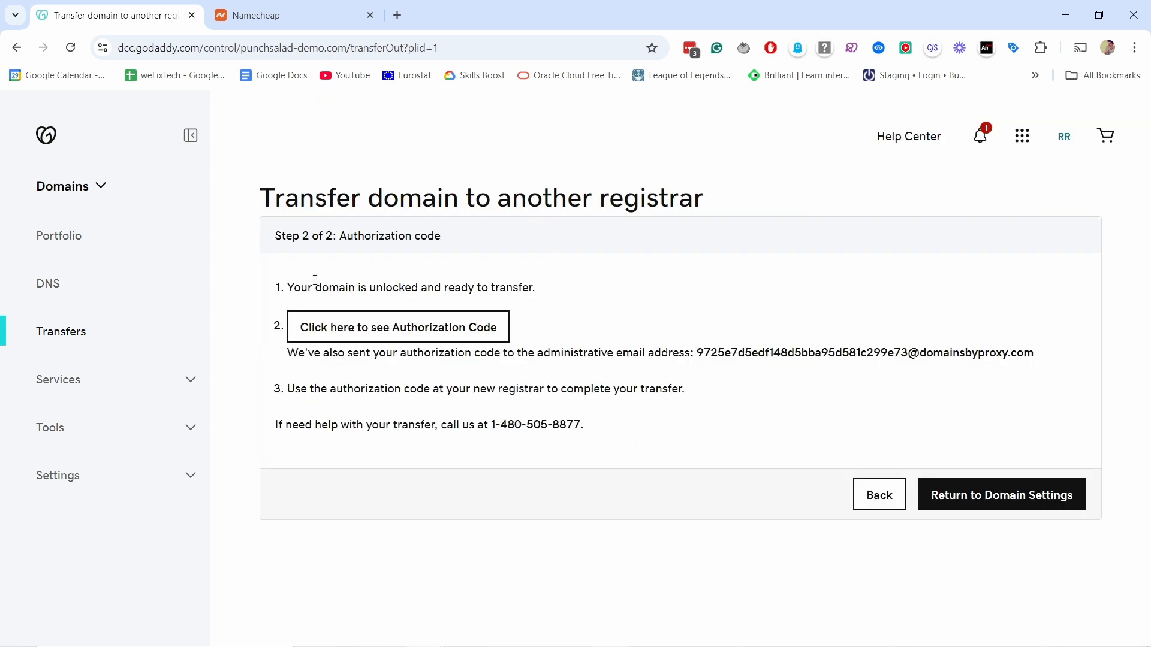
pyautogui.moveTo(346, 328)
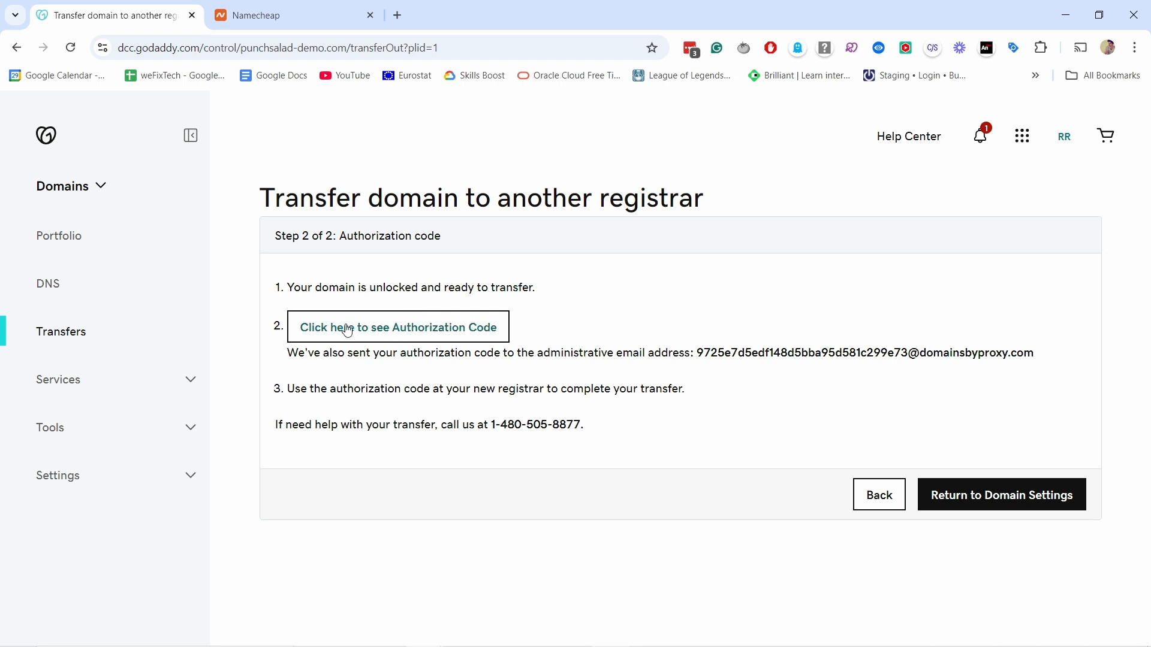
# Reveal the domain's authorization code and copy it
pyautogui.click(399, 327)
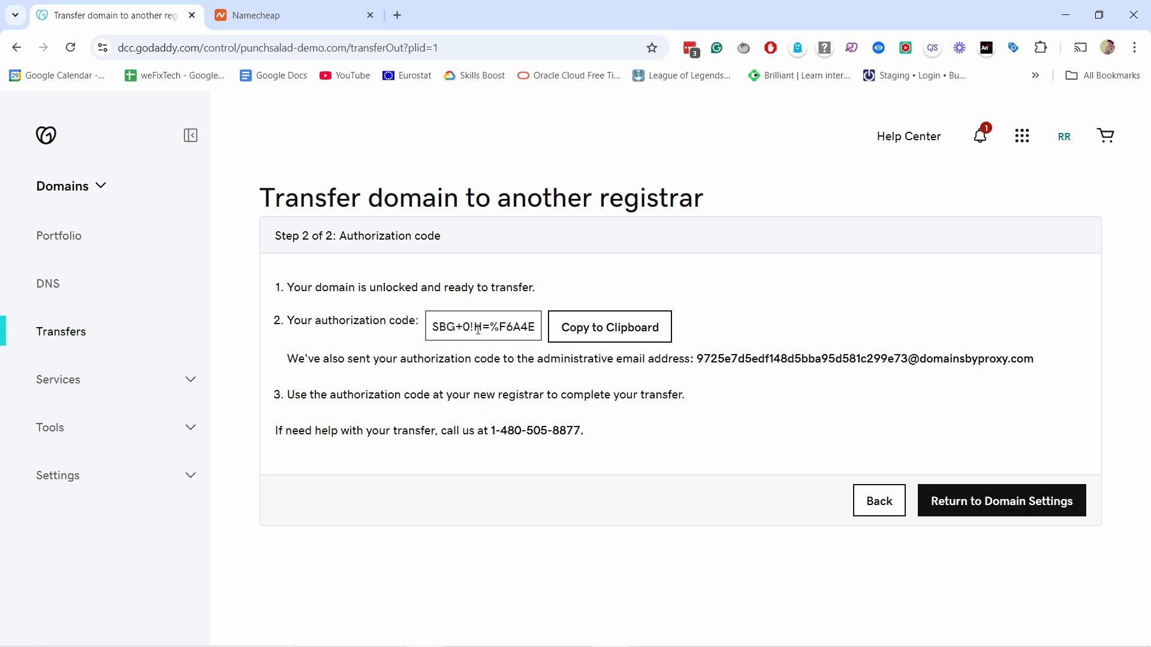
pyautogui.click(286, 14)
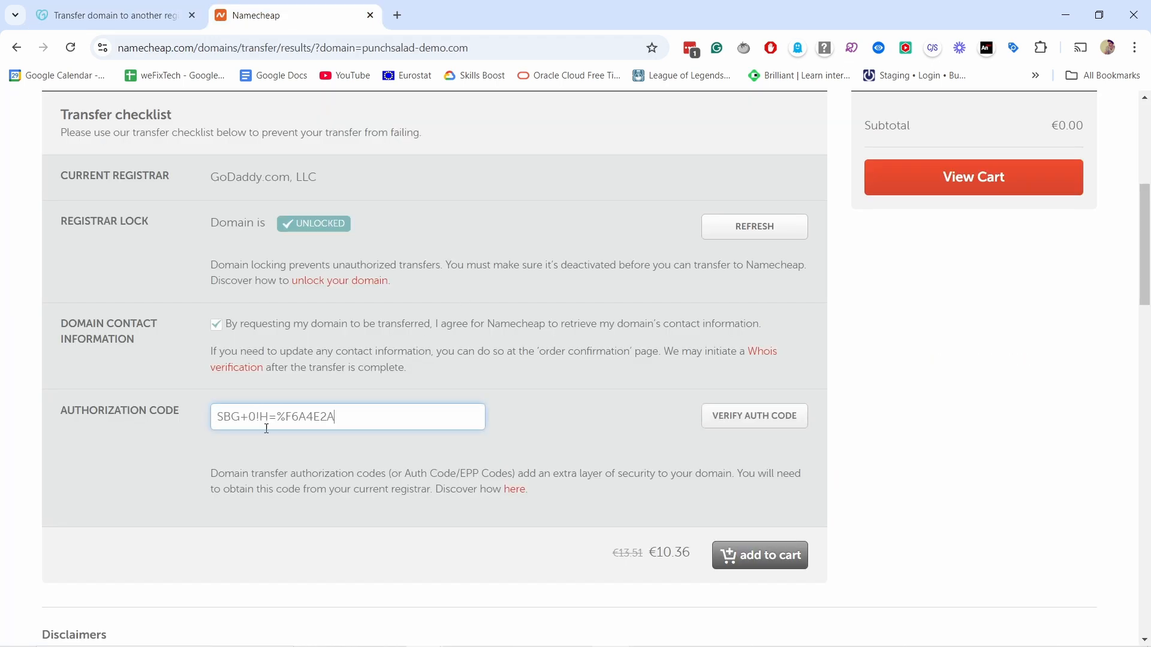
# Verify the authorization code, add the punchsalad-demo.com transfer to the order and view the cart
pyautogui.click(753, 415)
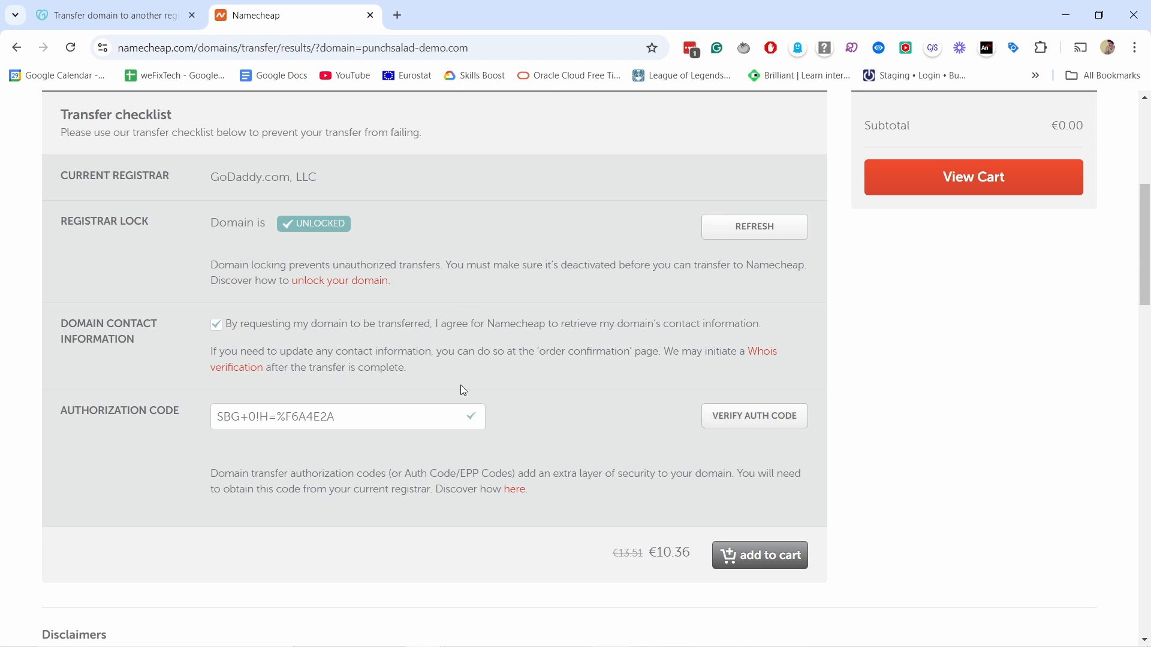
pyautogui.moveTo(759, 555)
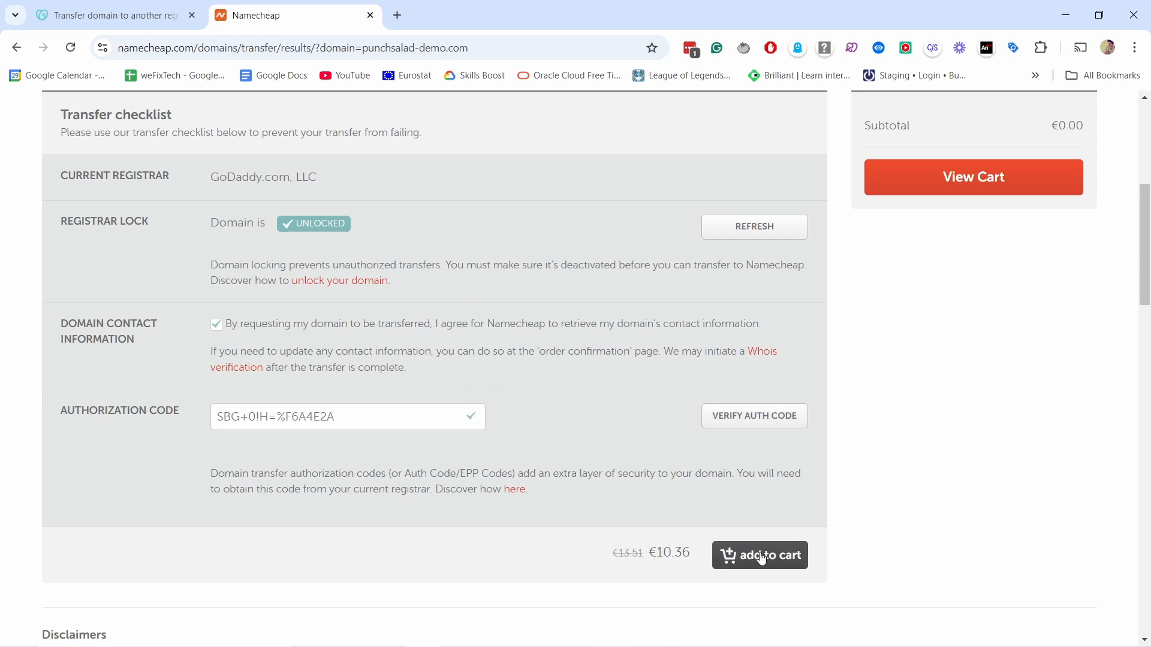
pyautogui.click(759, 555)
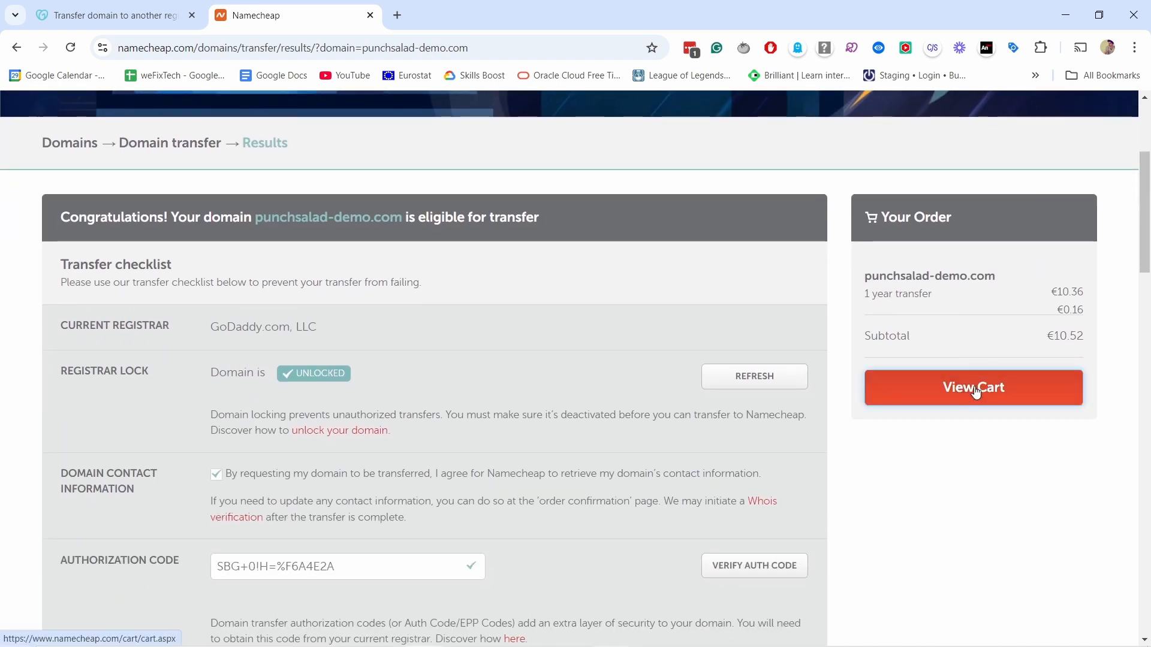
pyautogui.click(972, 387)
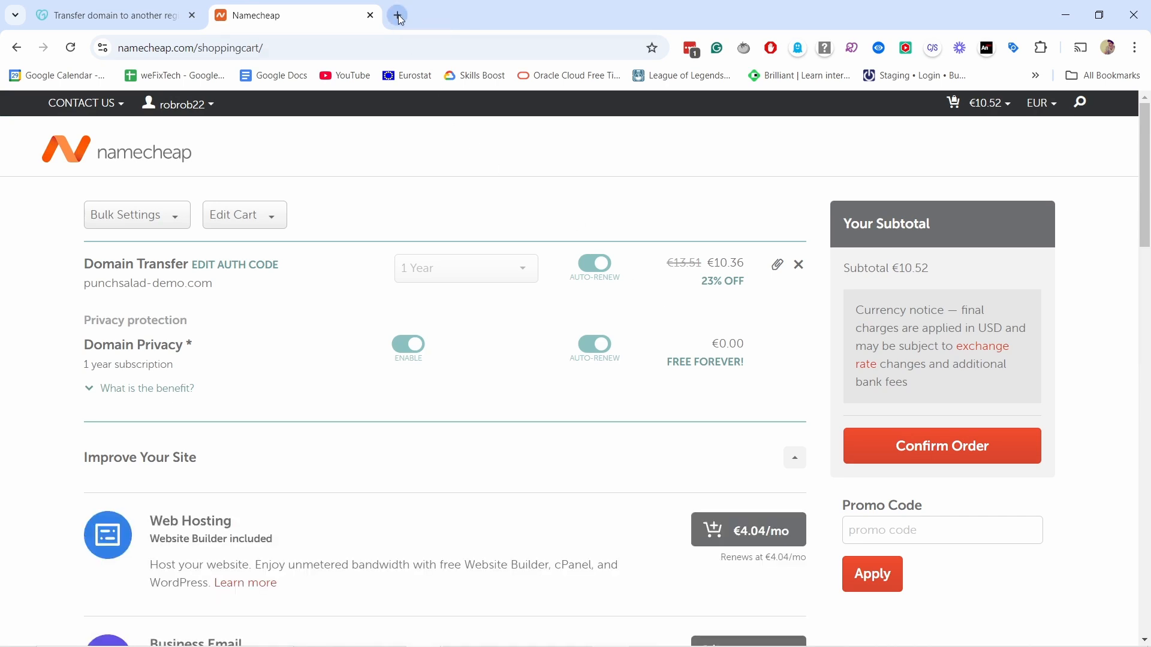
# Copy the GOLDNS coupon from the promo coupons page in a new tab and return to the cart
pyautogui.click(396, 14)
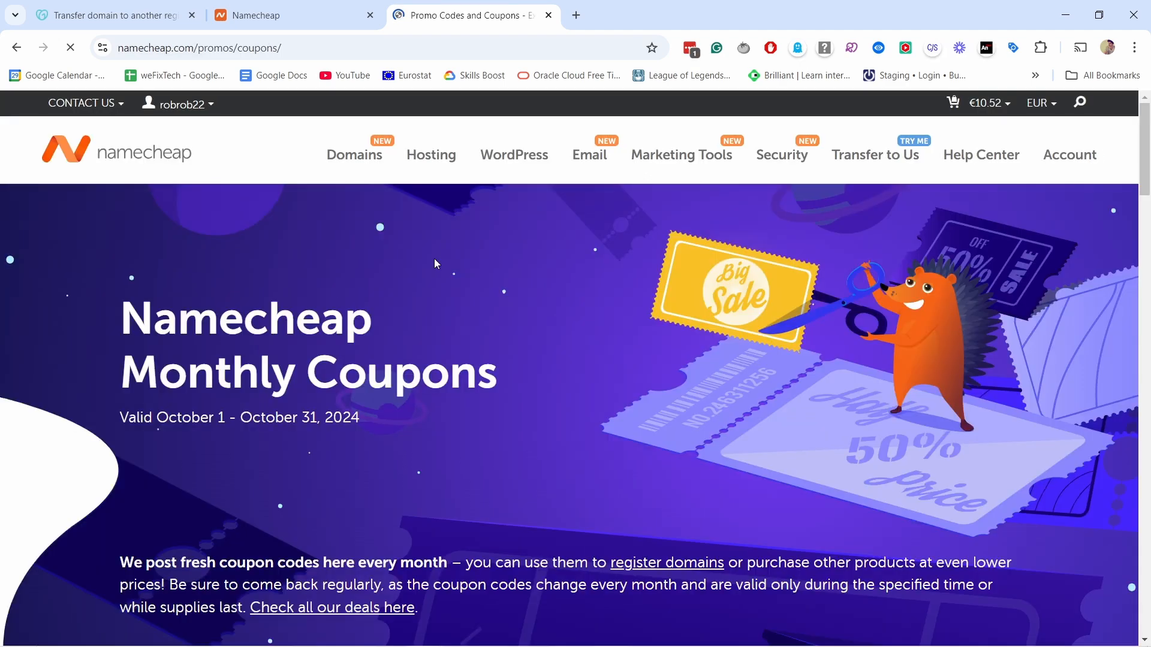
pyautogui.scroll(-3)
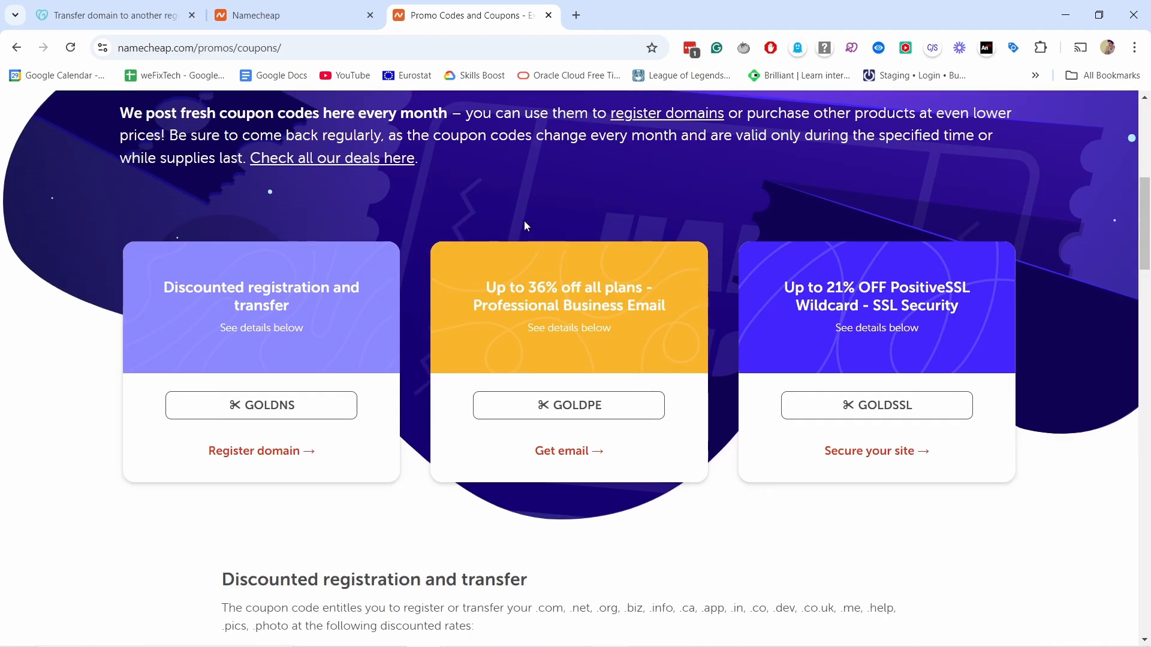
pyautogui.scroll(-3)
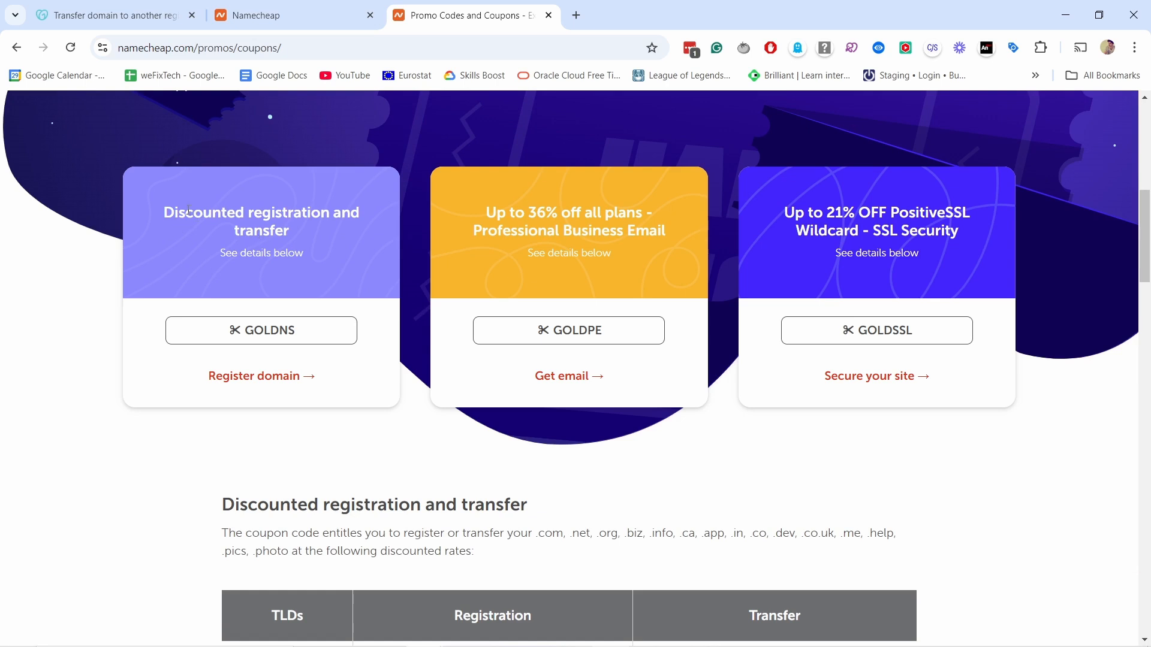
pyautogui.moveTo(327, 228)
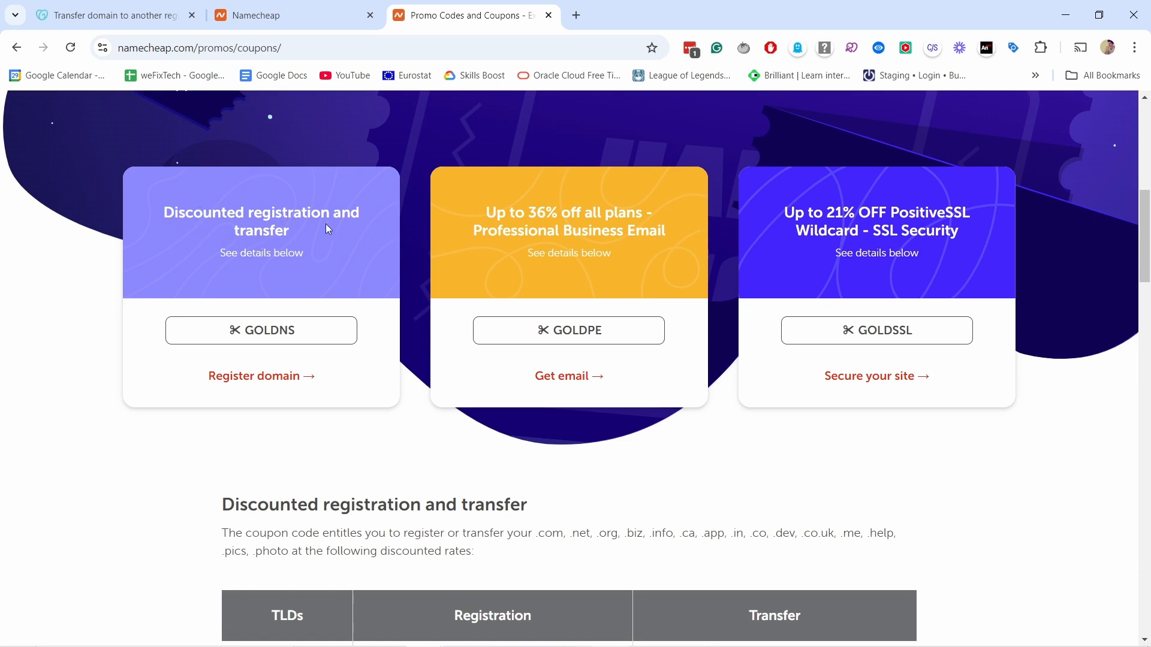
pyautogui.click(260, 330)
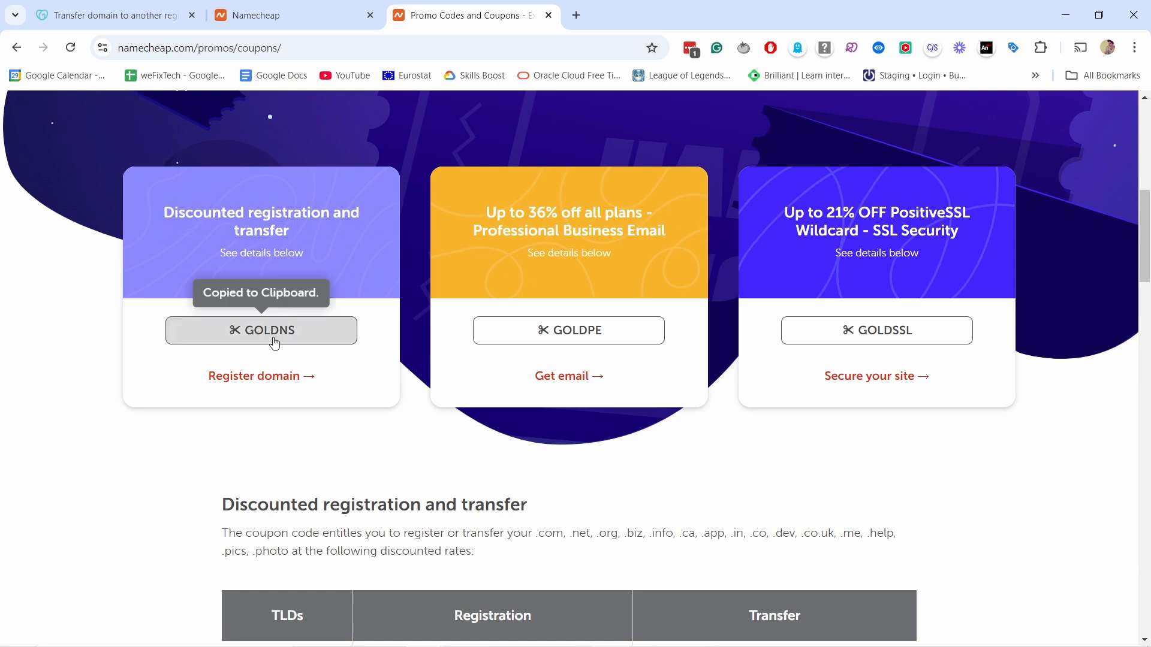
pyautogui.click(286, 15)
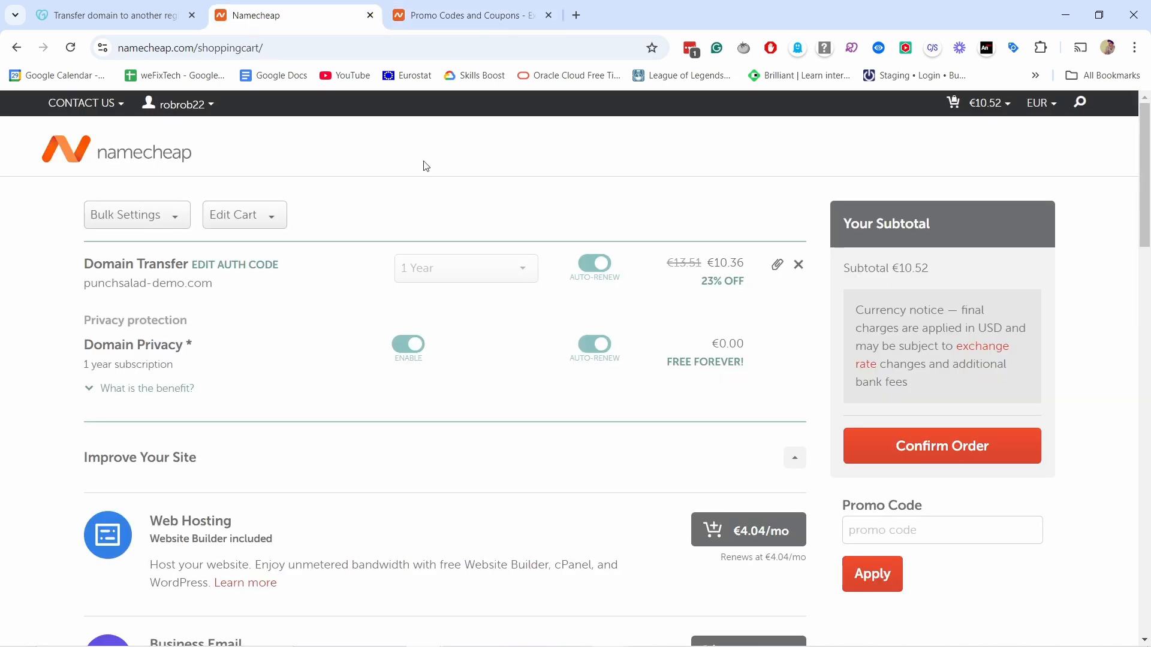
# Apply the GOLDNS promo code to the cart to lower the total
pyautogui.write('GOLDNS')
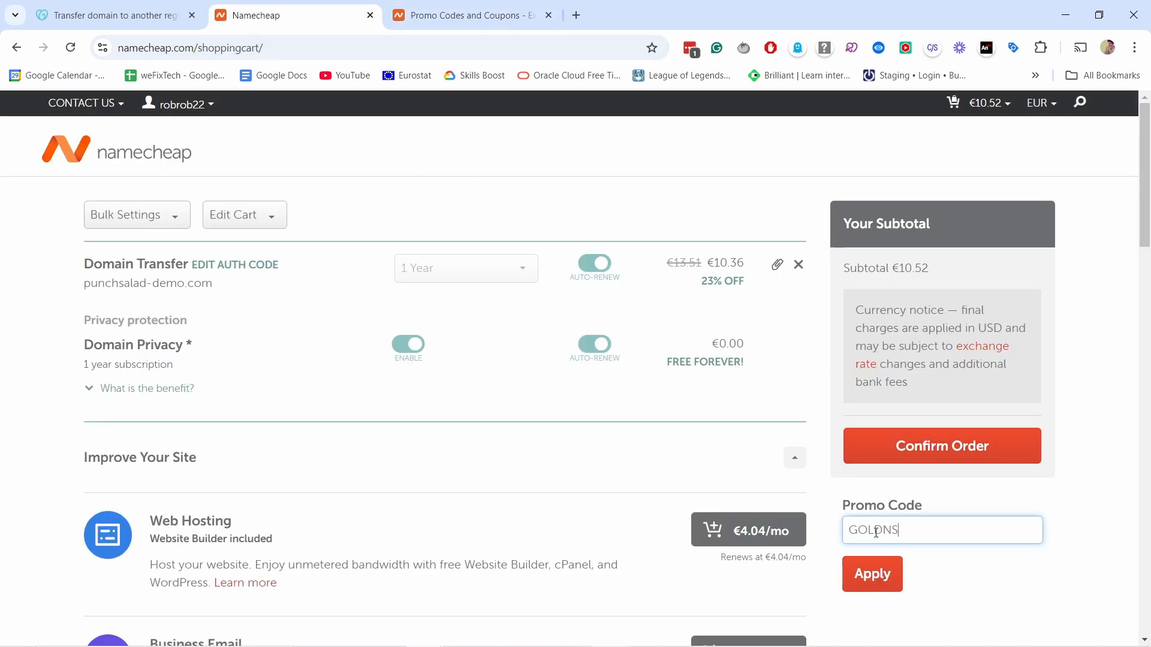
pyautogui.click(871, 574)
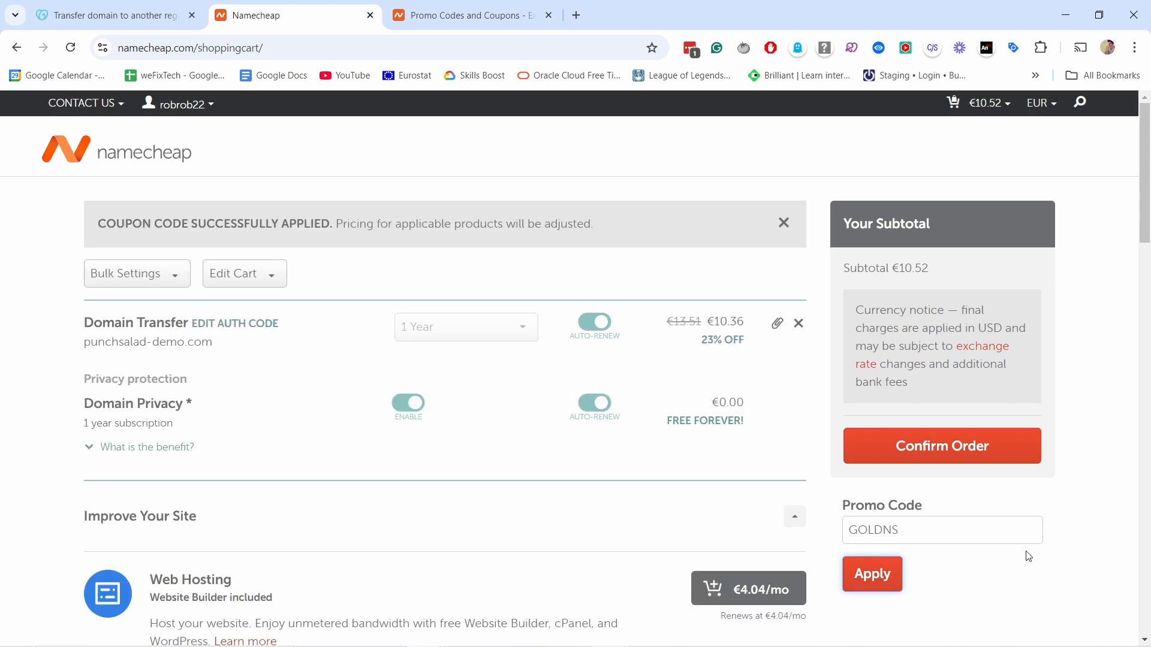
pyautogui.click(871, 574)
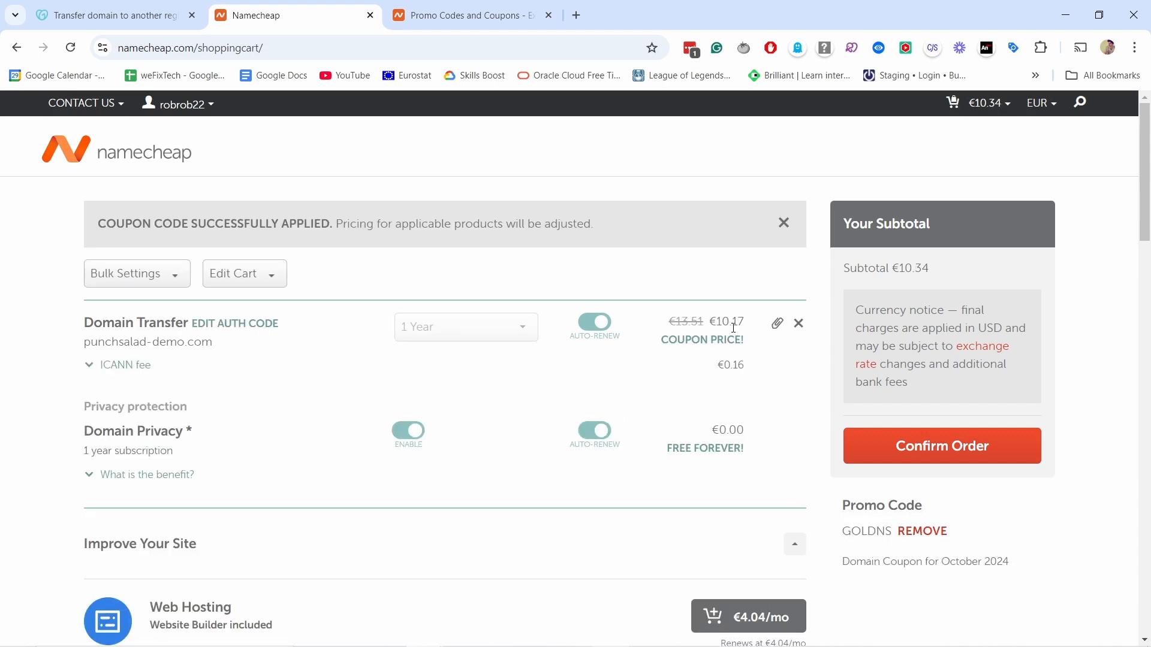
pyautogui.moveTo(721, 346)
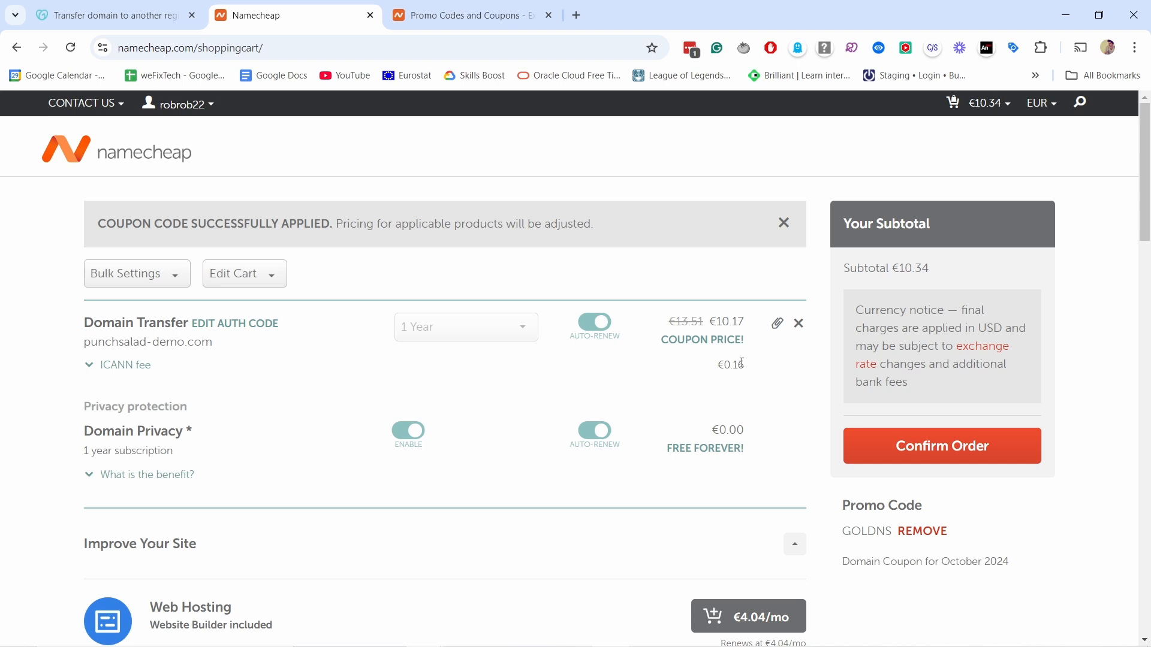
pyautogui.scroll(-3)
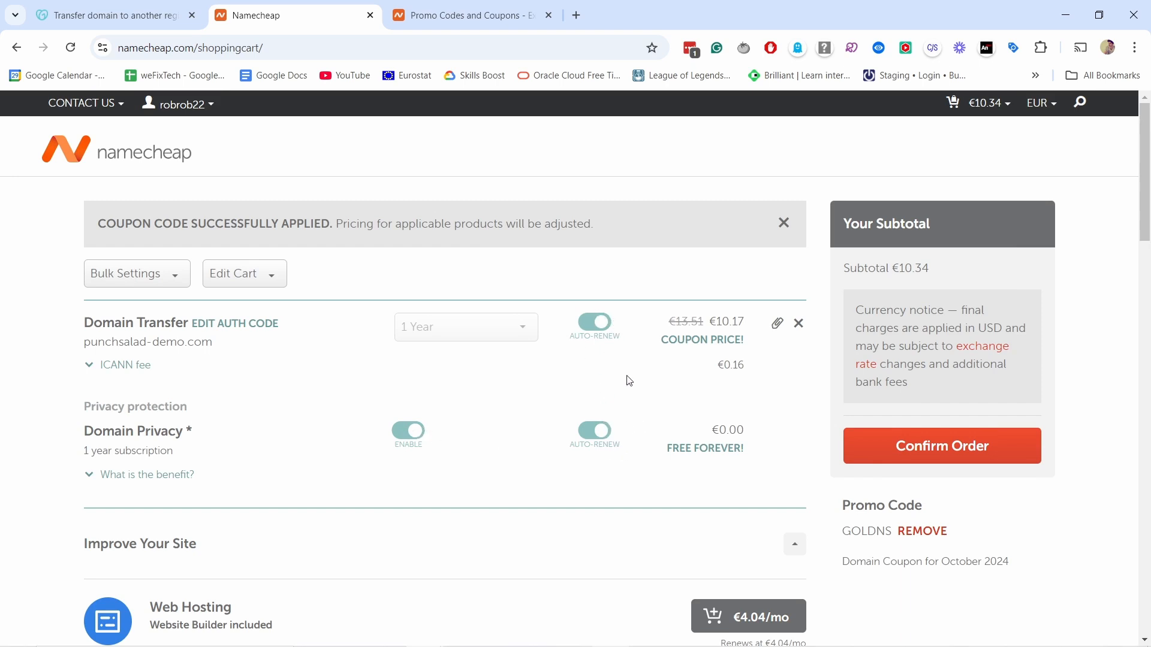
pyautogui.moveTo(642, 384)
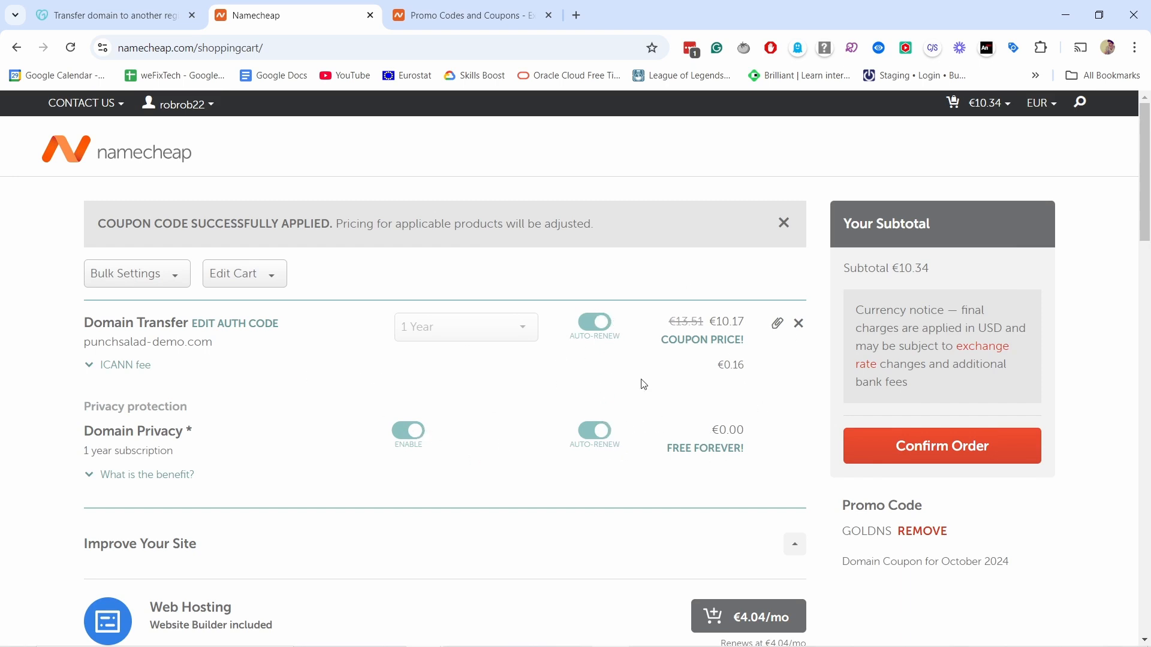
pyautogui.moveTo(628, 376)
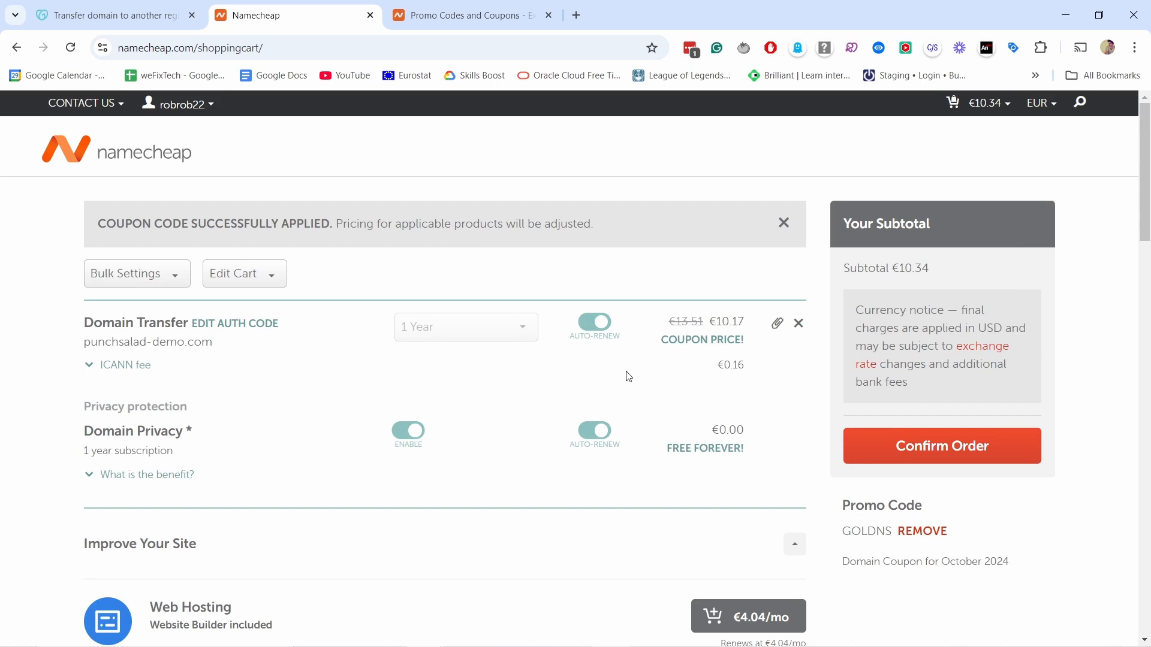
# Confirm the transfer order and check out with PayPal
pyautogui.click(942, 445)
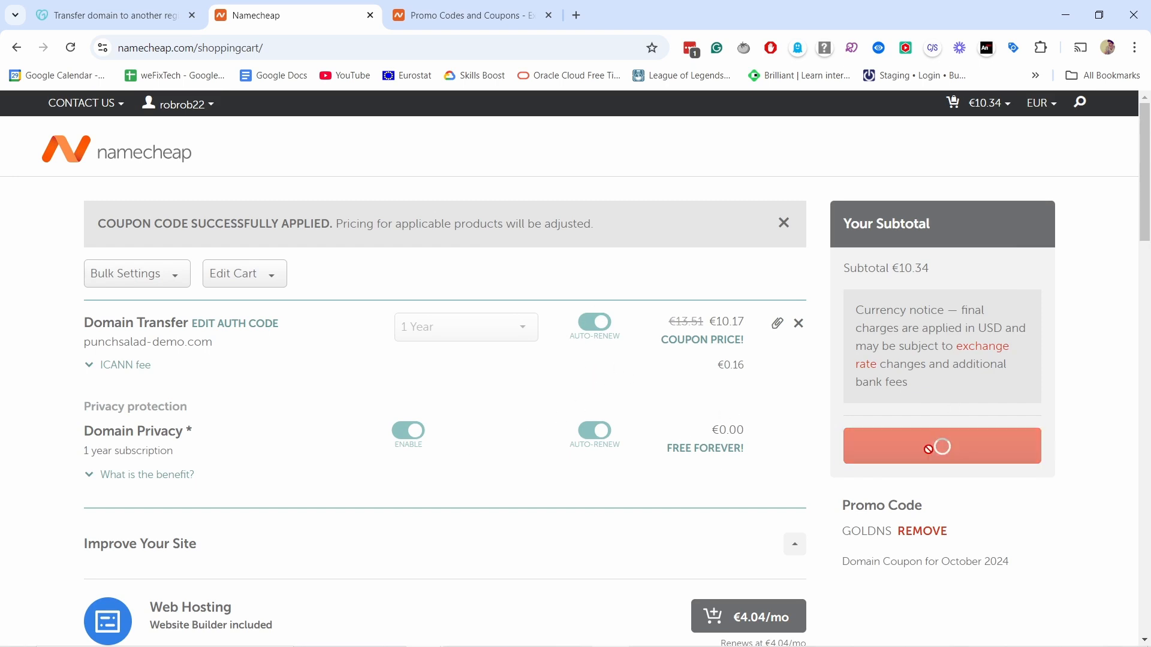
pyautogui.click(941, 446)
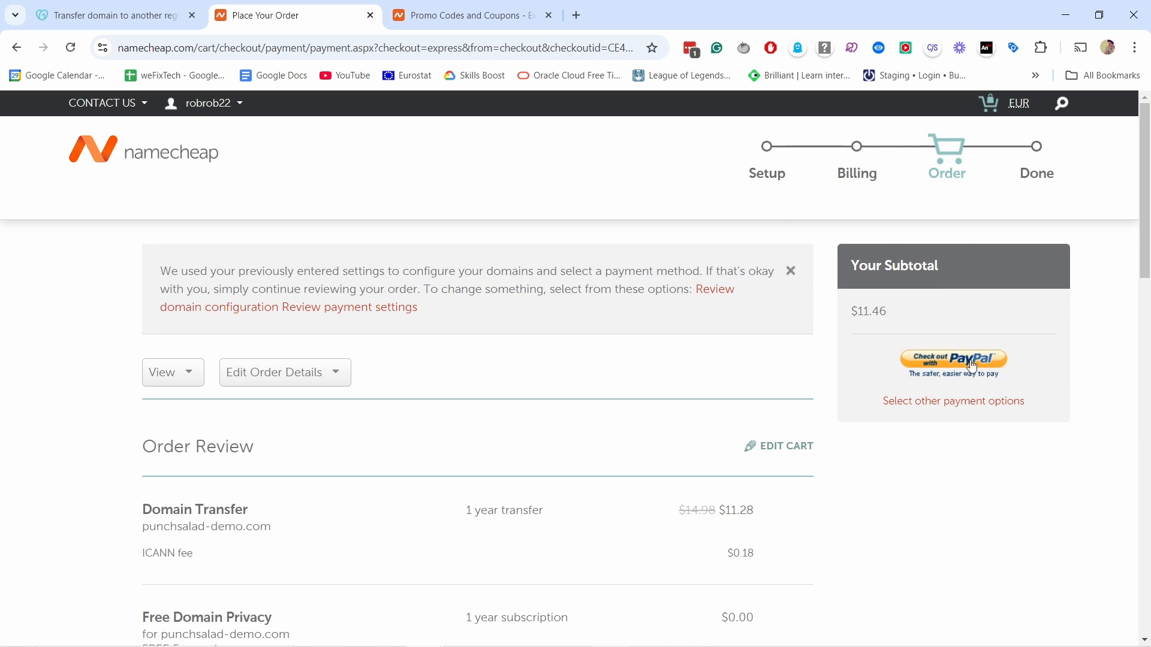
pyautogui.moveTo(970, 387)
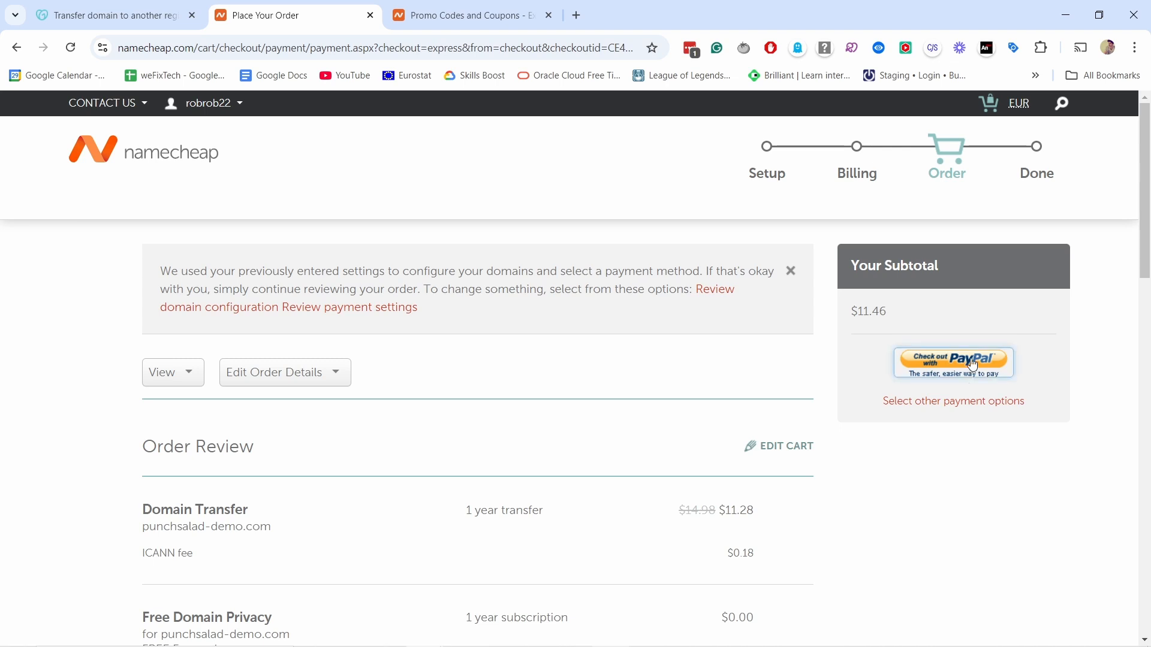
pyautogui.click(952, 362)
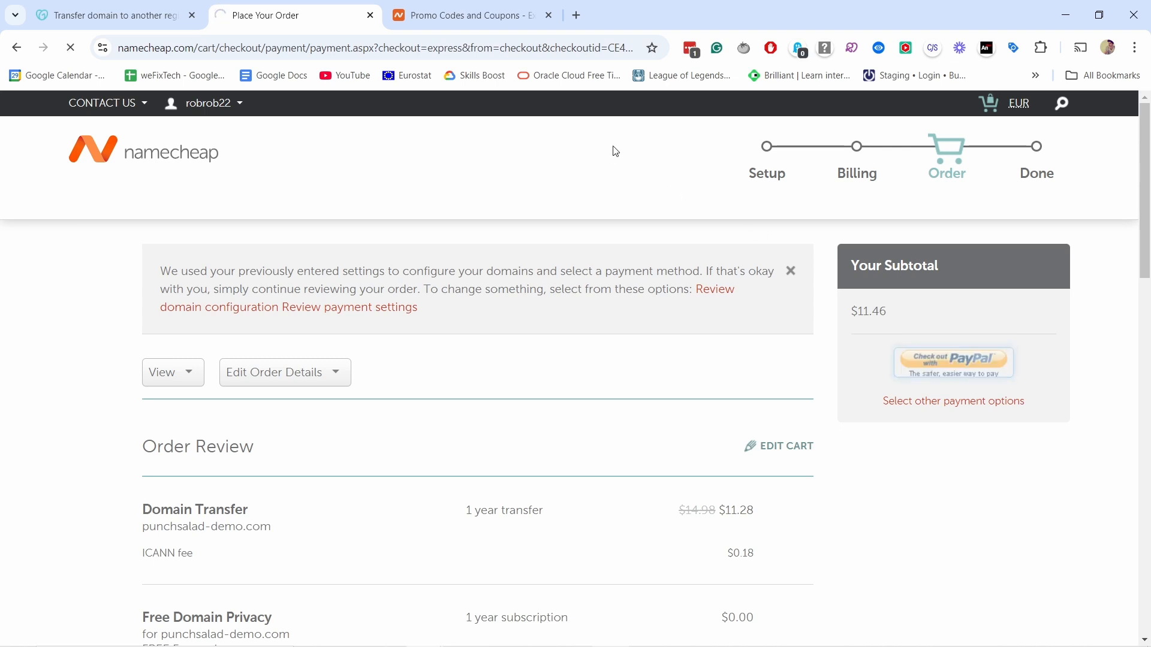
pyautogui.click(952, 363)
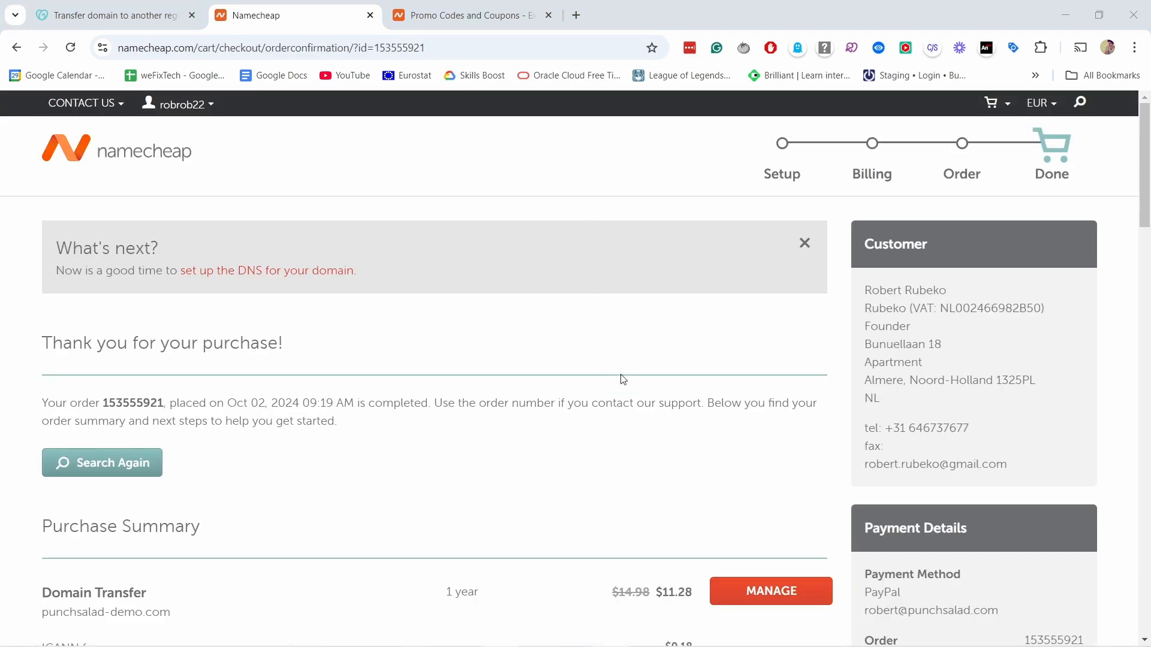
# Manage the Domain Transfer line for punchsalad-demo.com from the order confirmation page
pyautogui.scroll(-3)
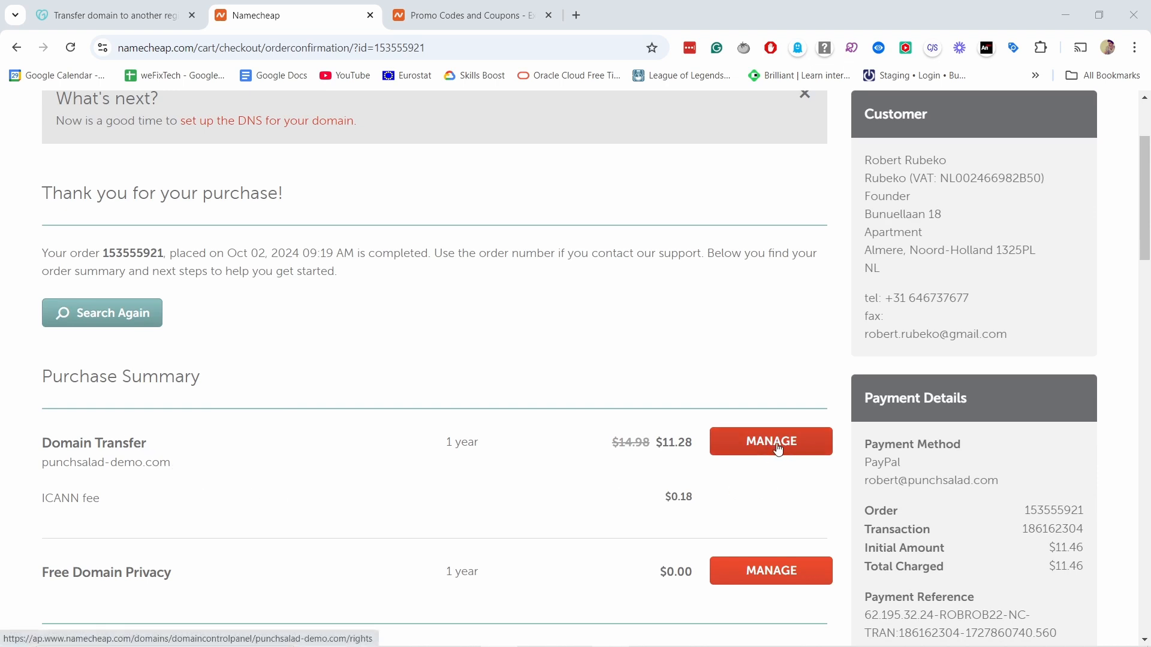
pyautogui.click(770, 441)
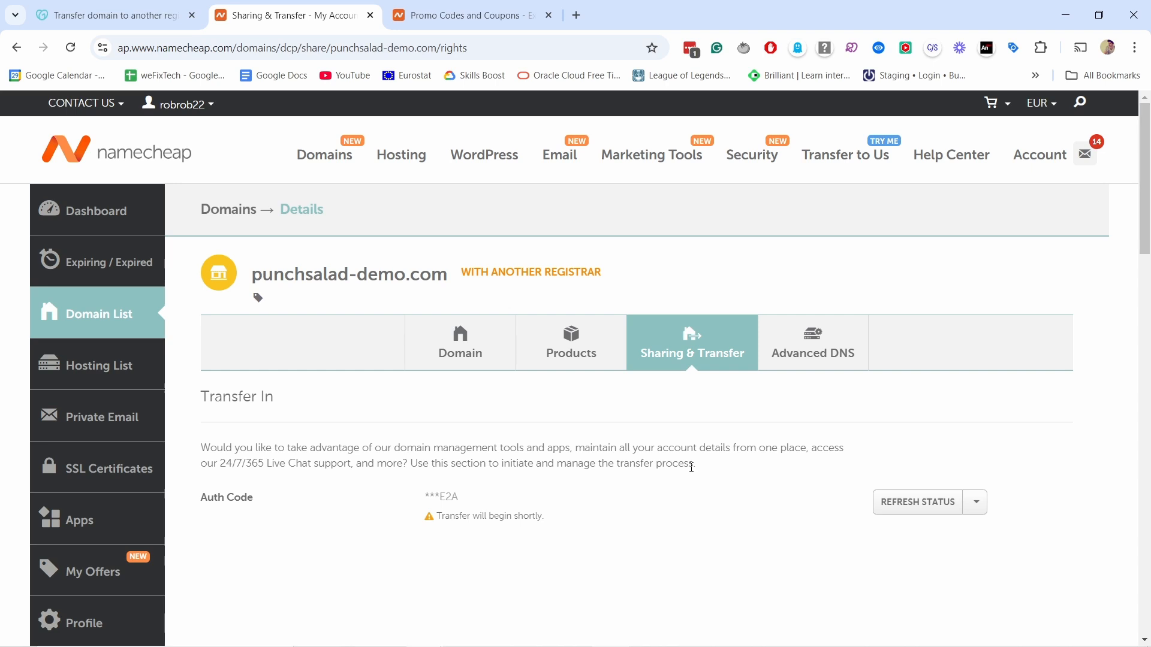
pyautogui.moveTo(777, 253)
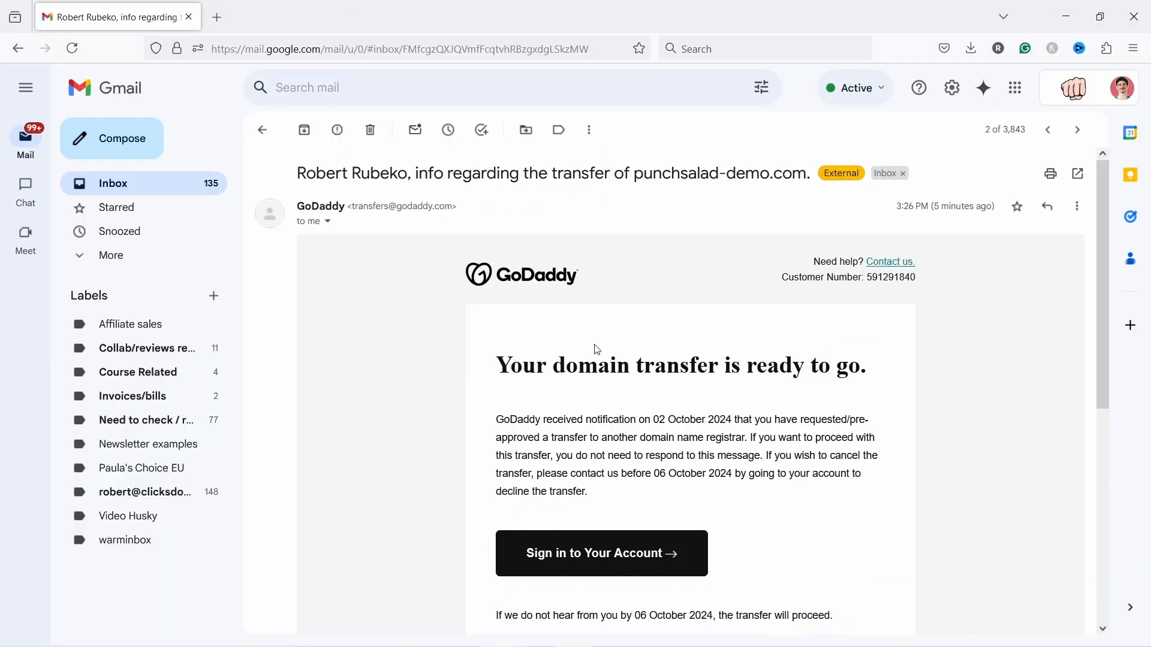
pyautogui.moveTo(575, 344)
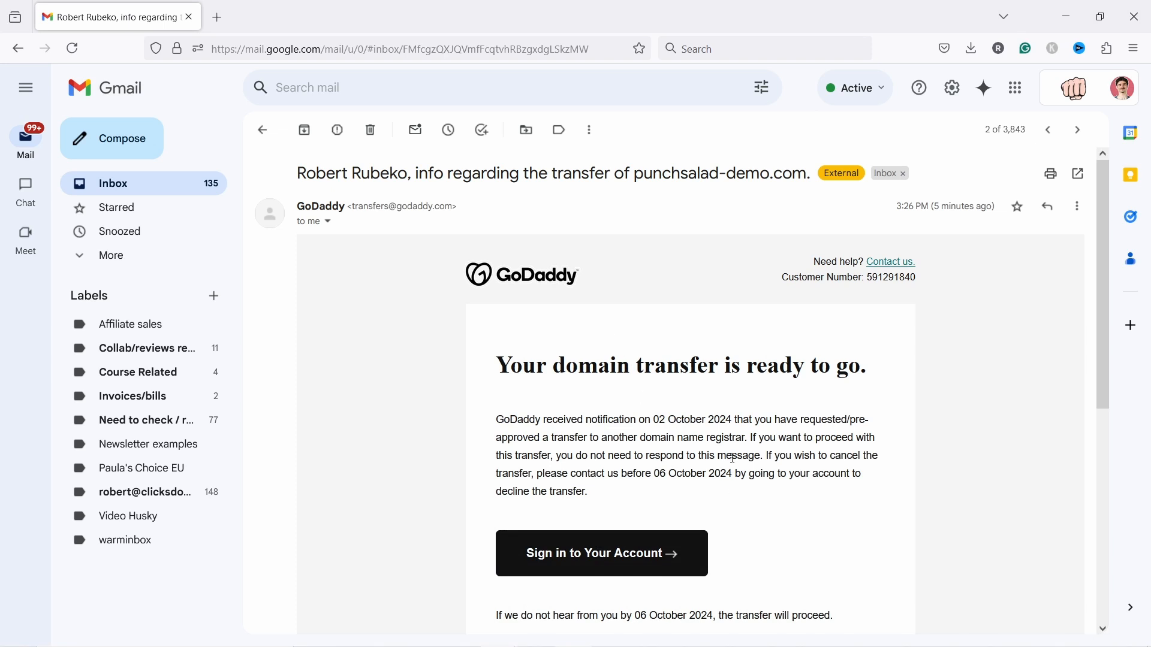
# Read GoDaddy's email stating the transfer proceeds automatically after 06 October 2024
pyautogui.scroll(-3)
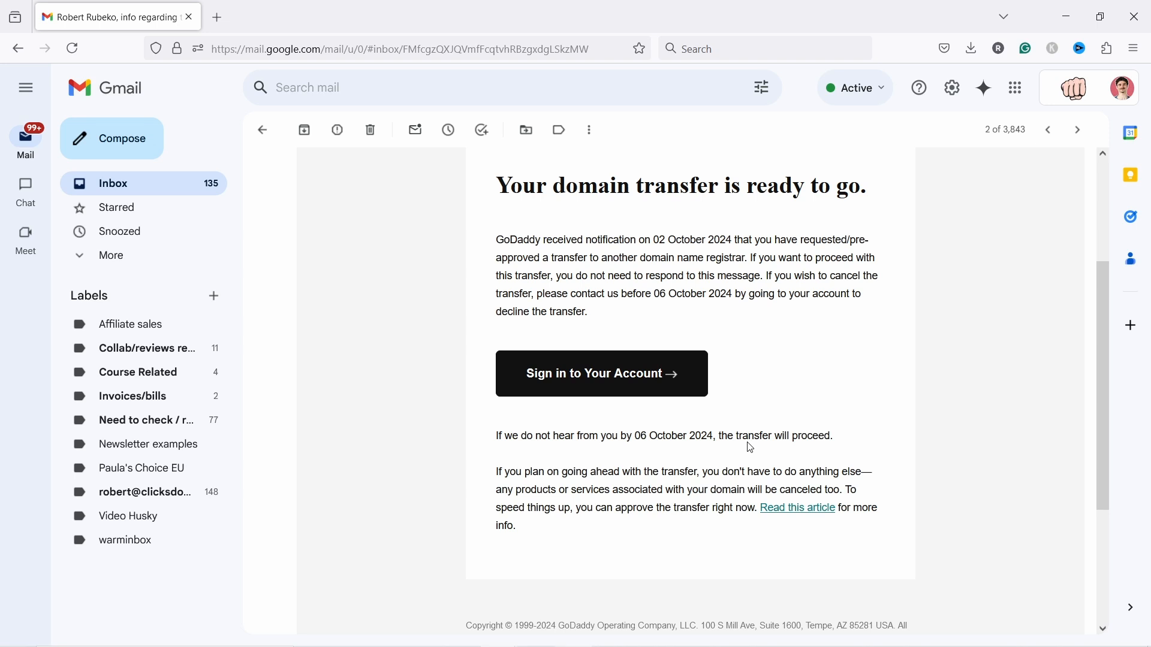
pyautogui.moveTo(654, 294)
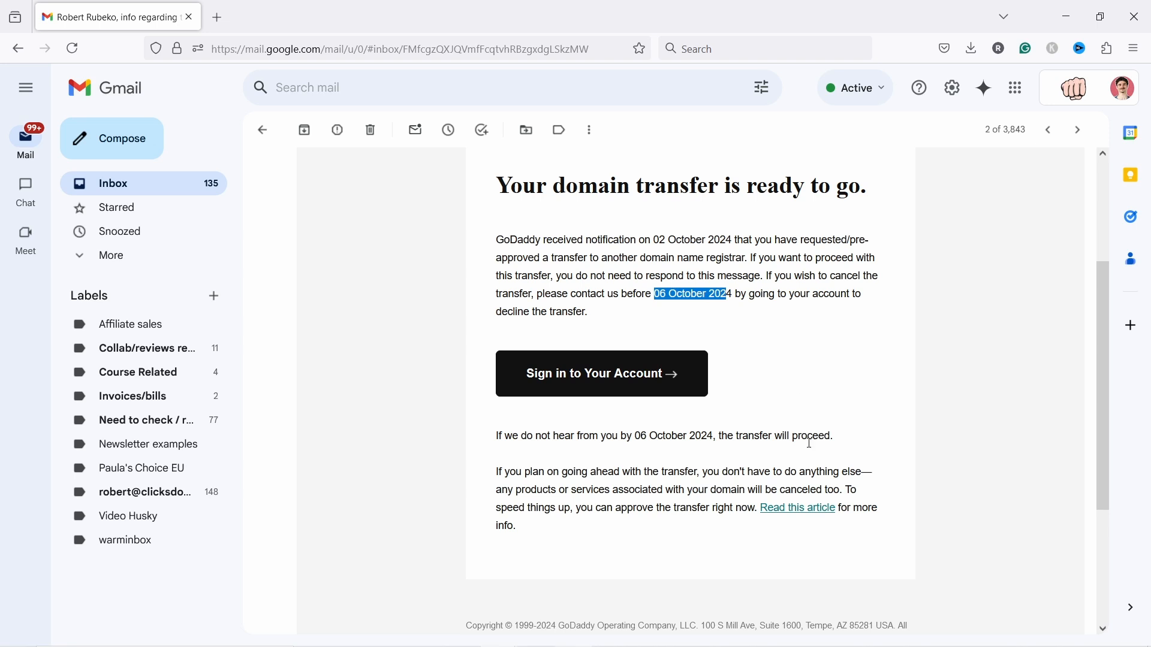
pyautogui.moveTo(810, 448)
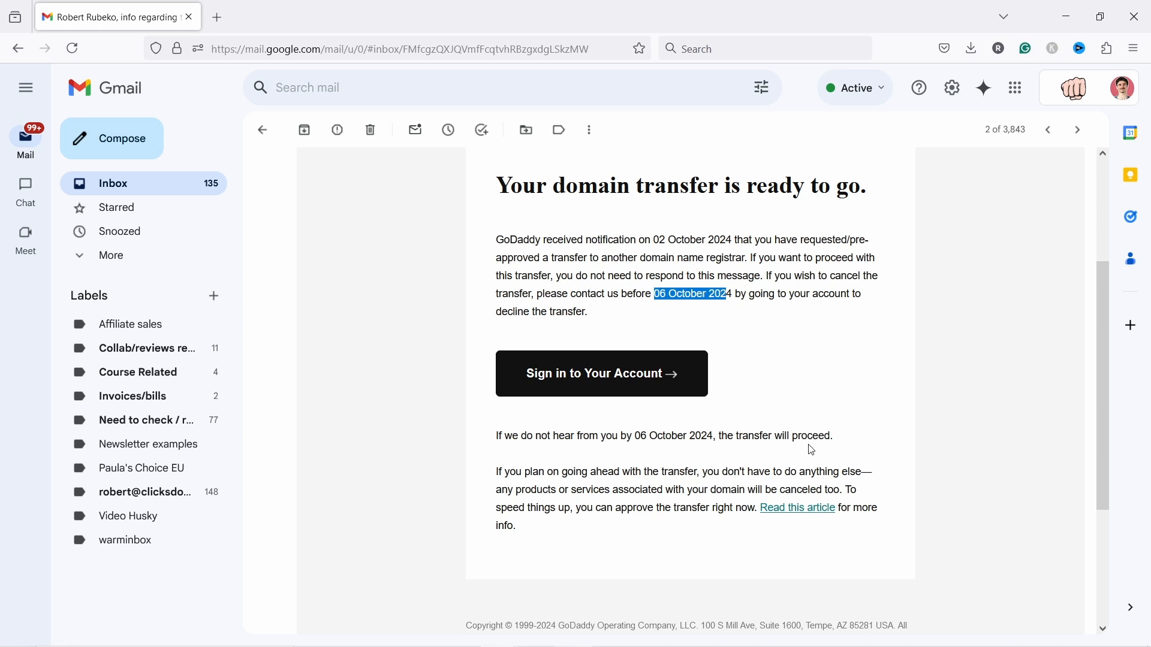
pyautogui.moveTo(821, 370)
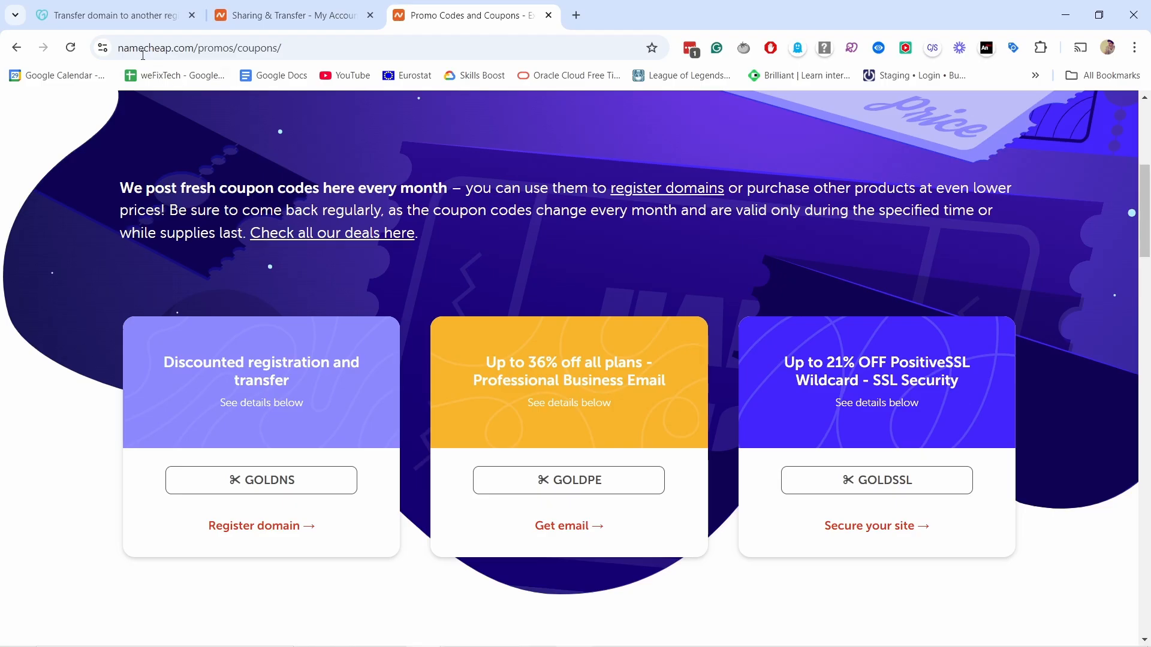
# Return to GoDaddy's domain settings and reach the Transfers Out list
pyautogui.click(107, 15)
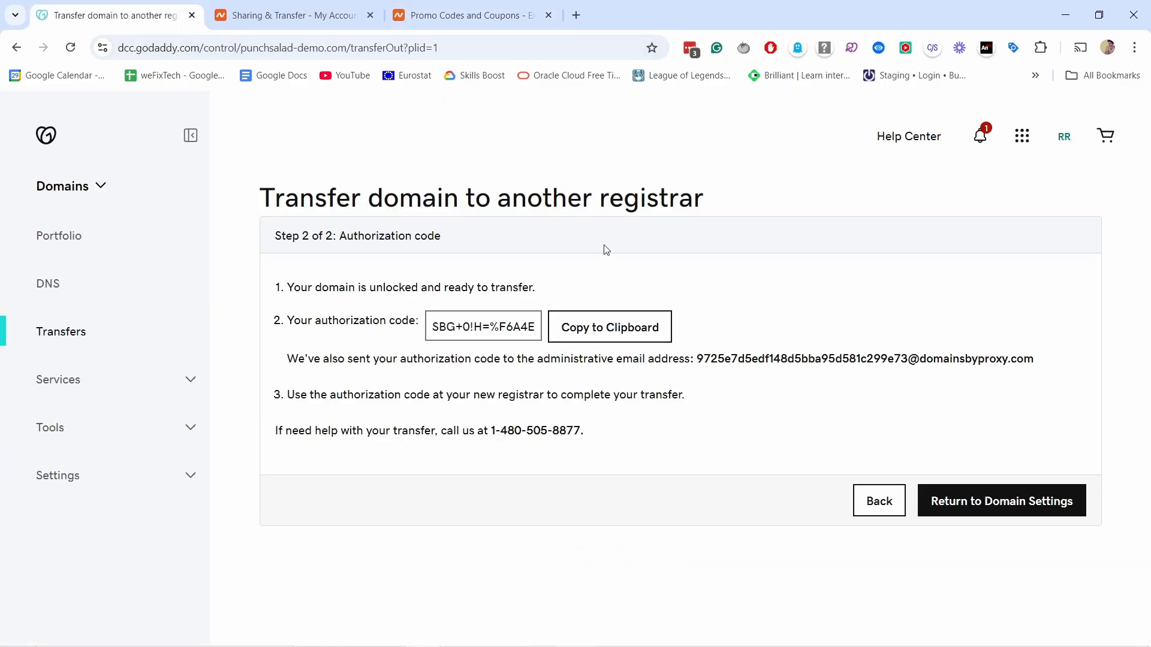
pyautogui.moveTo(1001, 501)
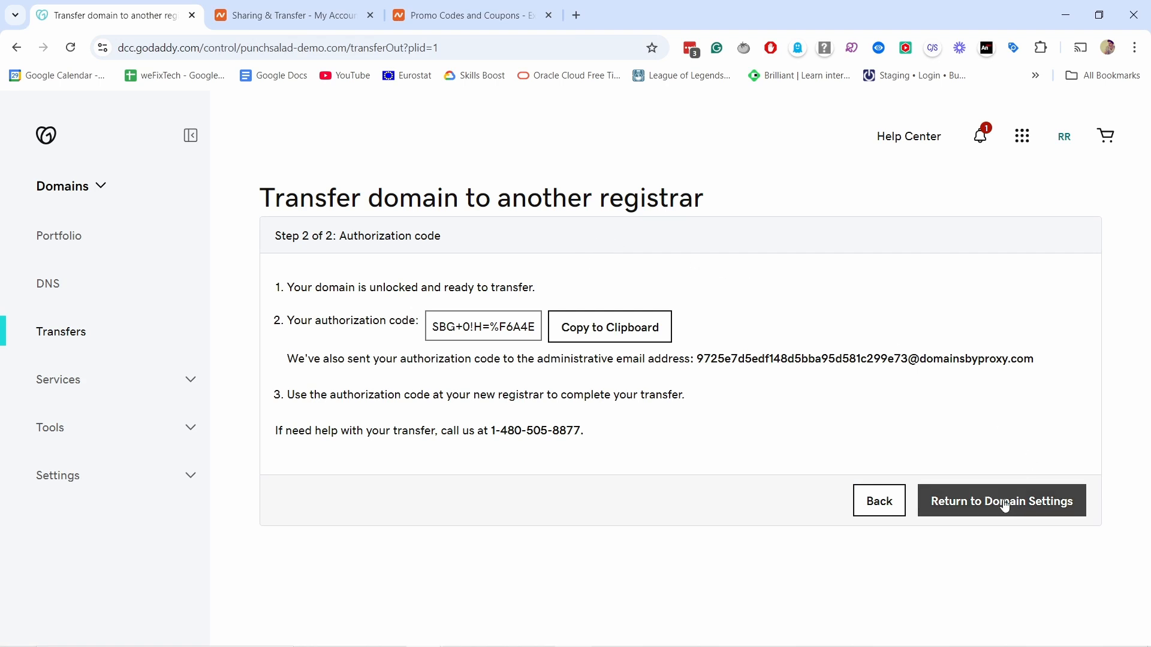
pyautogui.click(1001, 501)
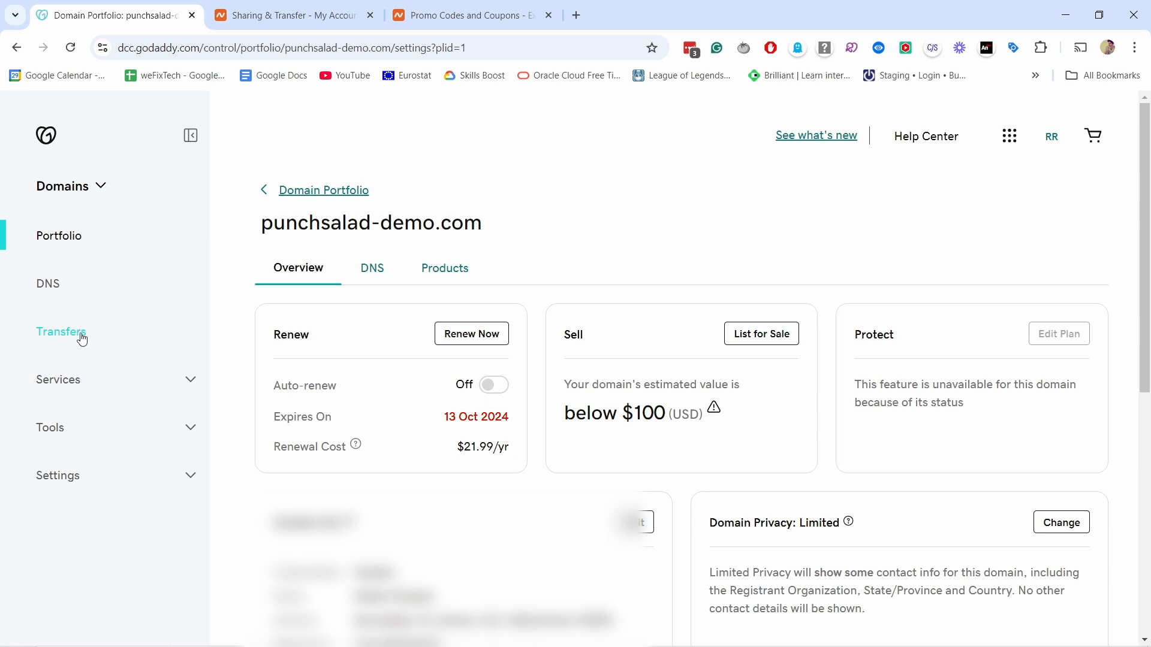
pyautogui.click(61, 331)
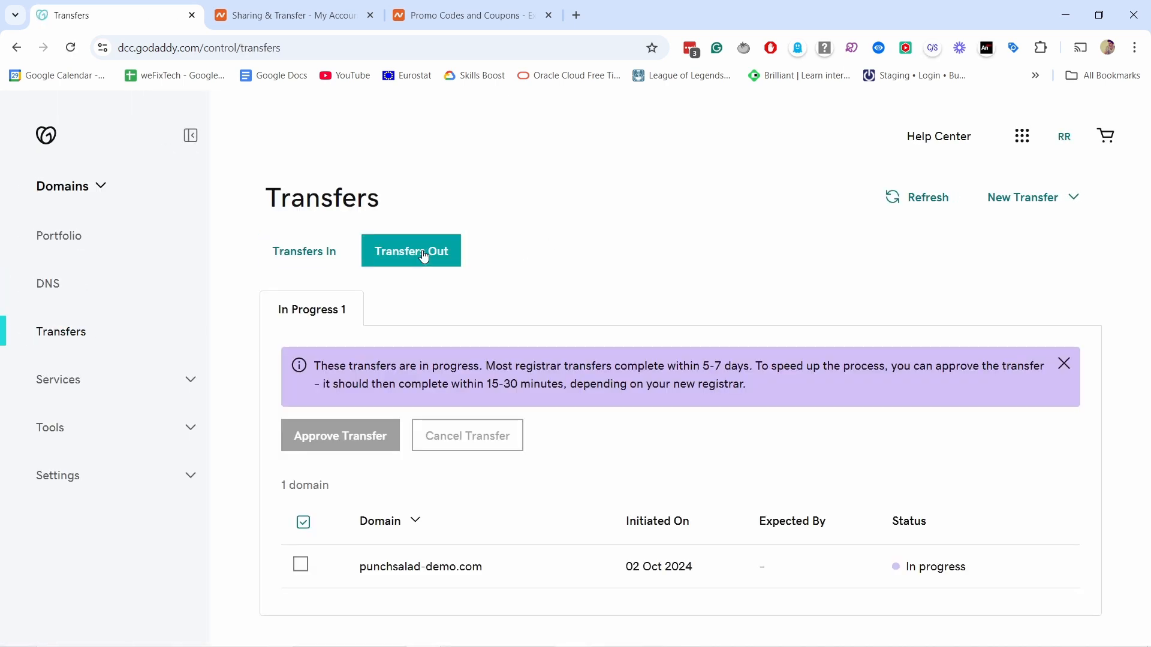
pyautogui.moveTo(406, 530)
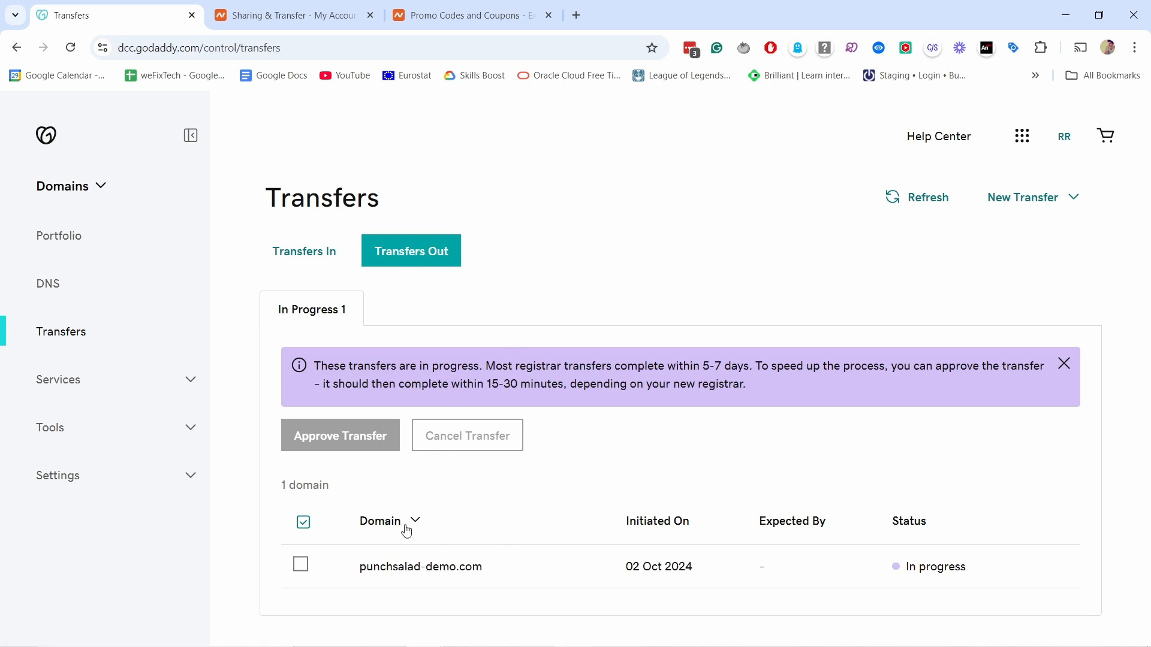
# Select punchsalad-demo.com in outgoing transfers and approve its transfer
pyautogui.click(300, 563)
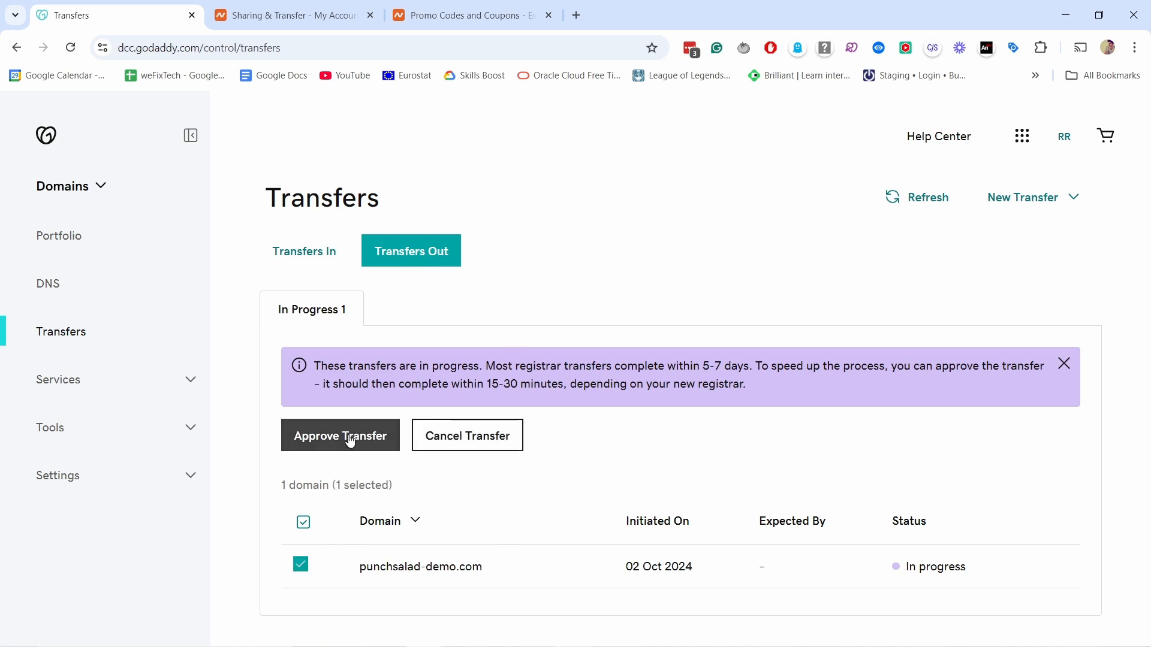
pyautogui.click(339, 435)
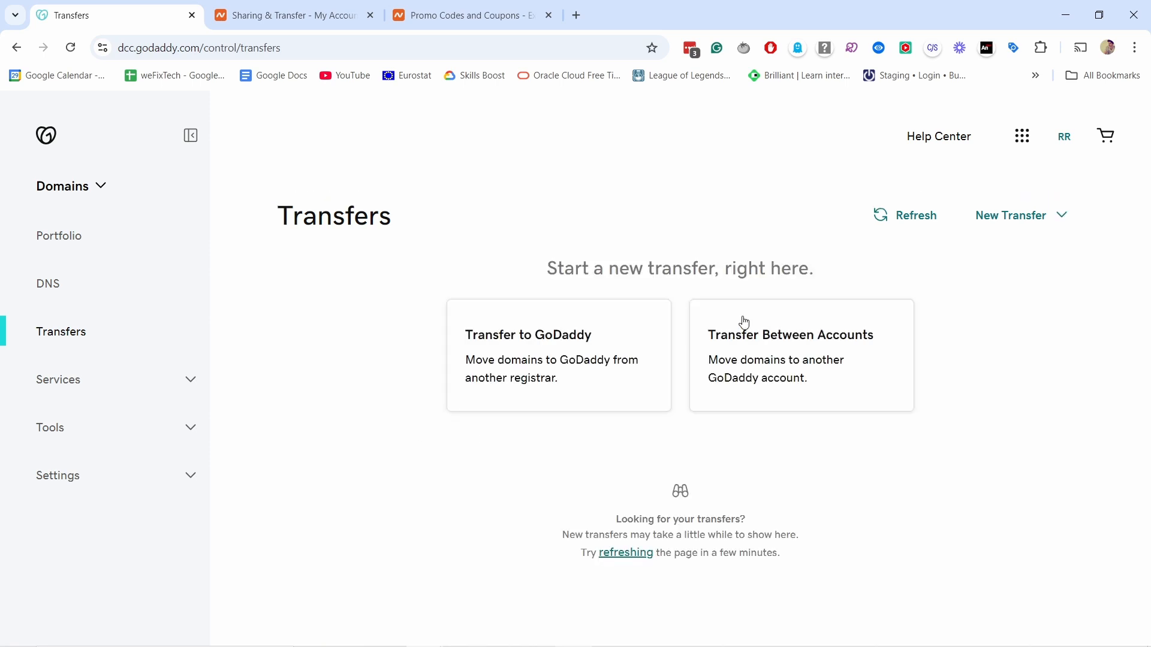
pyautogui.moveTo(697, 231)
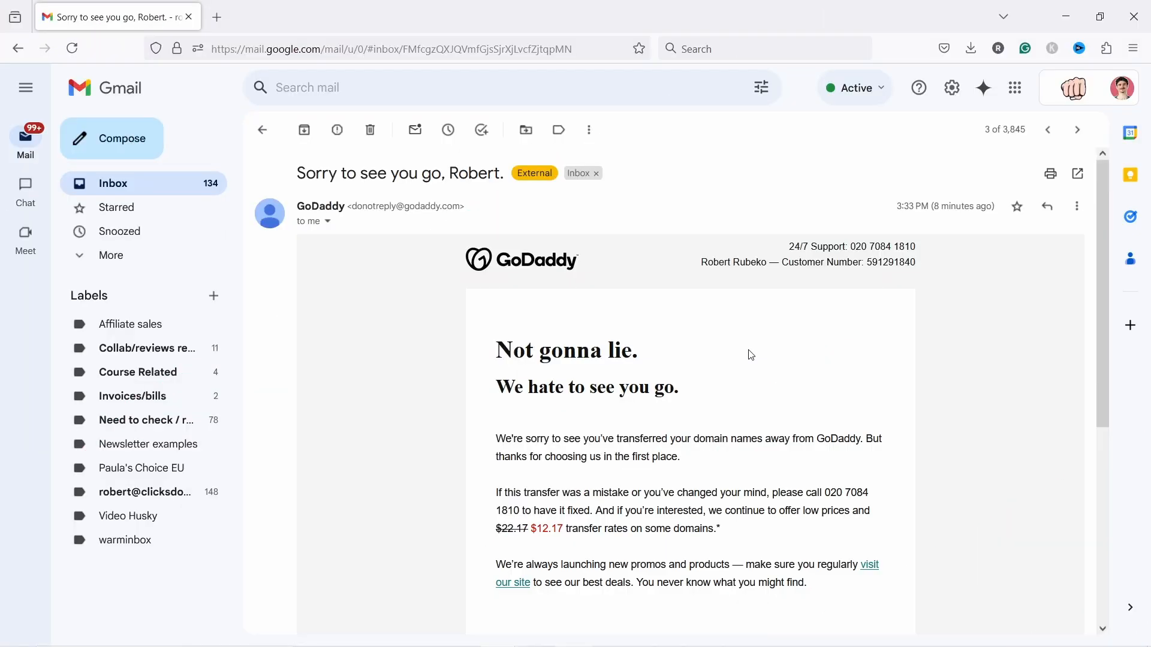
pyautogui.moveTo(747, 342)
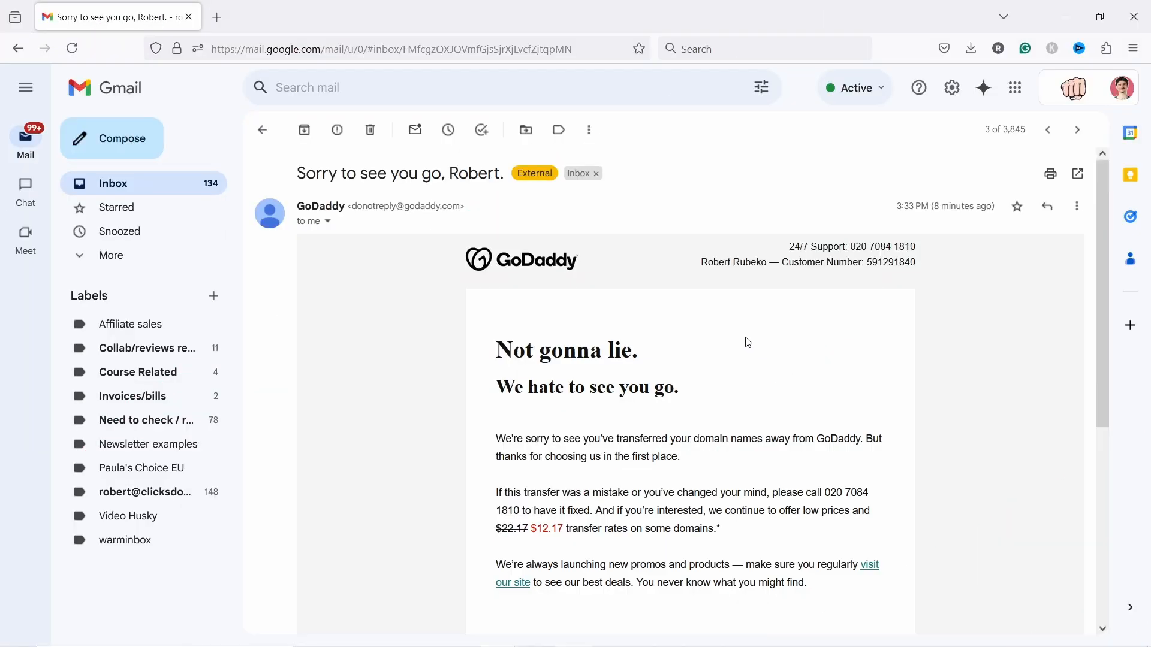
# Read GoDaddy's and Namecheap's transfer-complete emails for punchsalad-demo.com
pyautogui.scroll(-3)
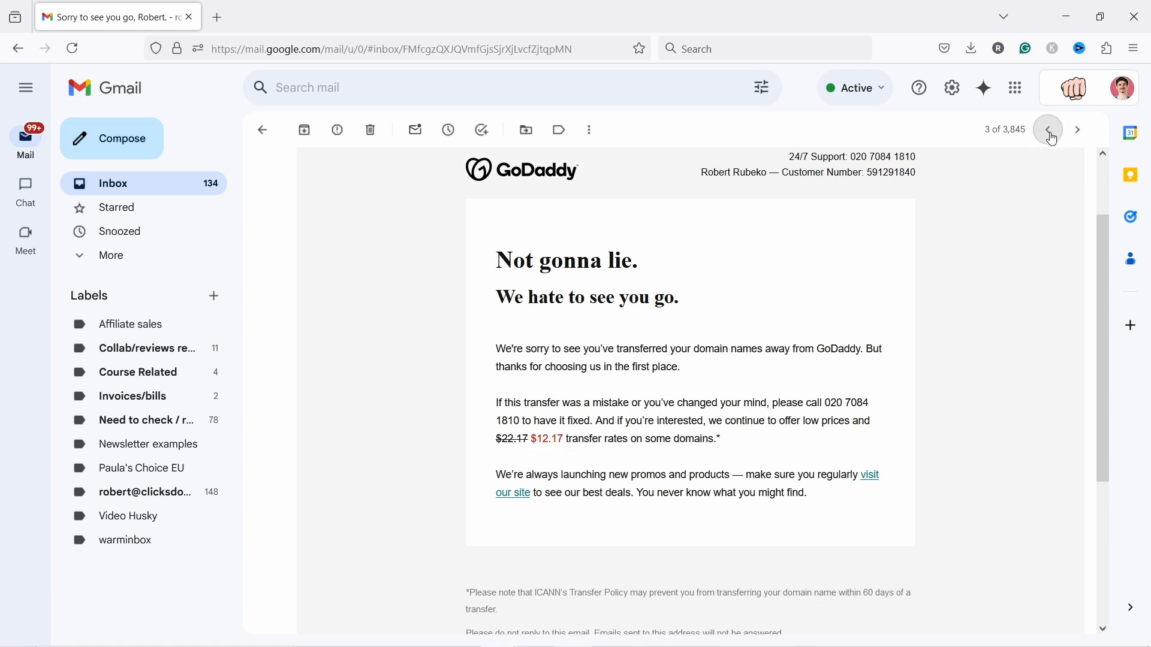
pyautogui.click(1046, 131)
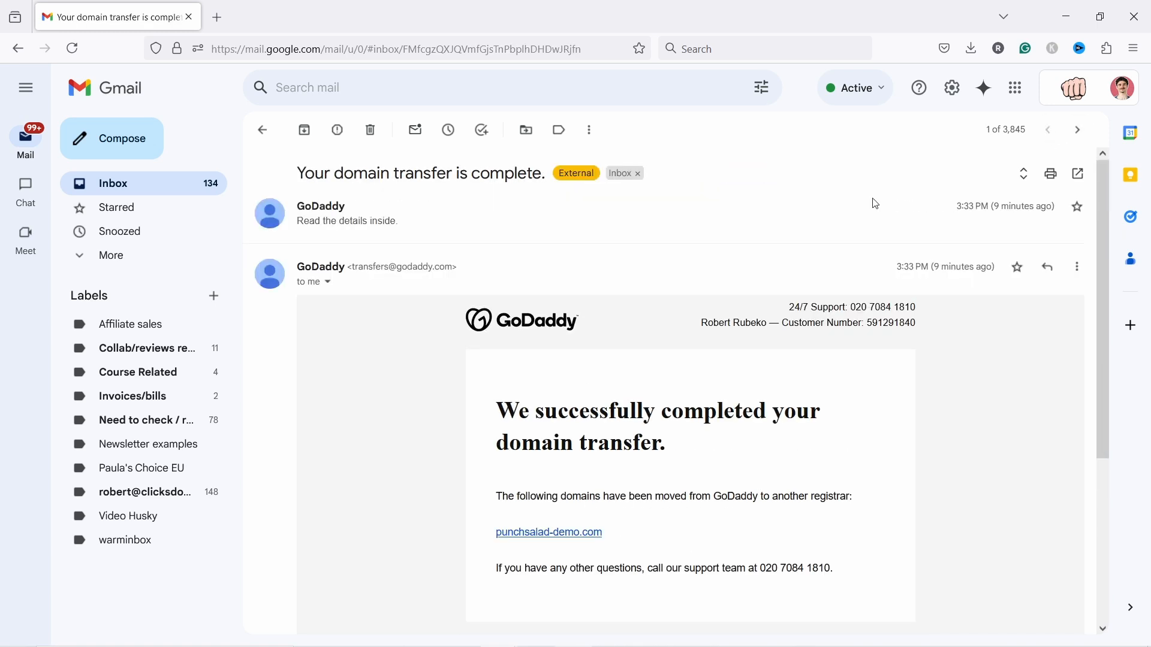
pyautogui.moveTo(582, 400)
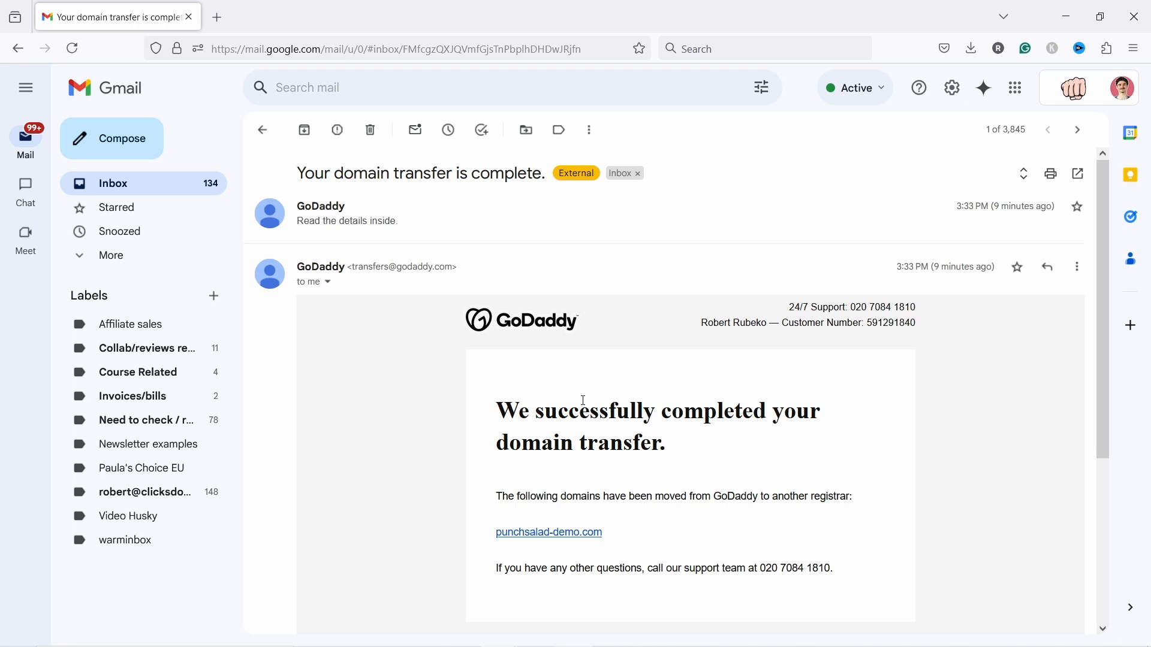
pyautogui.scroll(-3)
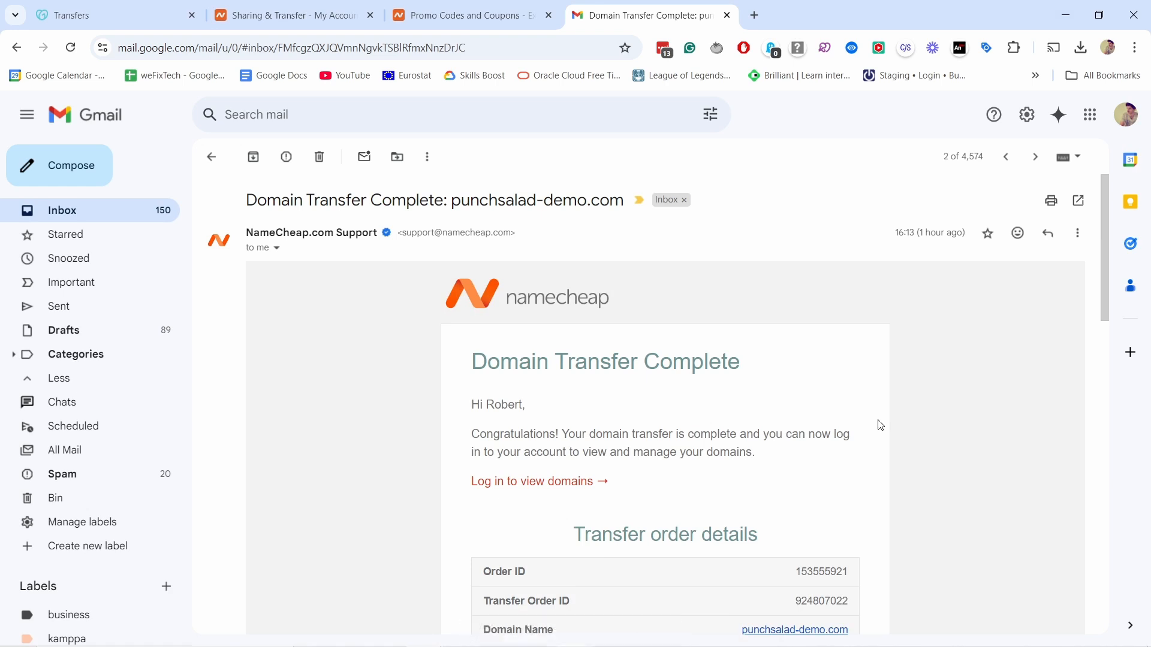
pyautogui.moveTo(654, 317)
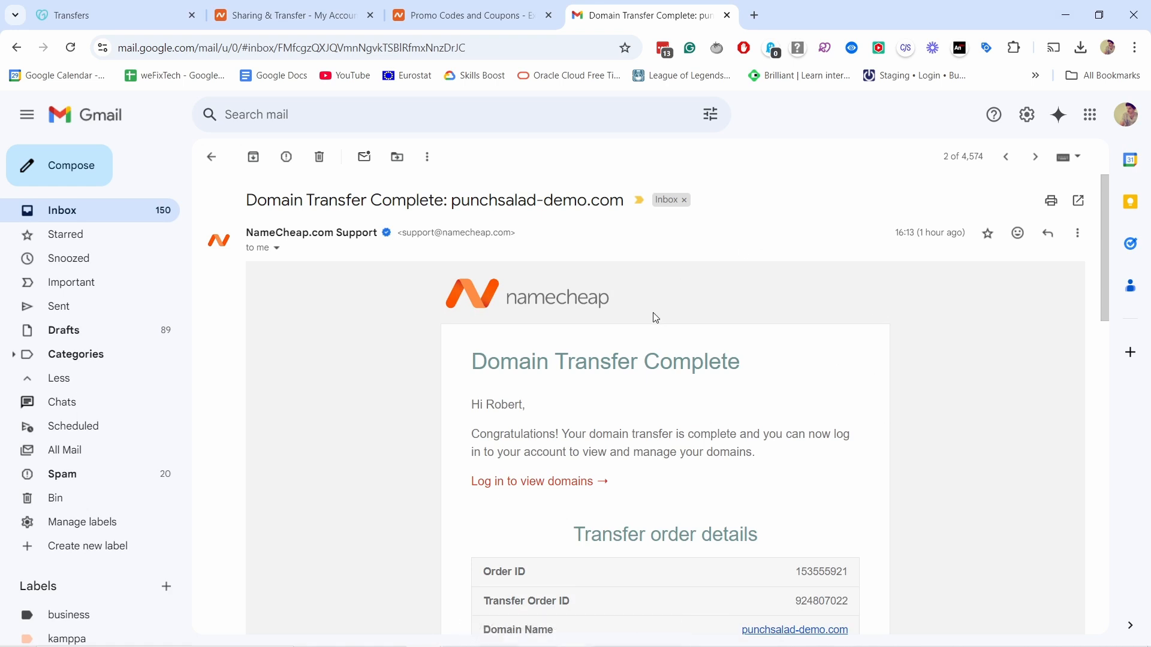
pyautogui.moveTo(624, 334)
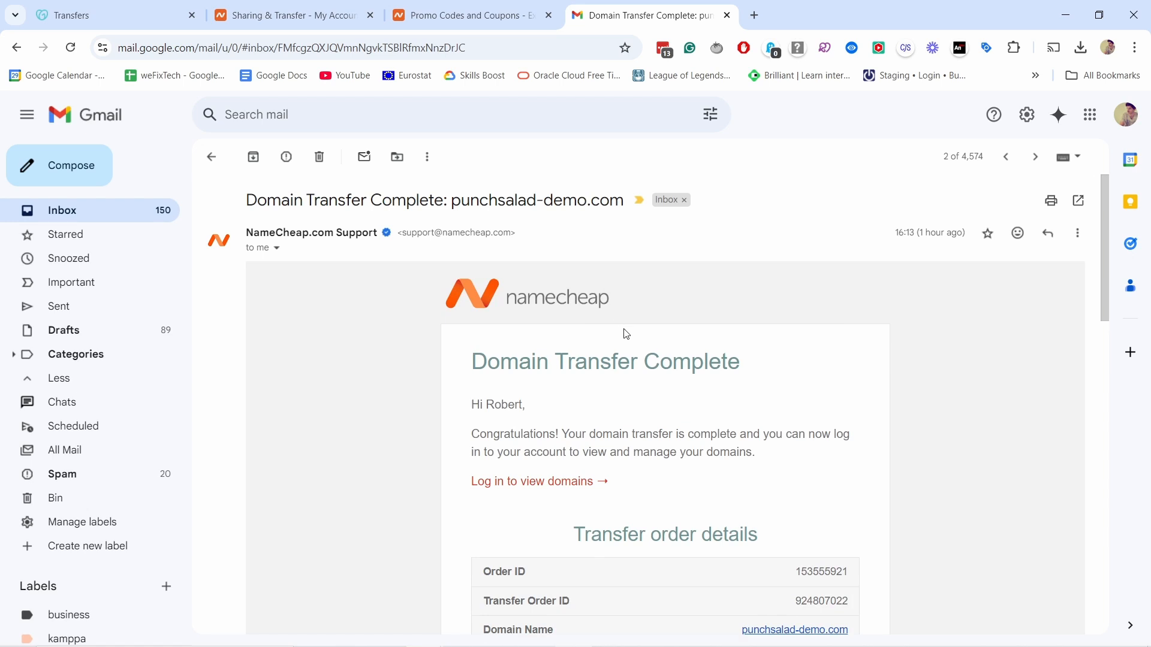
pyautogui.scroll(-3)
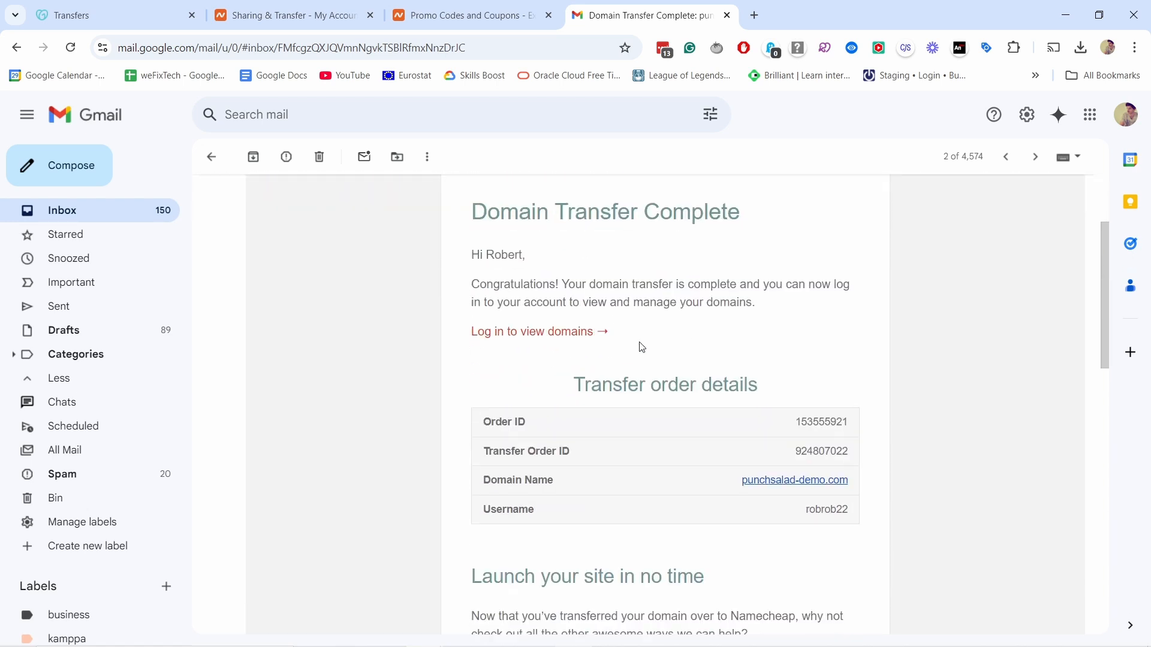
# Return to the Namecheap domain details page for punchsalad-demo.com
pyautogui.click(294, 14)
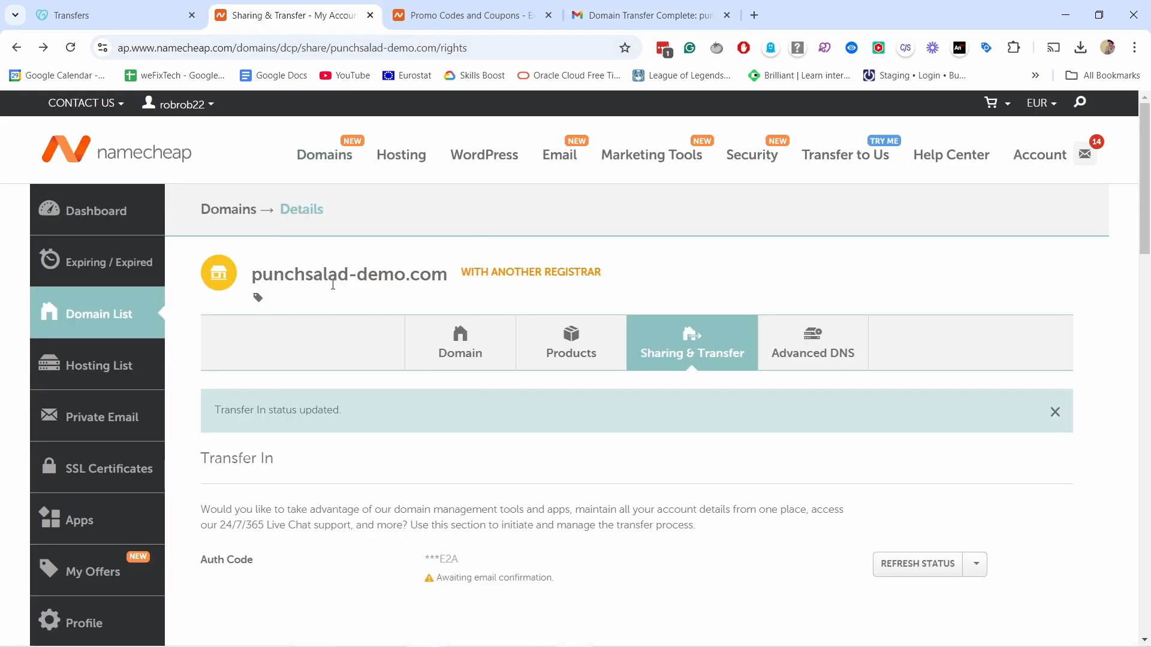
pyautogui.moveTo(490, 237)
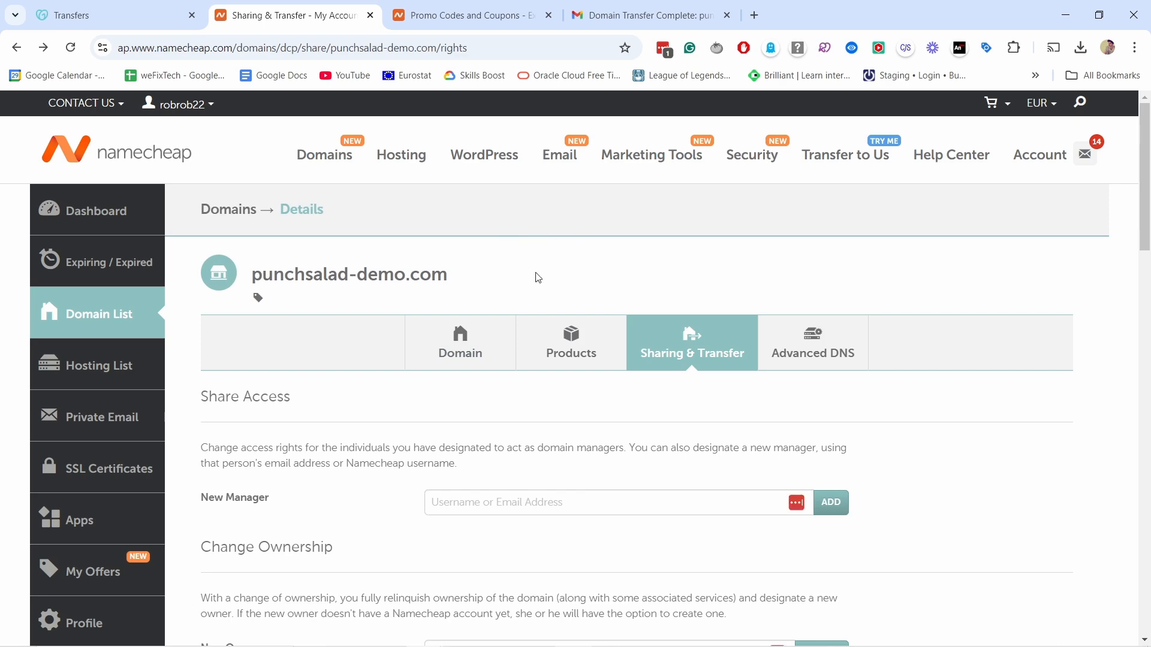
# View the Domain tab showing punchsalad-demo.com active with nameservers ns1 and ns2.dns-parking.com
pyautogui.scroll(-3)
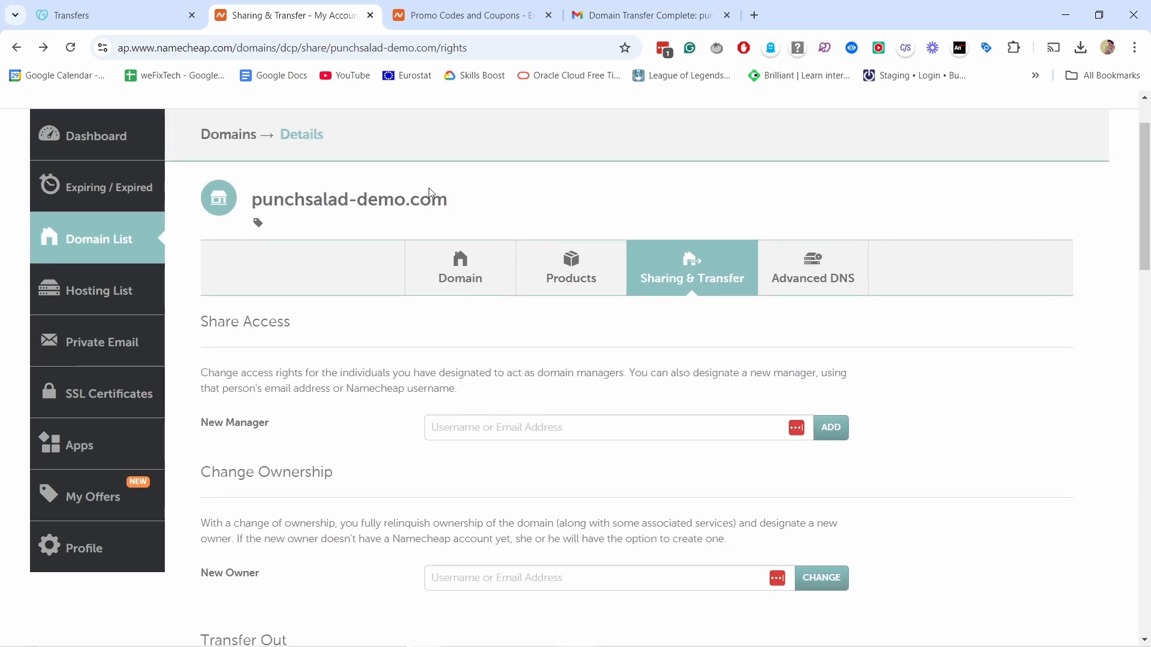
pyautogui.scroll(-3)
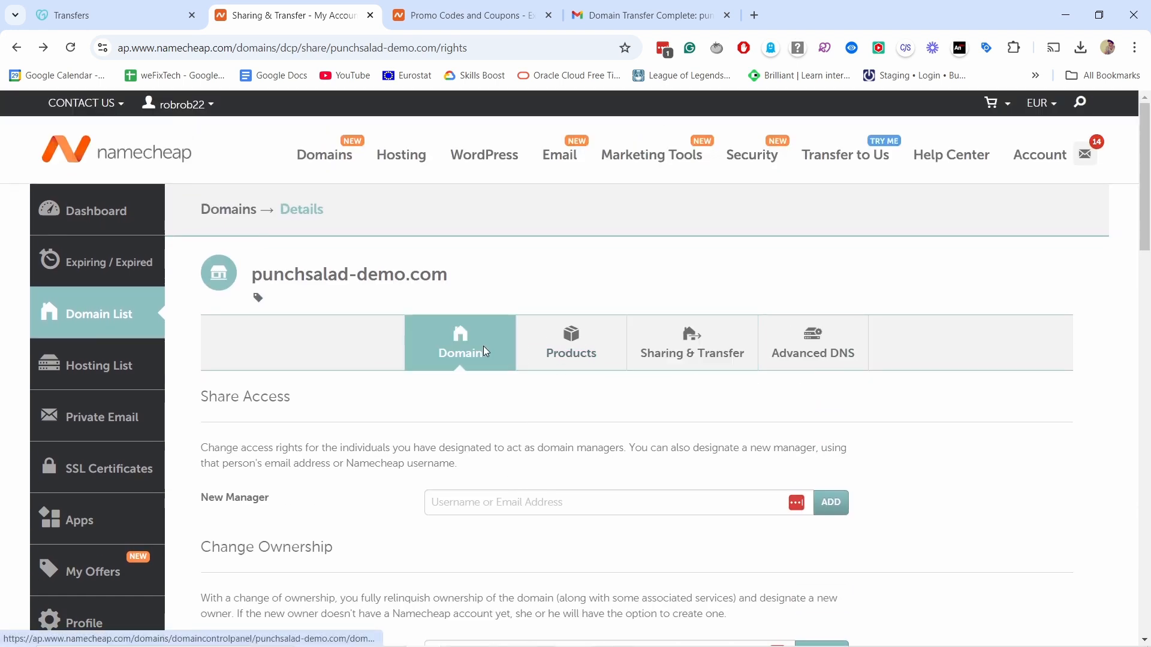
pyautogui.click(458, 342)
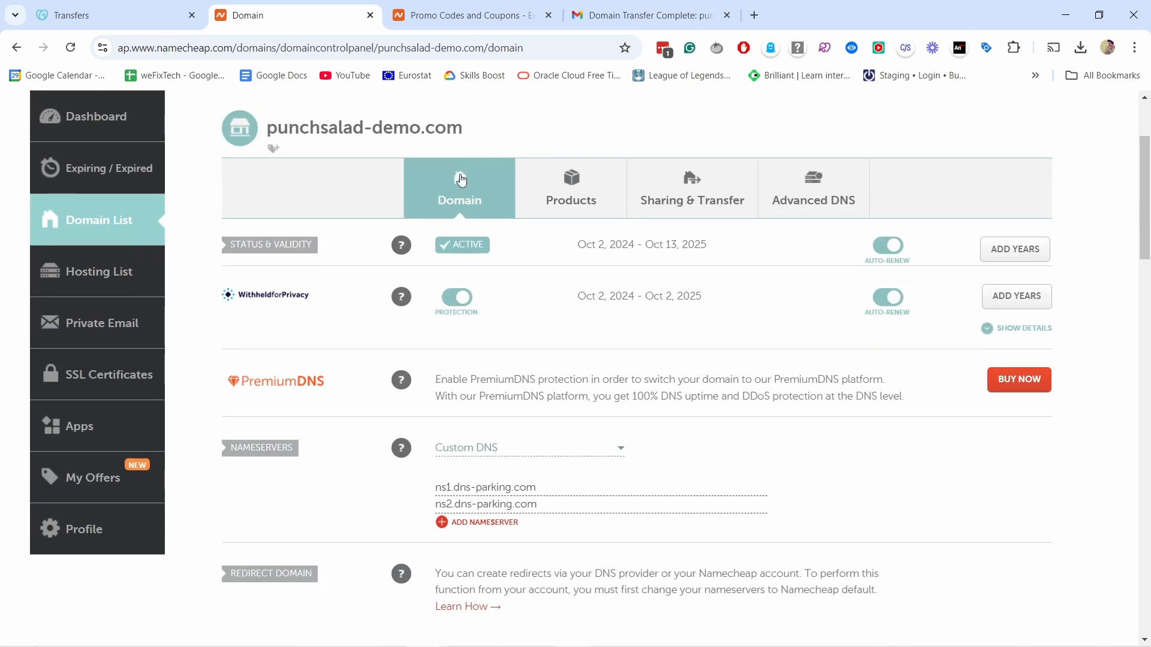
pyautogui.scroll(-3)
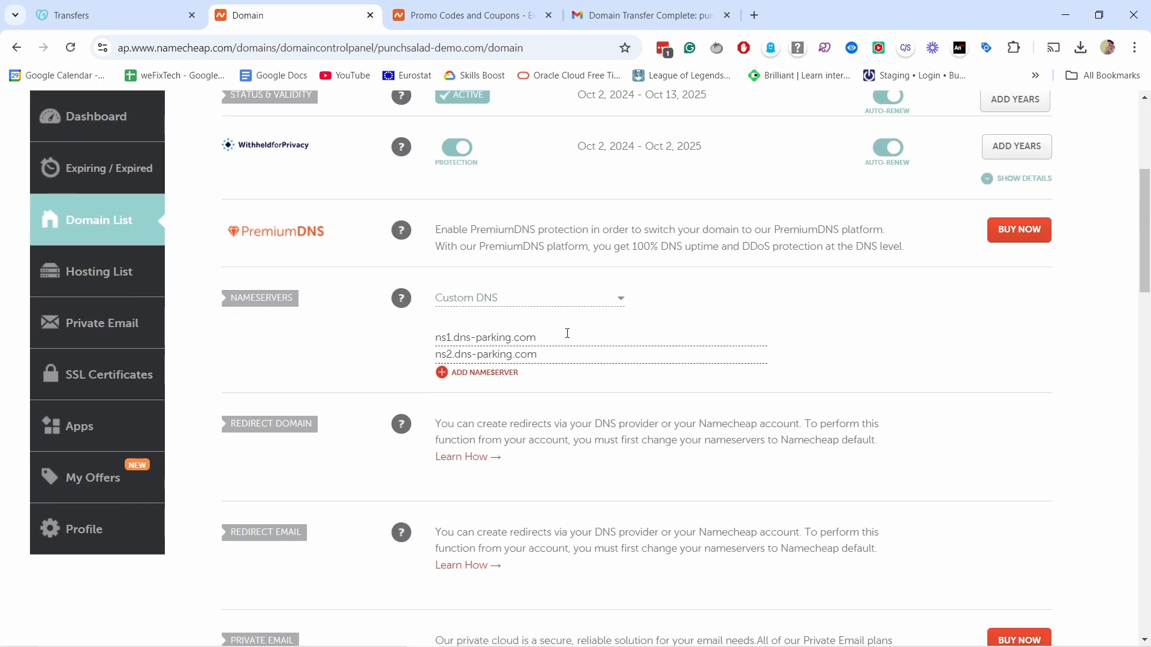